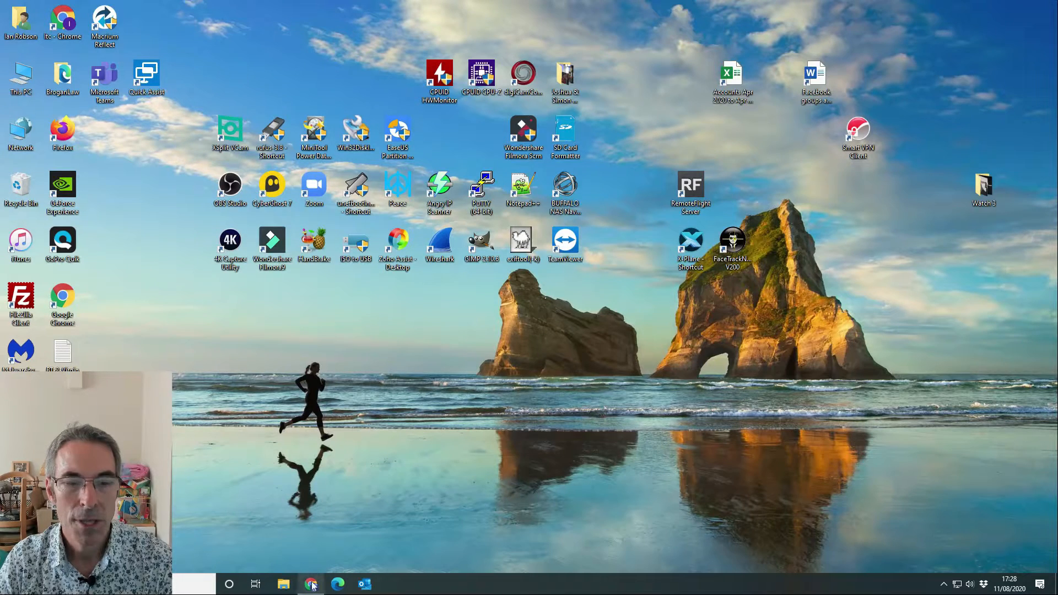
Review the Buffalo LinkStation 500 downloads page down to the Utilities section with NAS Navigator.
left_click(311, 584)
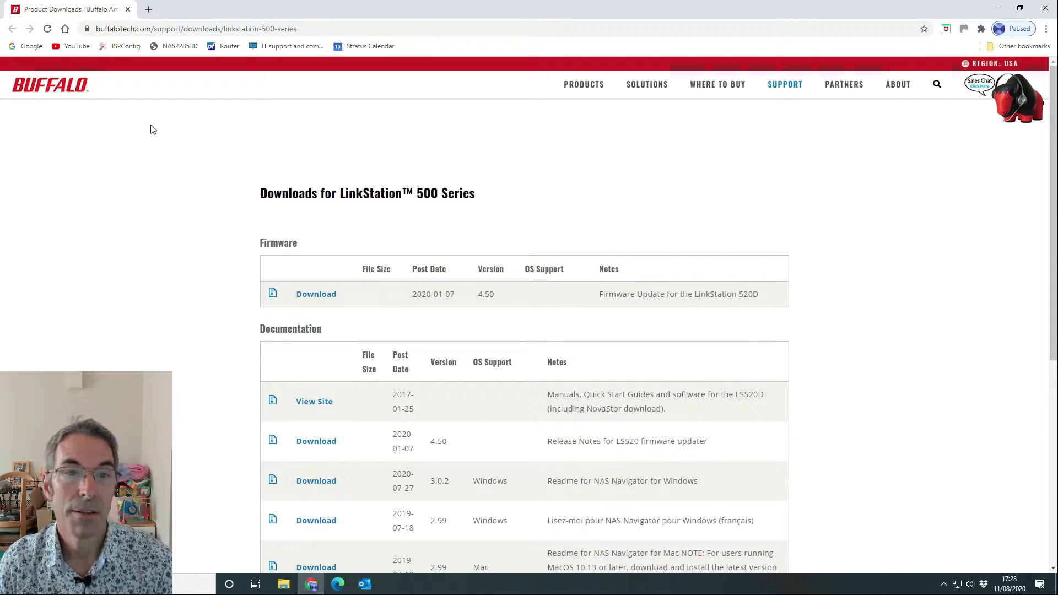
scroll("down", 3)
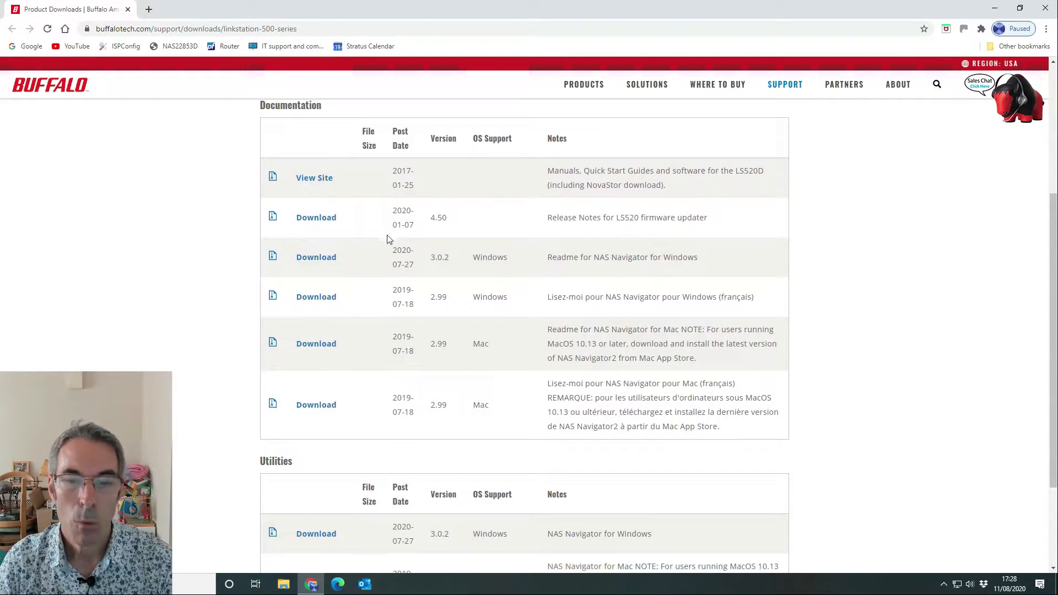
scroll("down", 3)
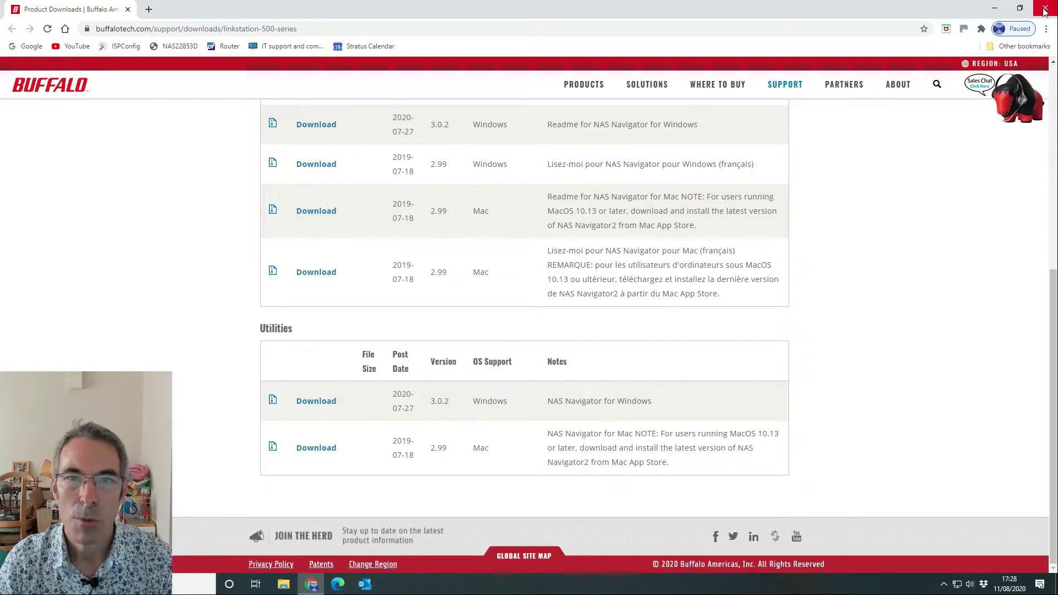
mouse_move(1043, 10)
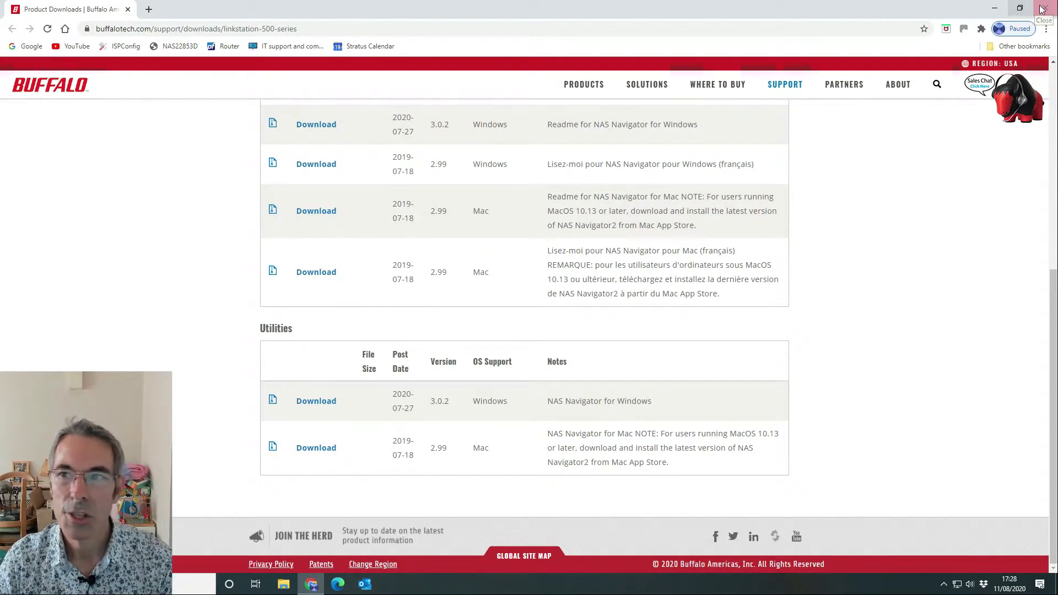
Close the Chrome window to return to the Windows desktop.
left_click(1045, 7)
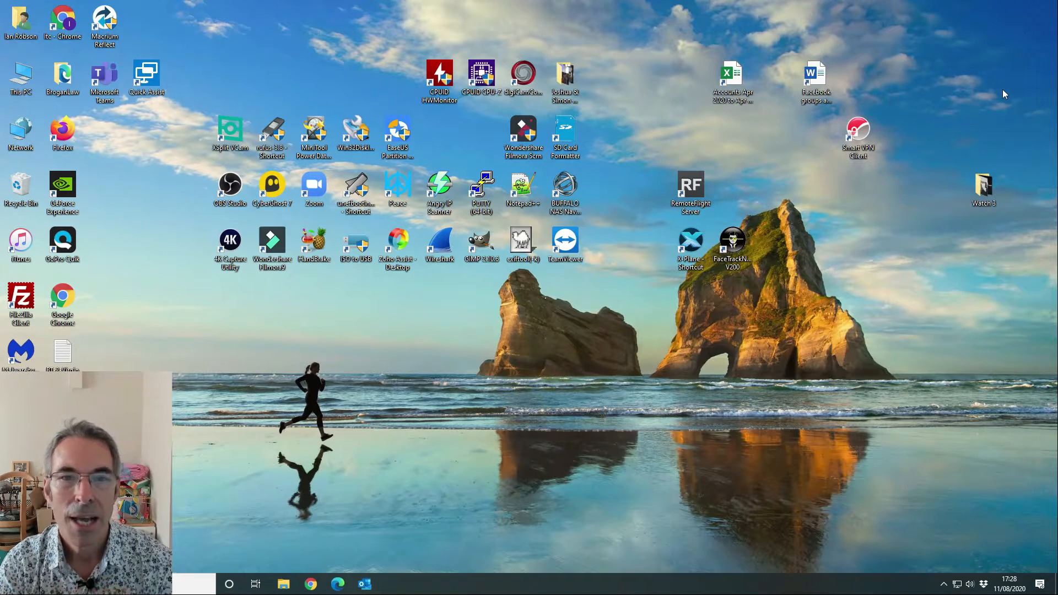
mouse_move(976, 110)
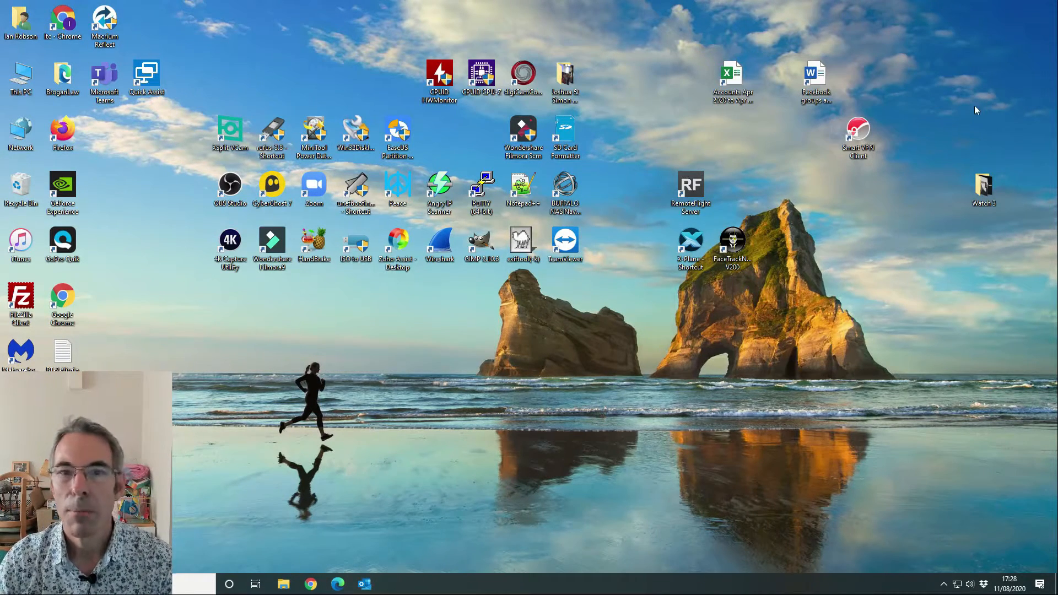
mouse_move(573, 196)
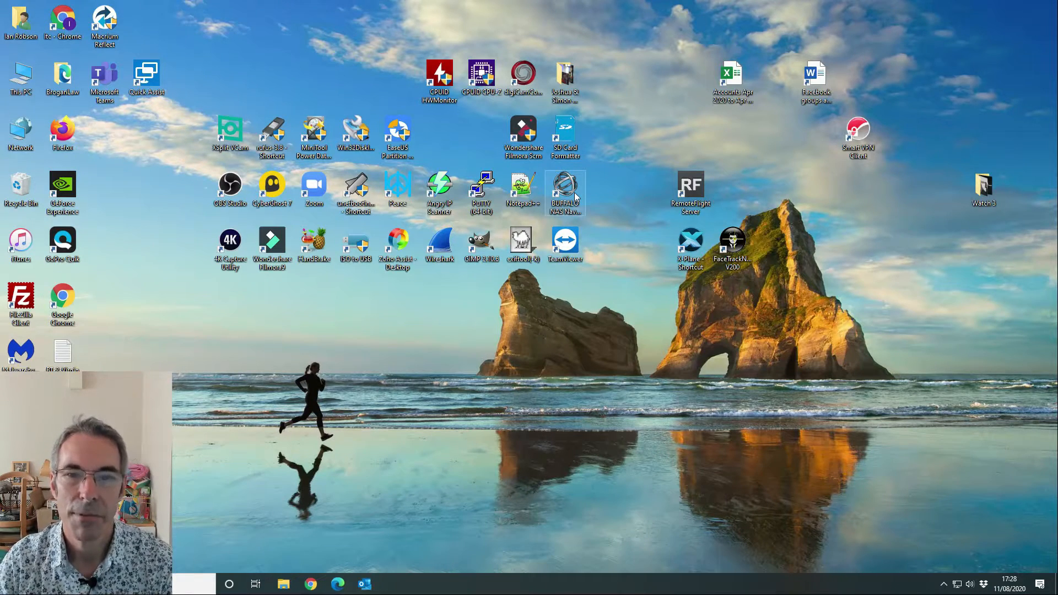
Launch NAS Navigator2 and open the detected LS520D743 LinkStation's web interface.
double_click(564, 191)
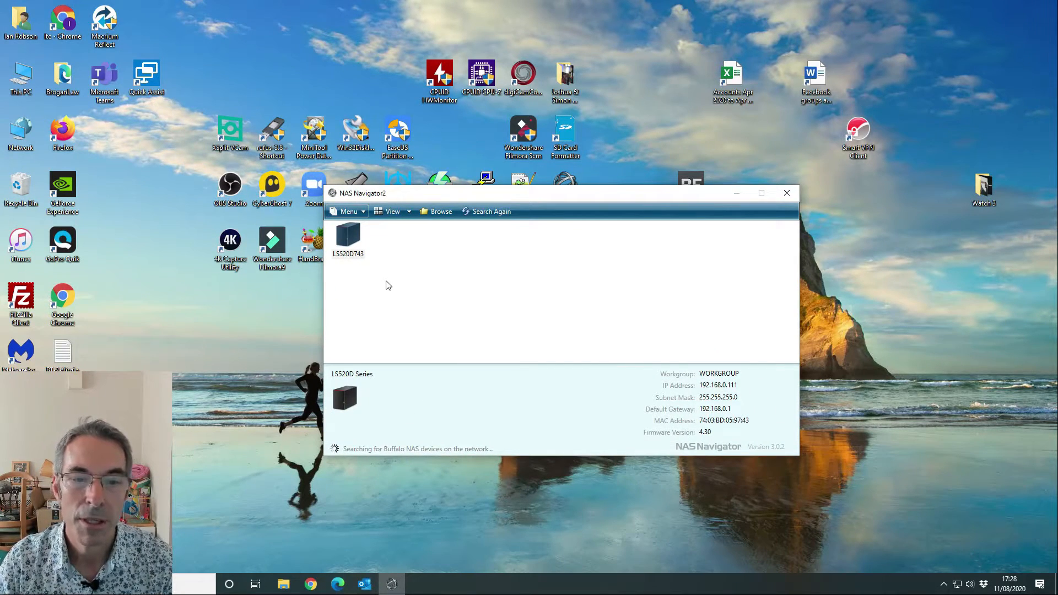
mouse_move(347, 238)
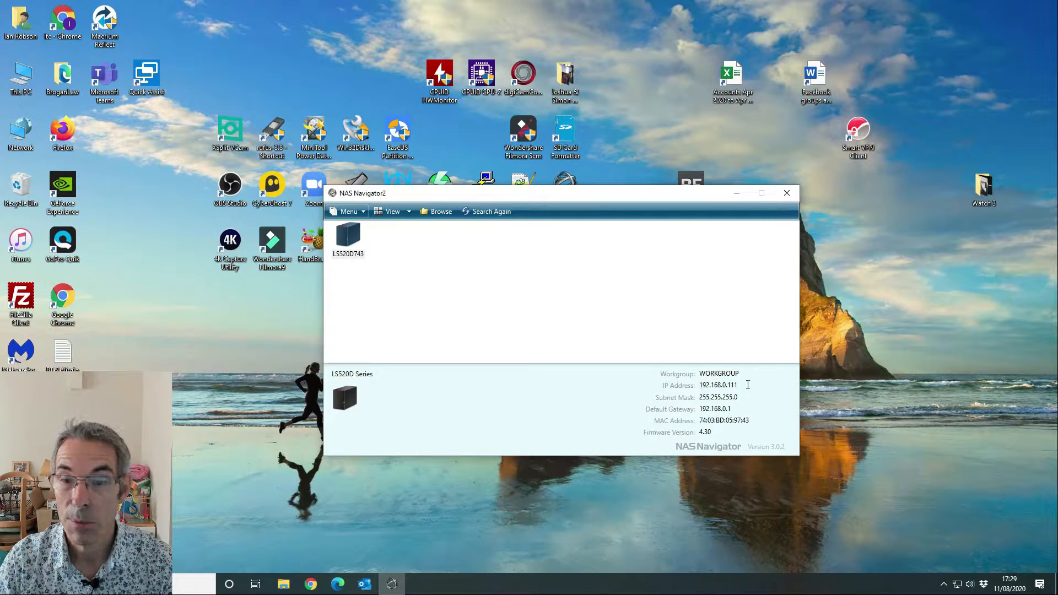
double_click(717, 385)
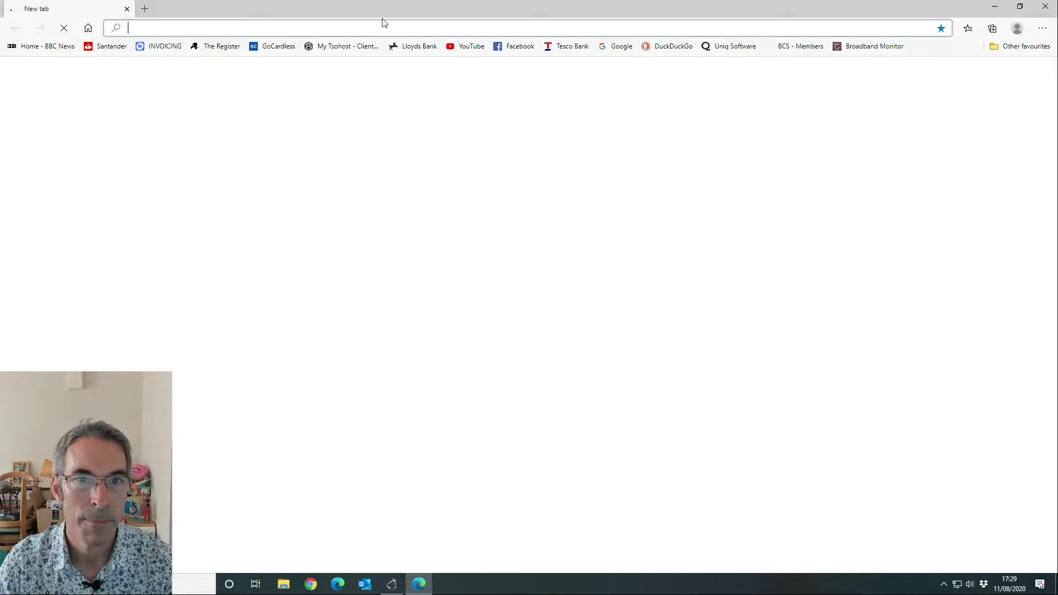
Reach the LinkStation at 192.168.0.199:8080 and submit the new administrator password in the wizard.
type("192.168.0.199:8080")
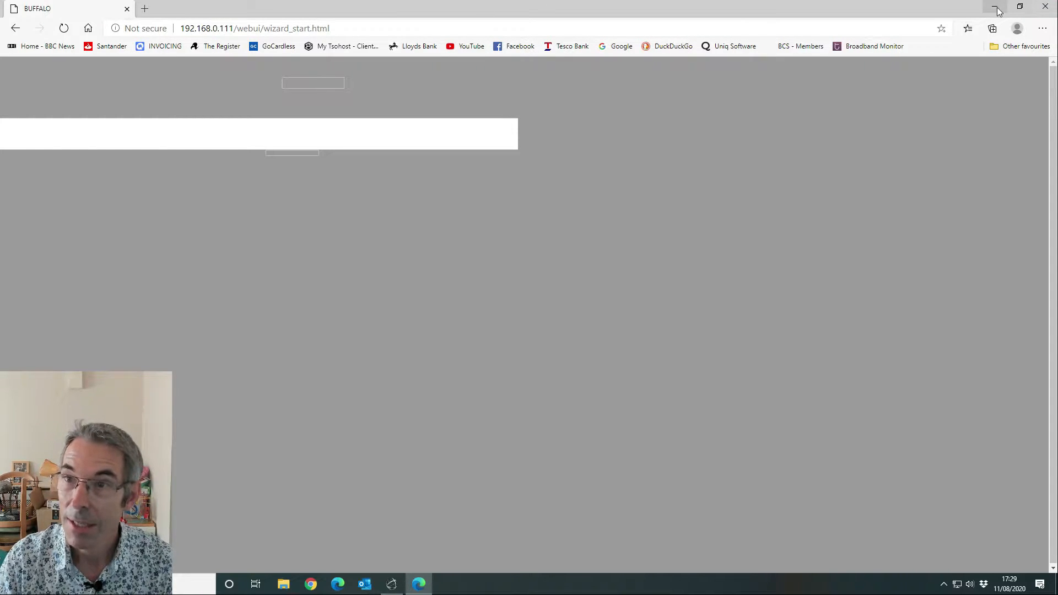
left_click(997, 8)
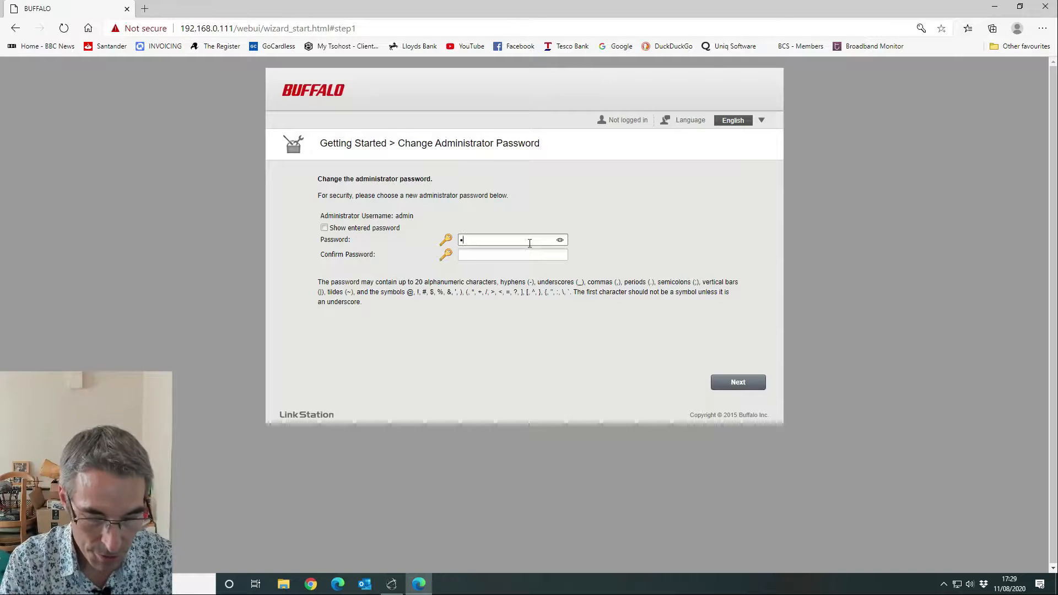
type("password")
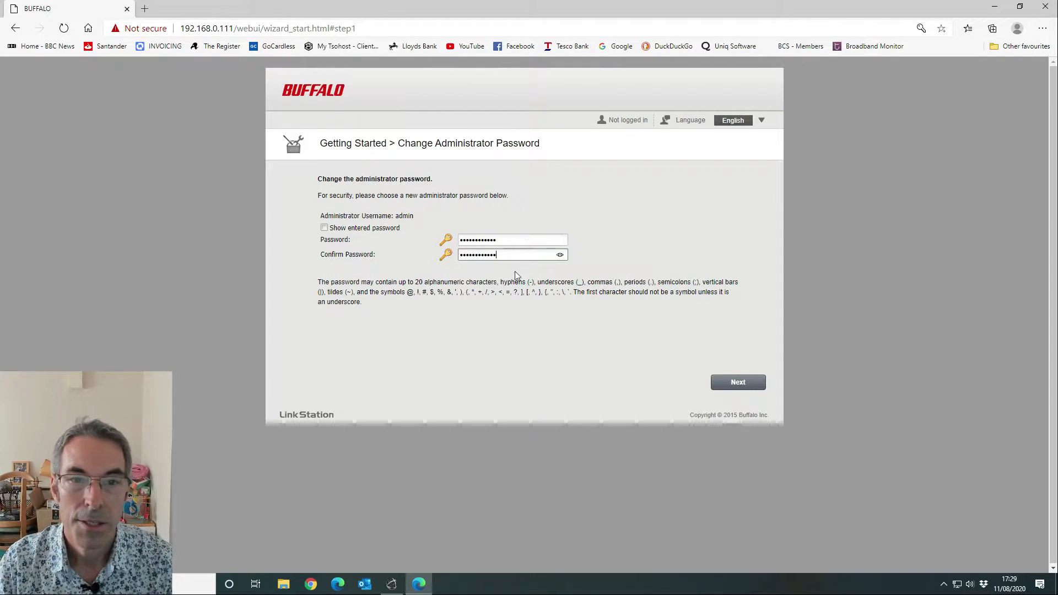
mouse_move(383, 278)
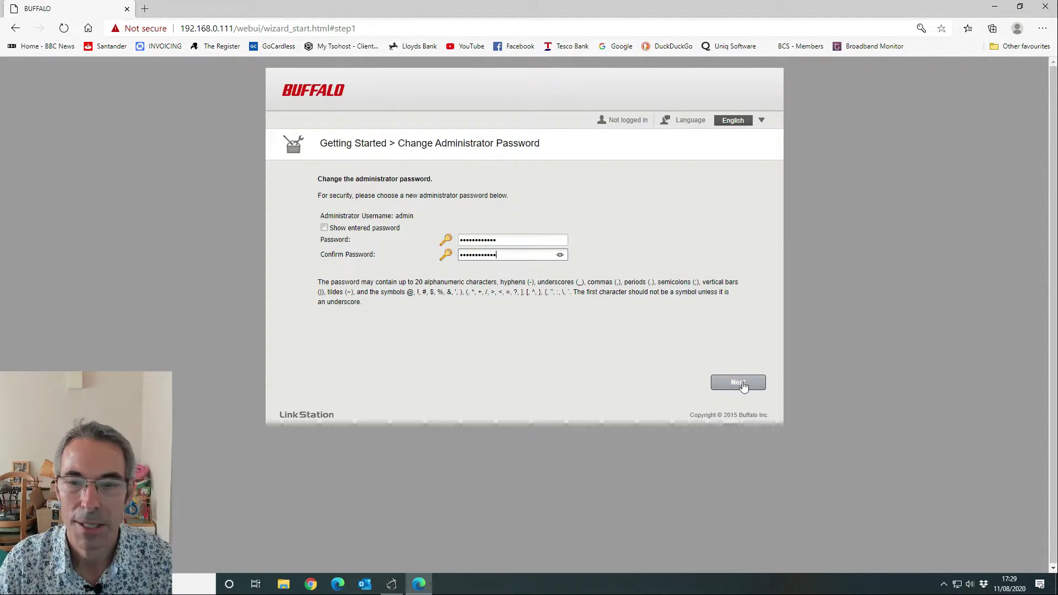
left_click(737, 382)
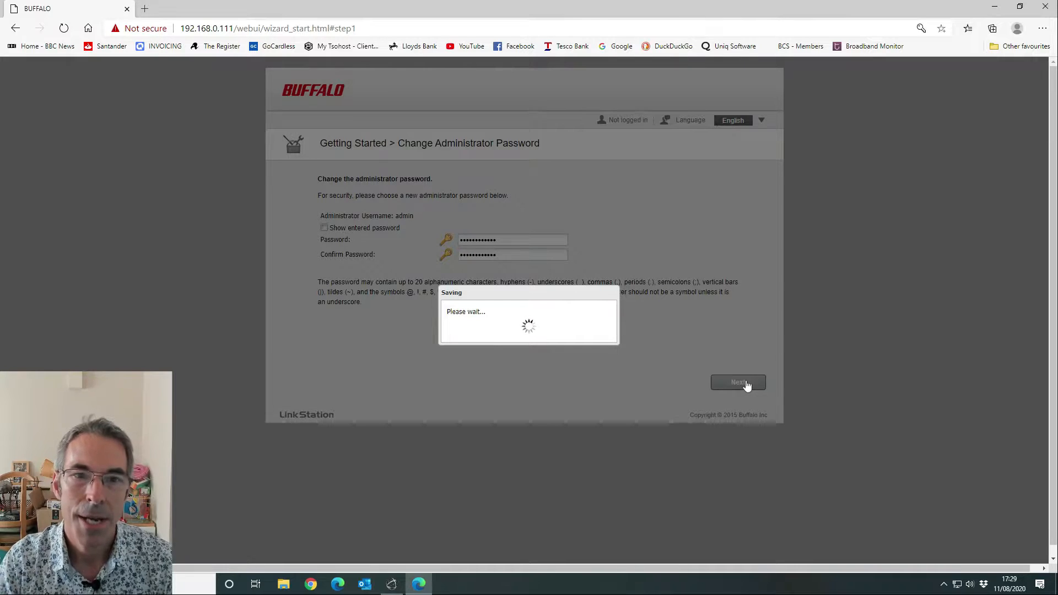
Continue past the Users step and accept the Shared Folder settings with username folders hidden.
left_click(737, 382)
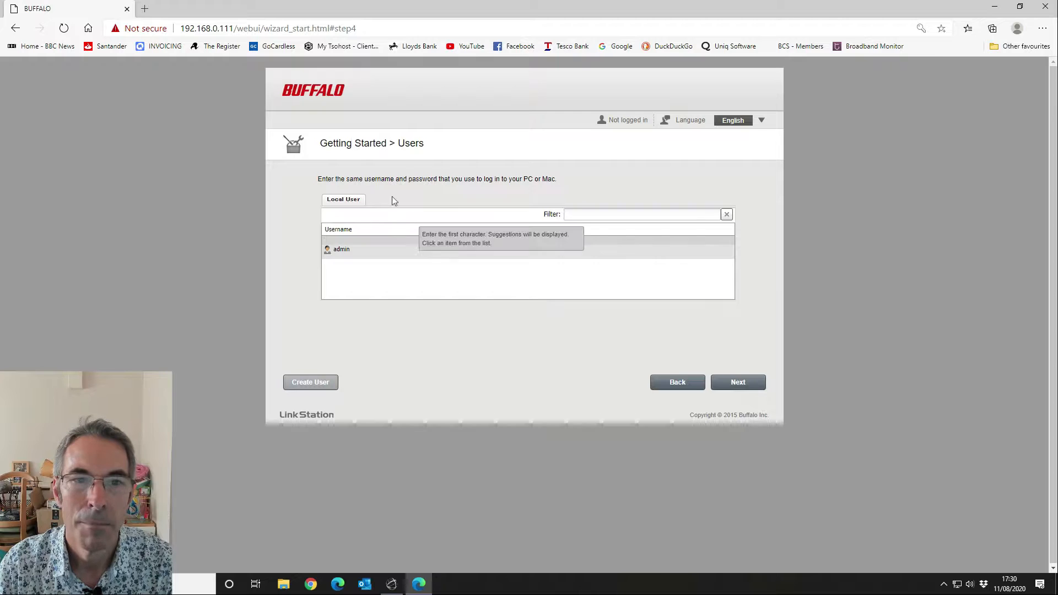
mouse_move(432, 207)
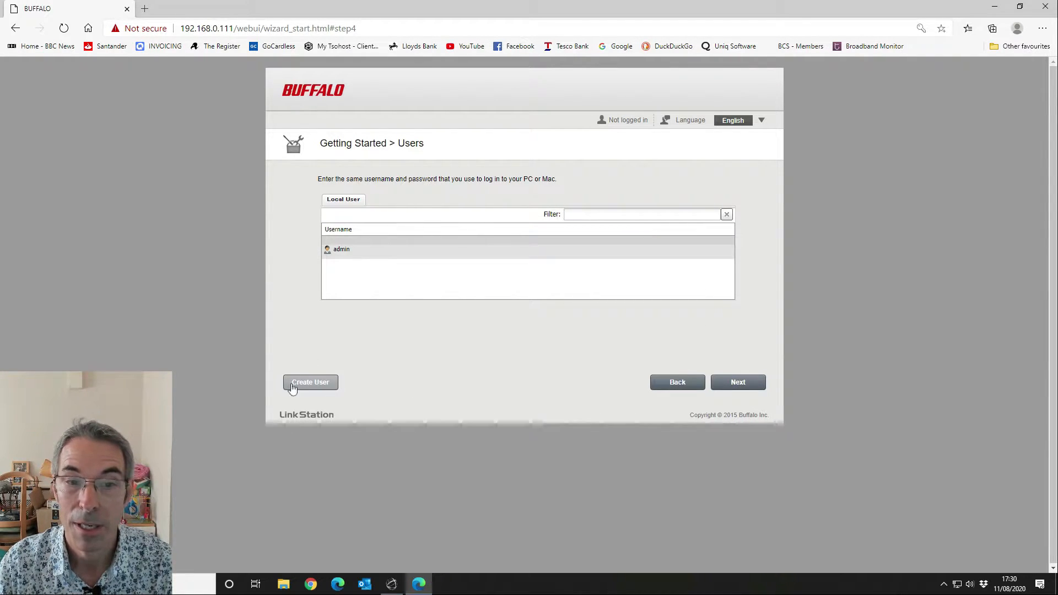
mouse_move(608, 375)
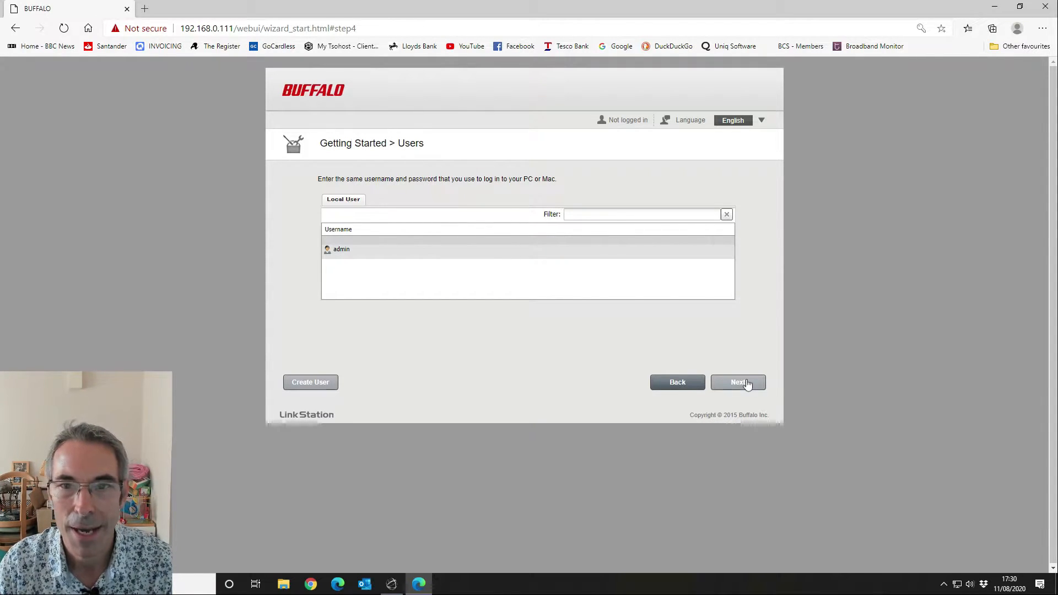
left_click(737, 382)
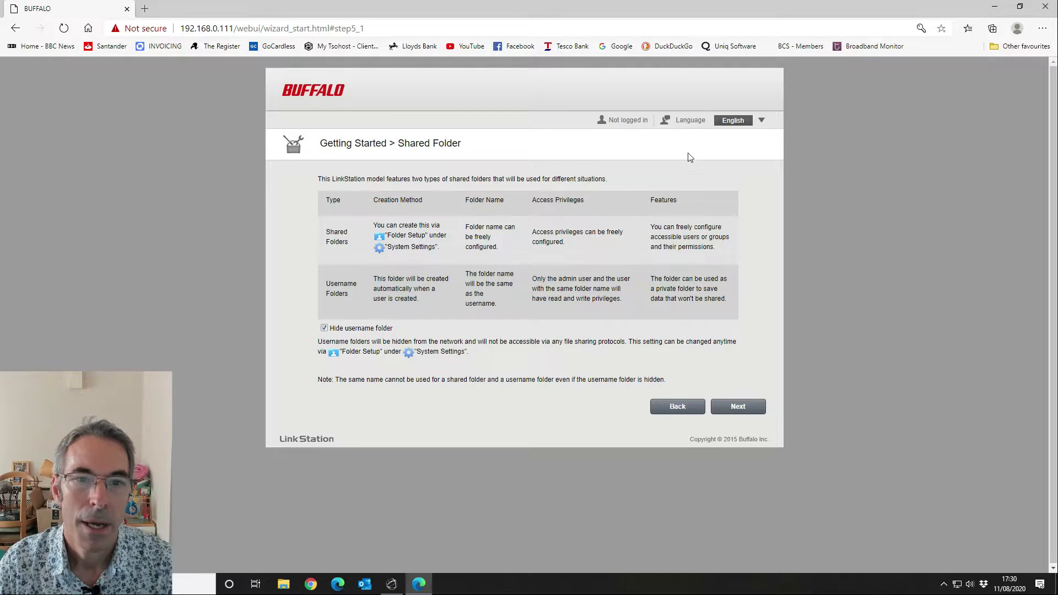
mouse_move(404, 331)
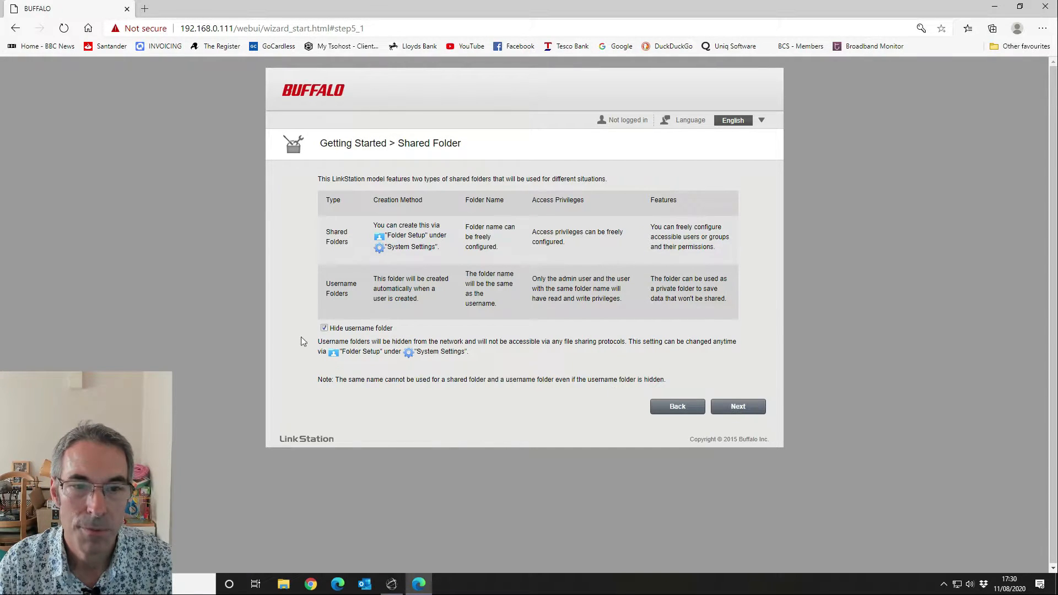
mouse_move(349, 344)
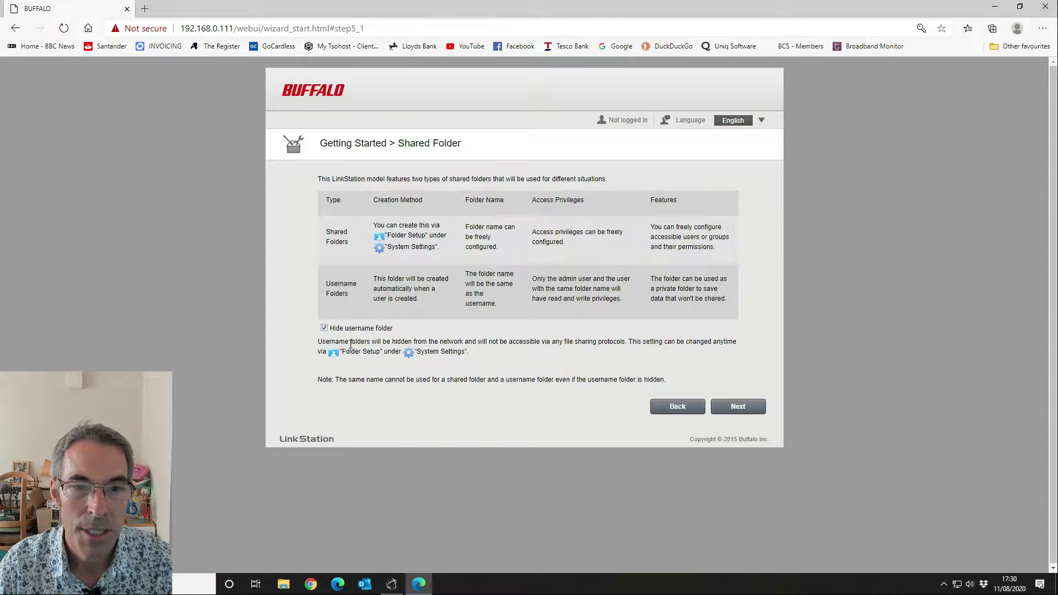
mouse_move(780, 428)
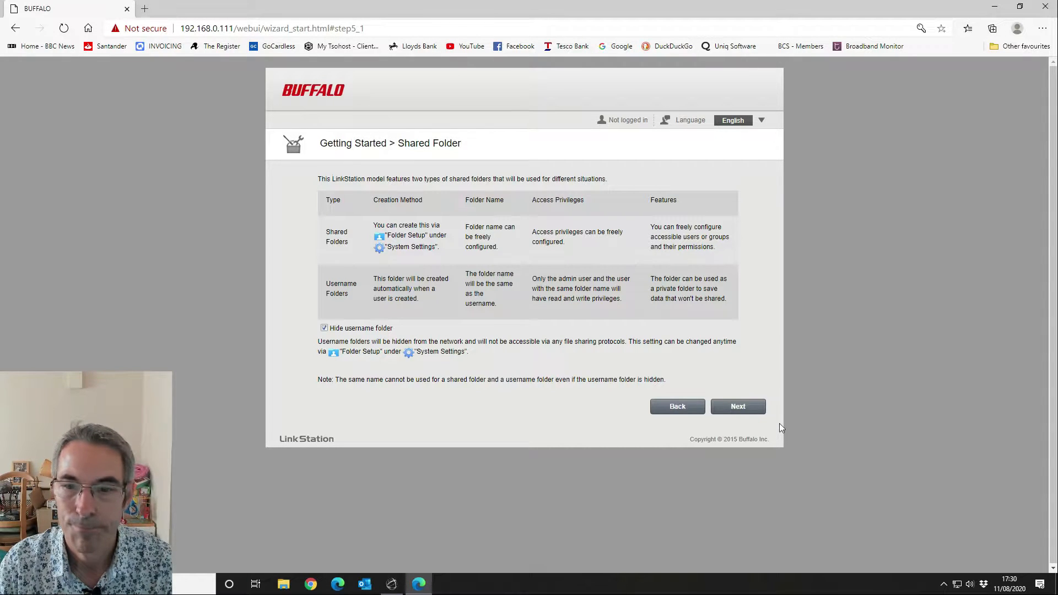
left_click(737, 406)
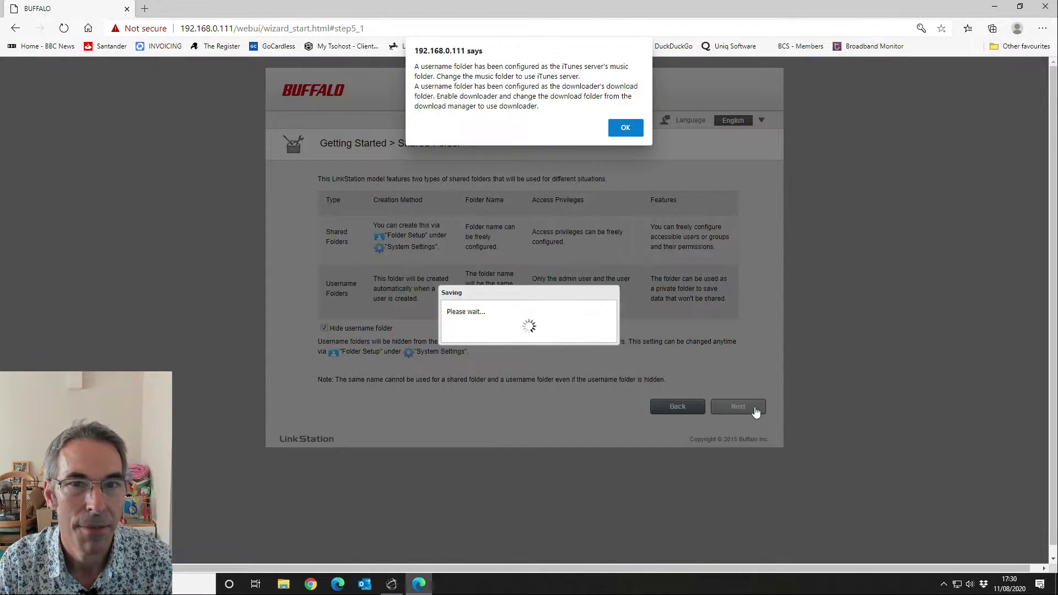
mouse_move(665, 154)
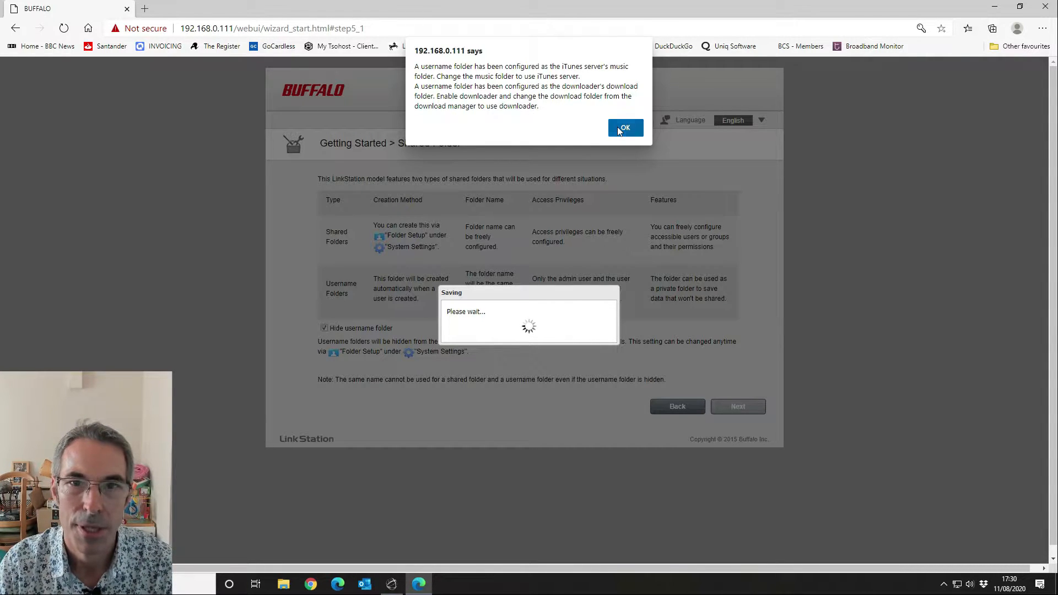
Dismiss the username-folder notice and choose RAID 1 mirroring for the drives.
left_click(625, 128)
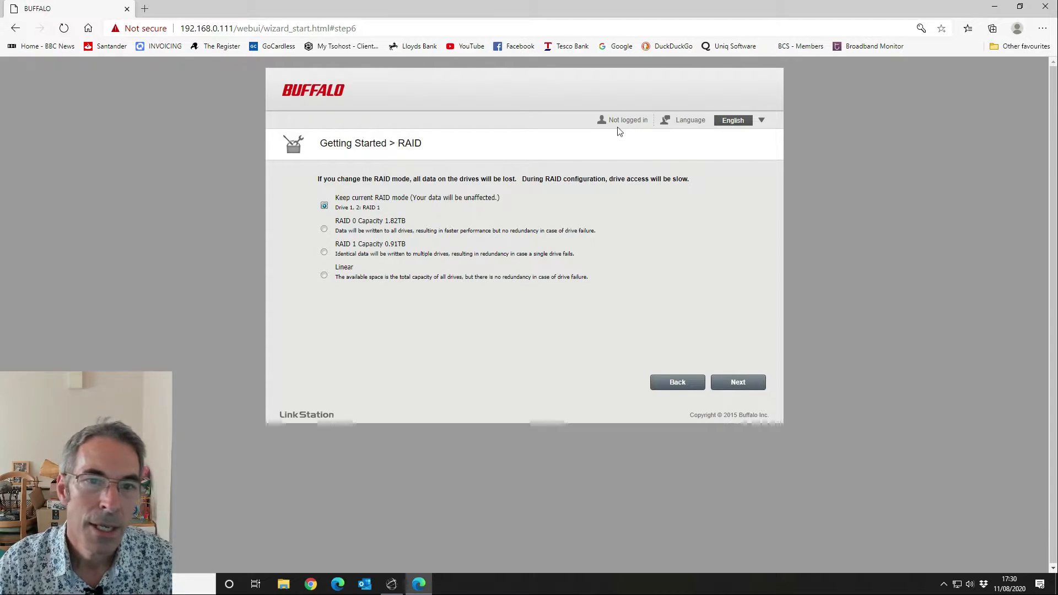
mouse_move(579, 211)
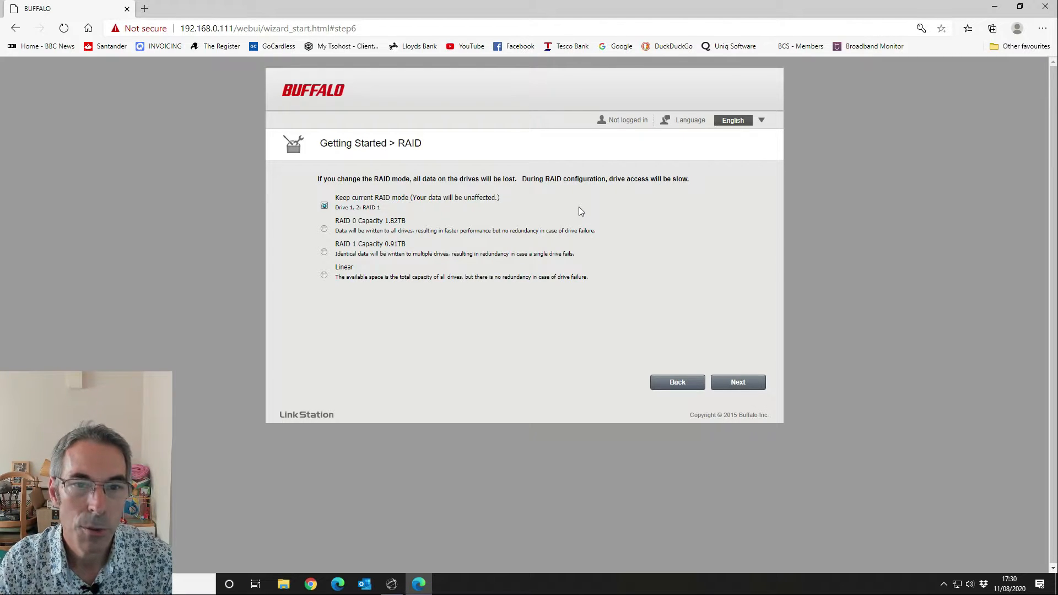
mouse_move(405, 214)
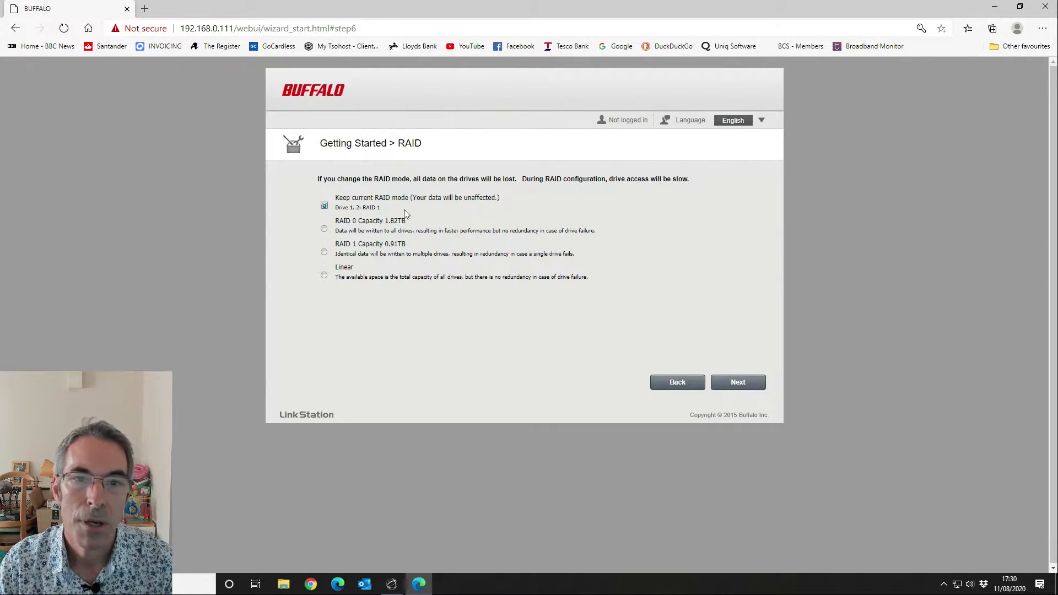
mouse_move(419, 211)
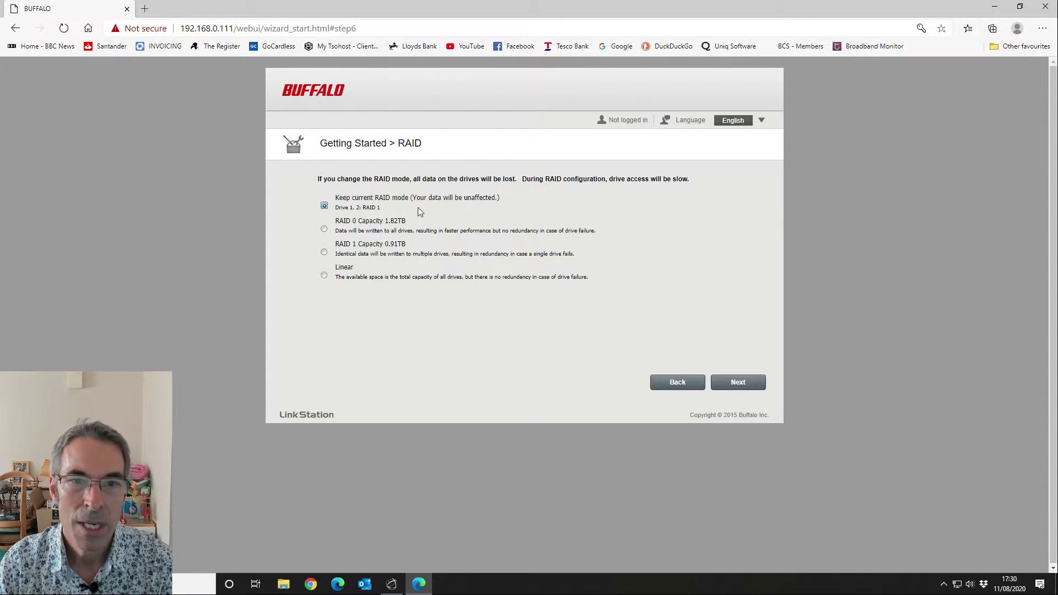
mouse_move(464, 221)
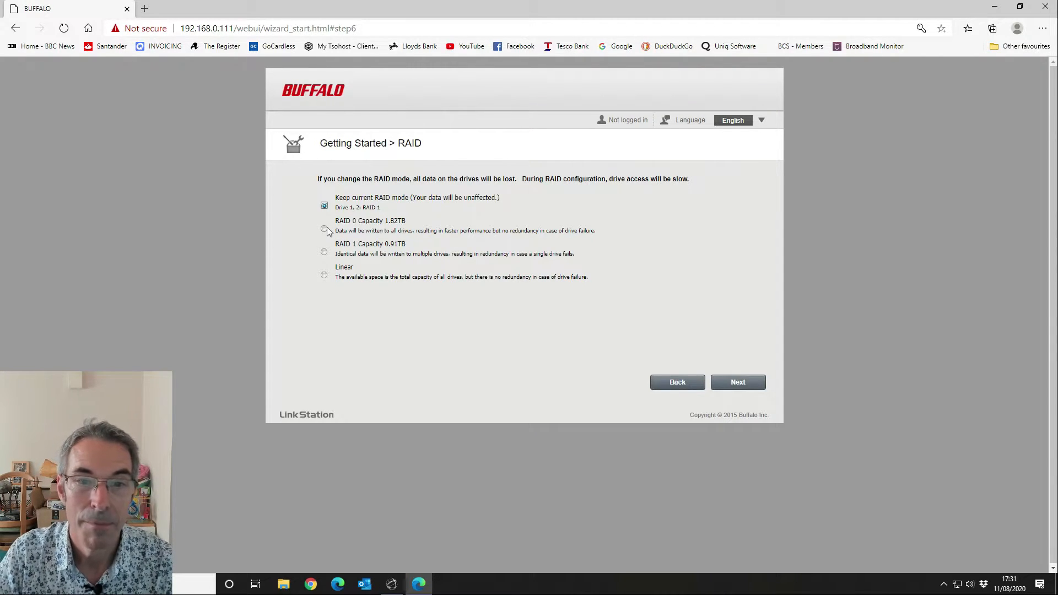
mouse_move(324, 255)
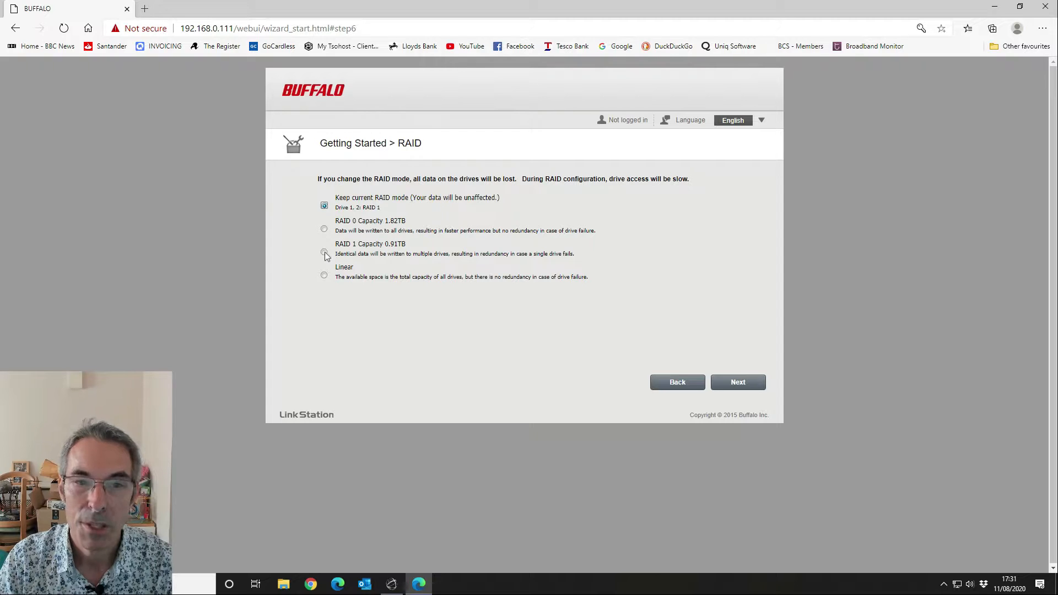
left_click(324, 251)
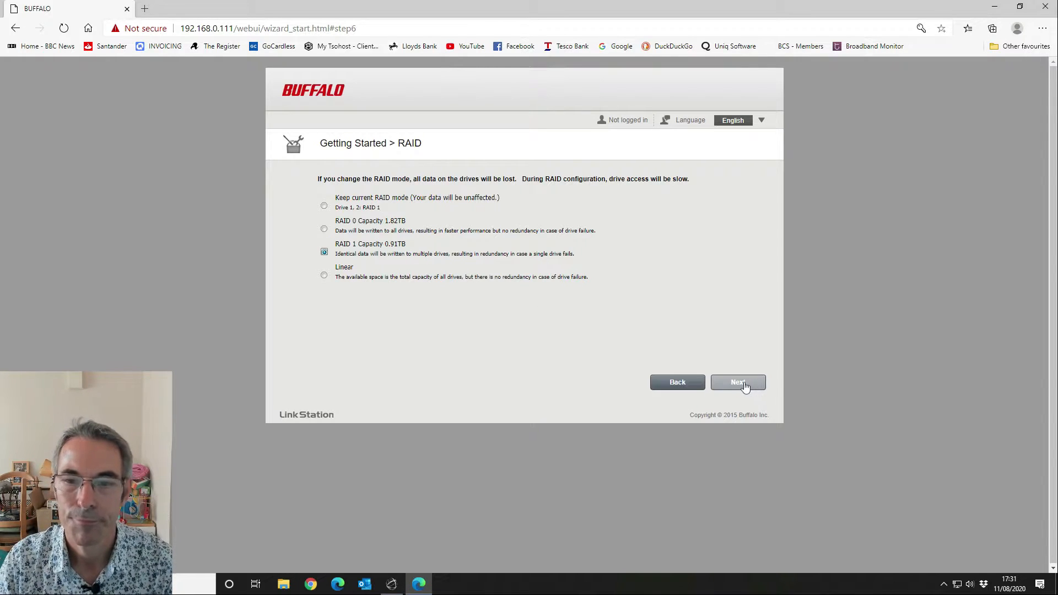
left_click(738, 382)
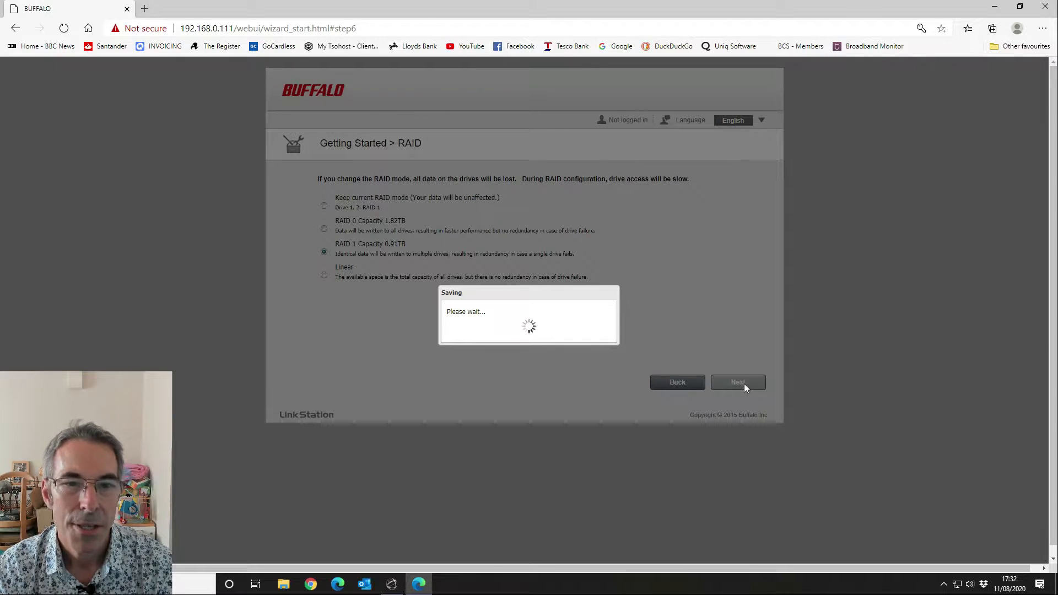
Set the time zone to (UTC) Dublin, Edinburgh, Lisbon, London and finish initial setup.
left_click(737, 383)
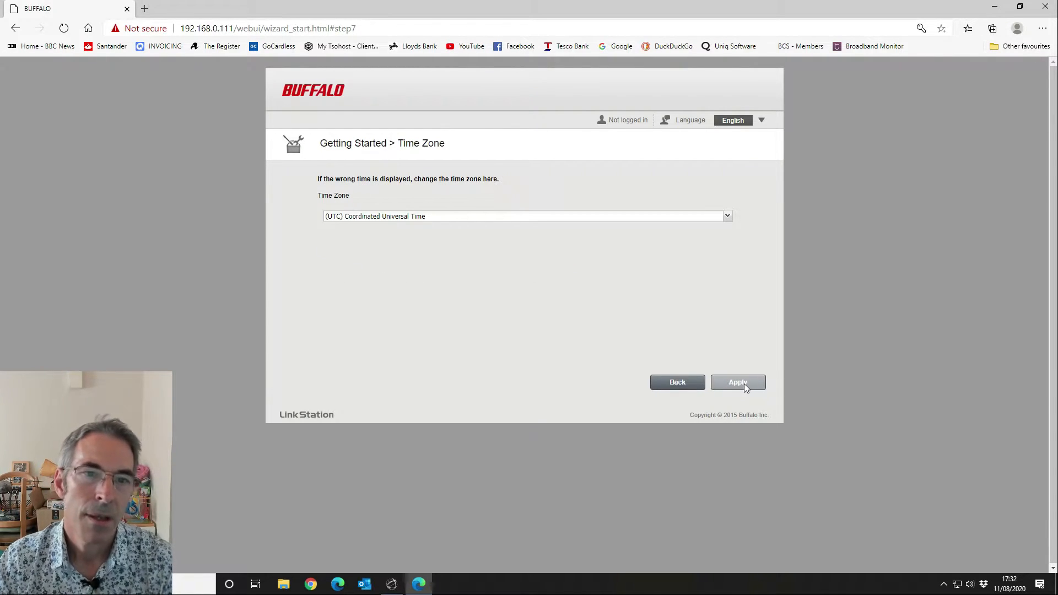
mouse_move(727, 220)
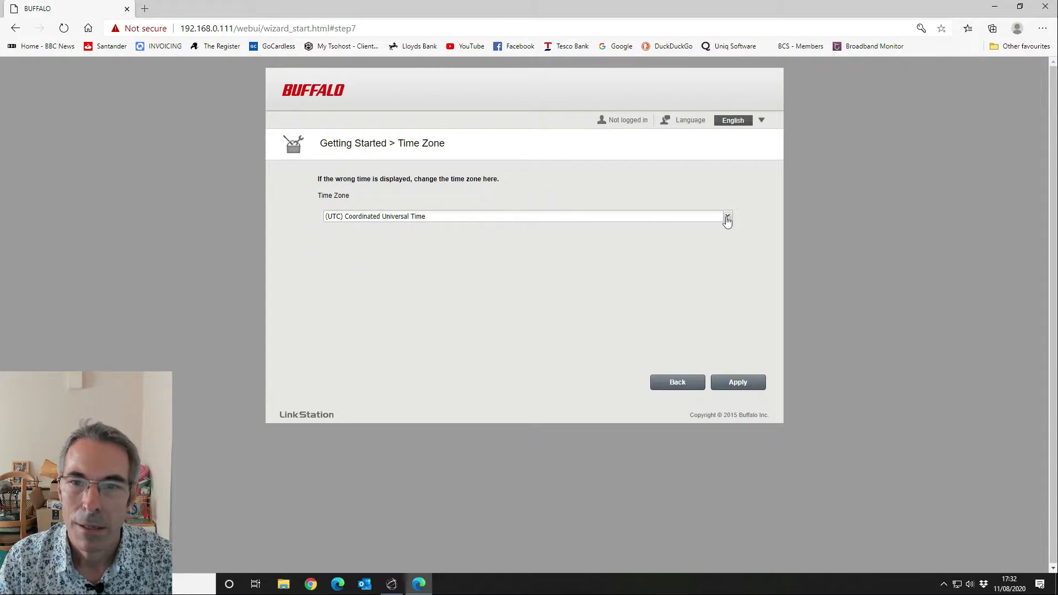
left_click(726, 216)
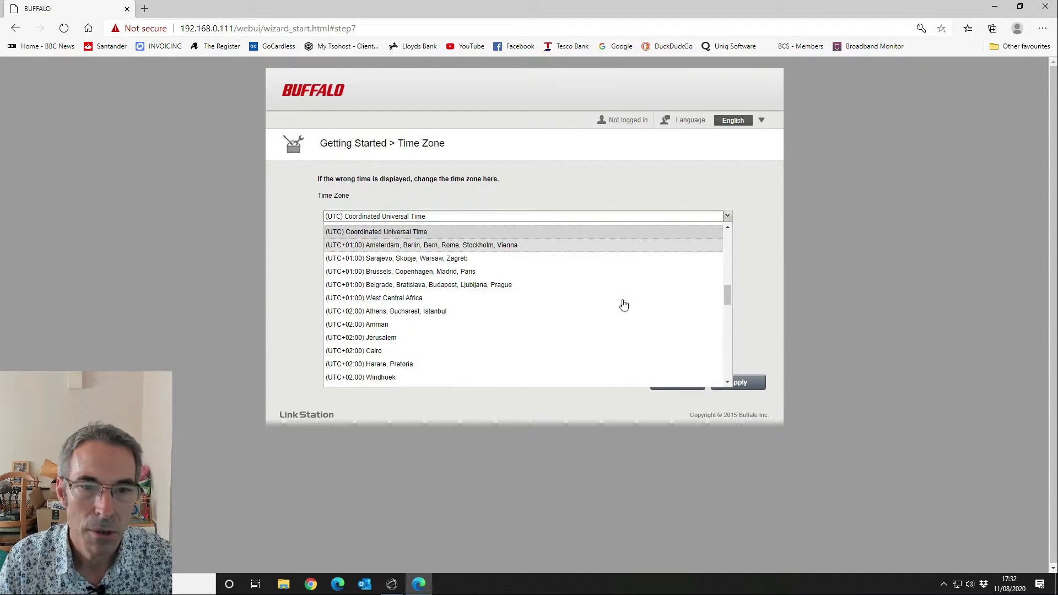
mouse_move(597, 271)
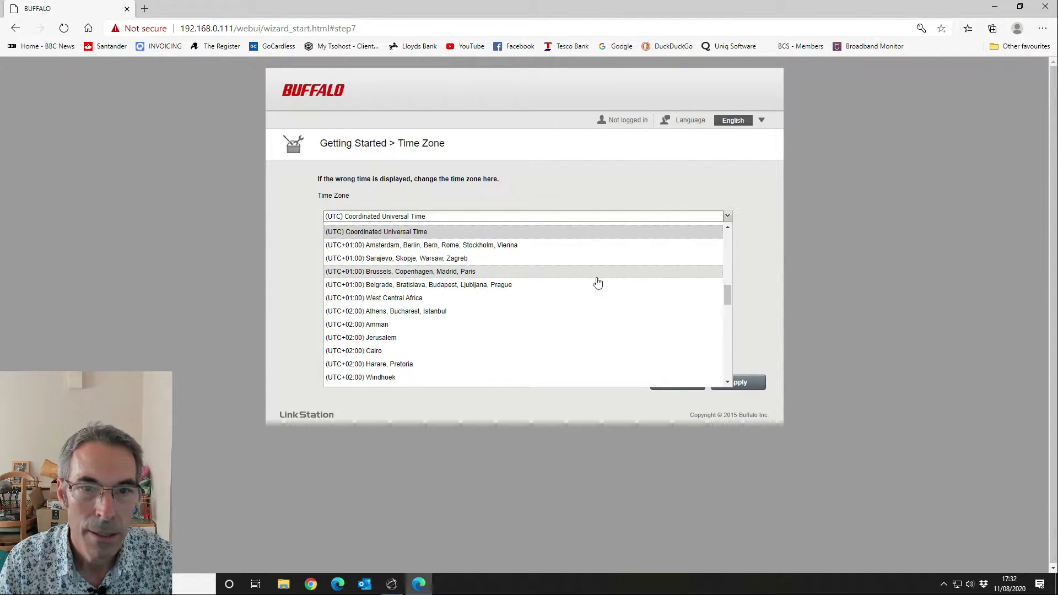
scroll("up", 3)
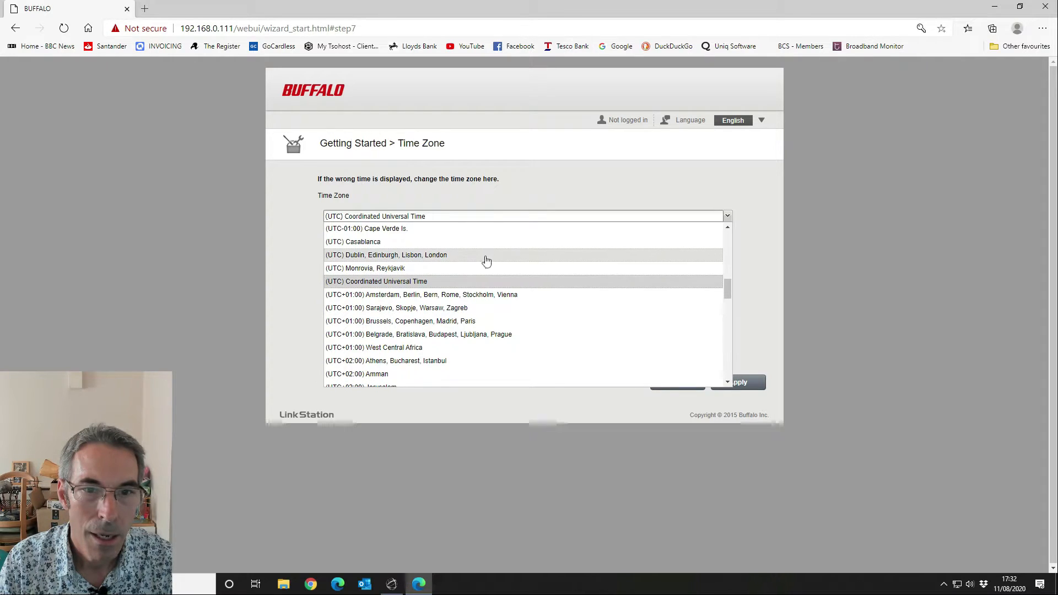
mouse_move(437, 260)
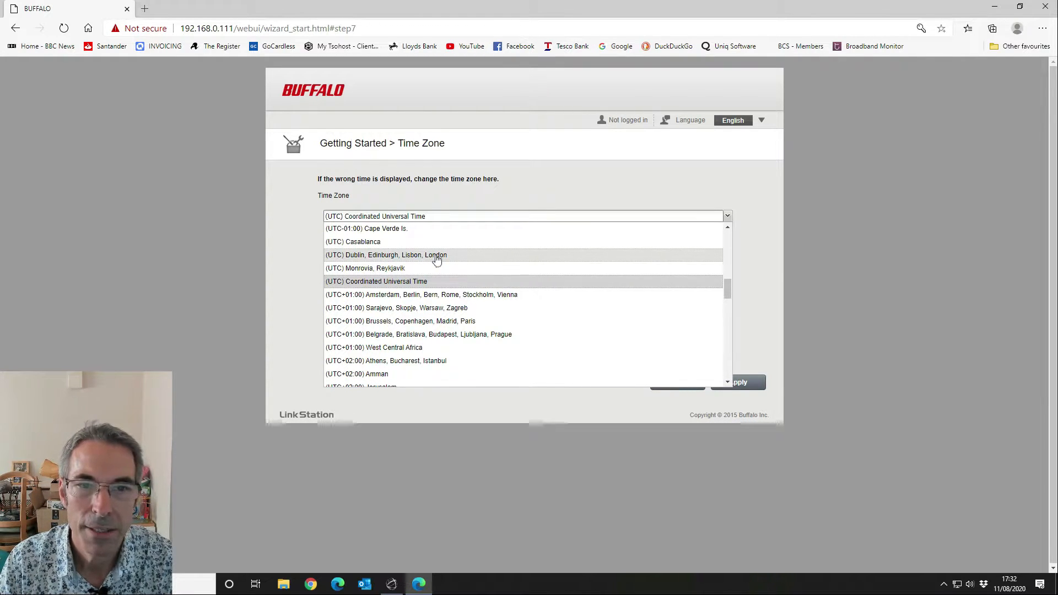
left_click(386, 255)
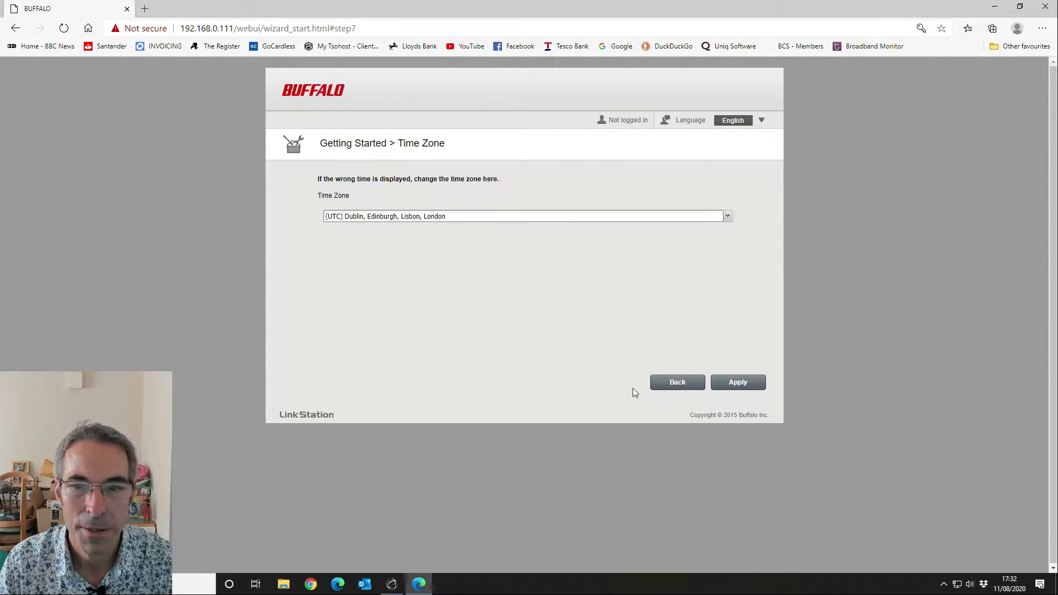
left_click(737, 383)
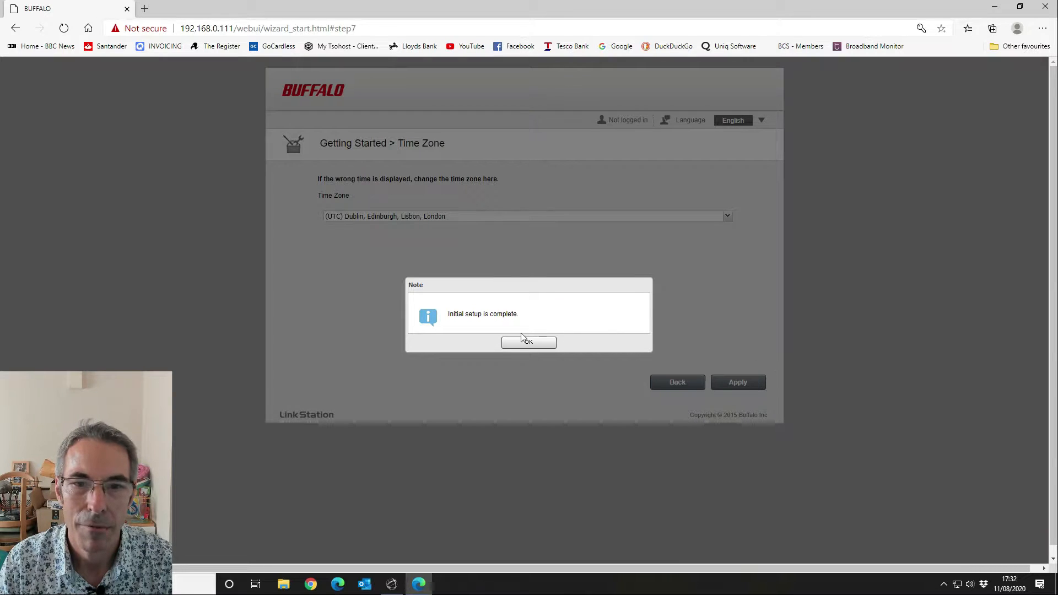
left_click(528, 341)
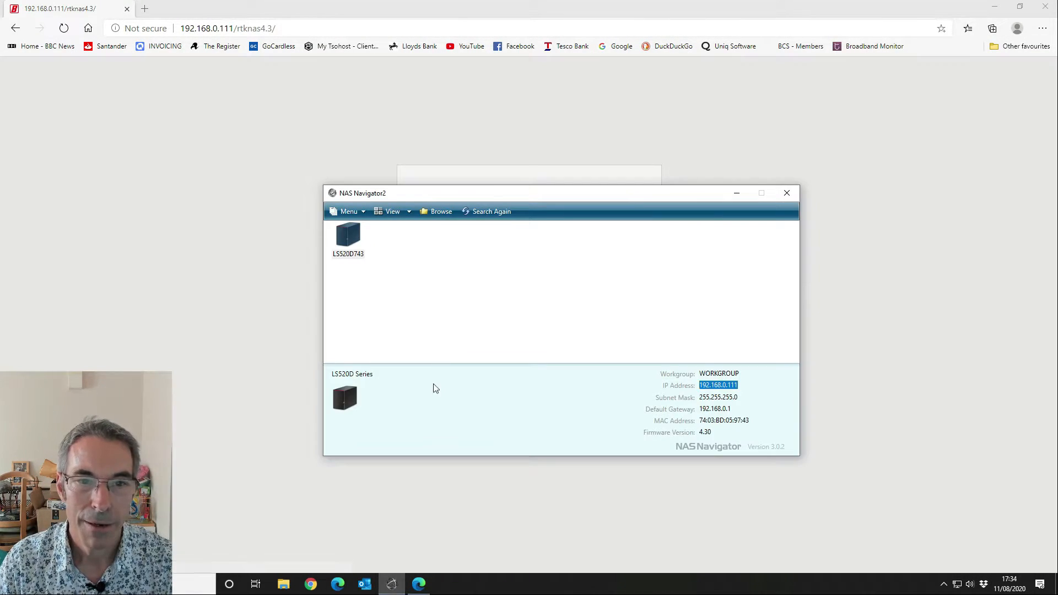
mouse_move(667, 374)
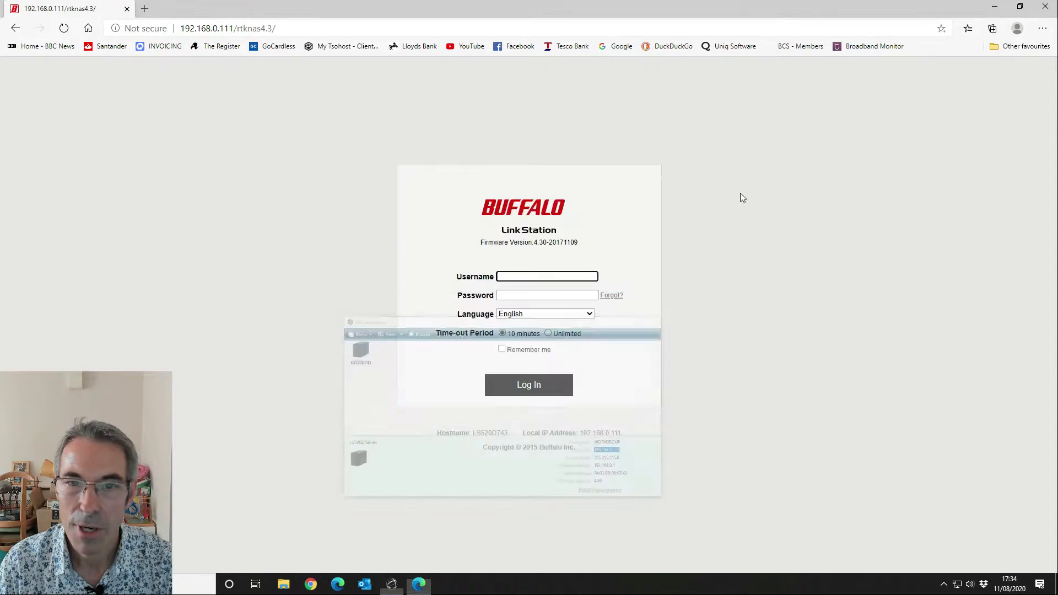
Log in to the LinkStation web admin as admin with the new password.
left_click(546, 277)
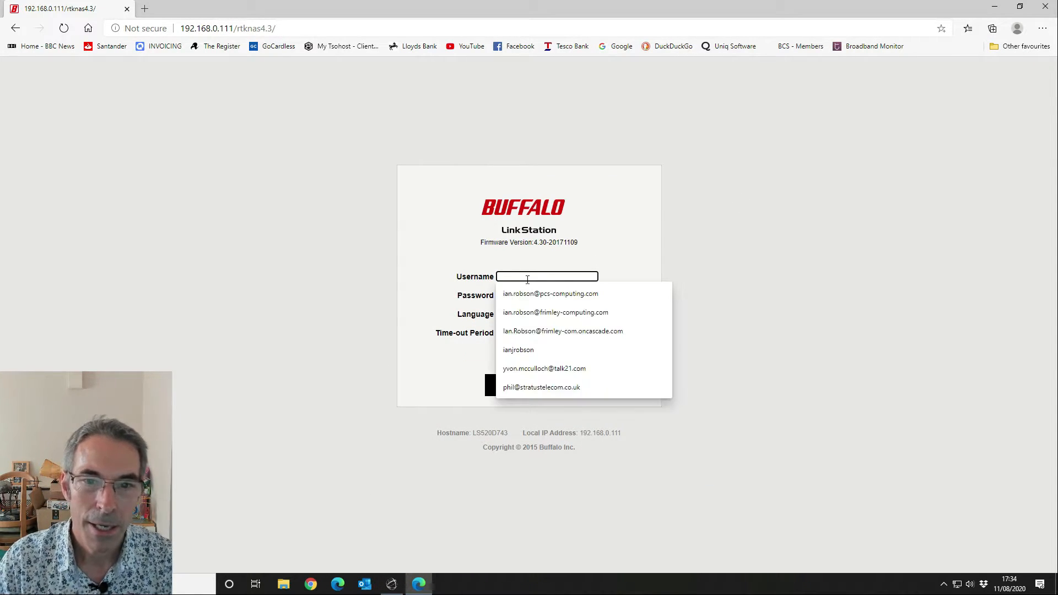
left_click(581, 244)
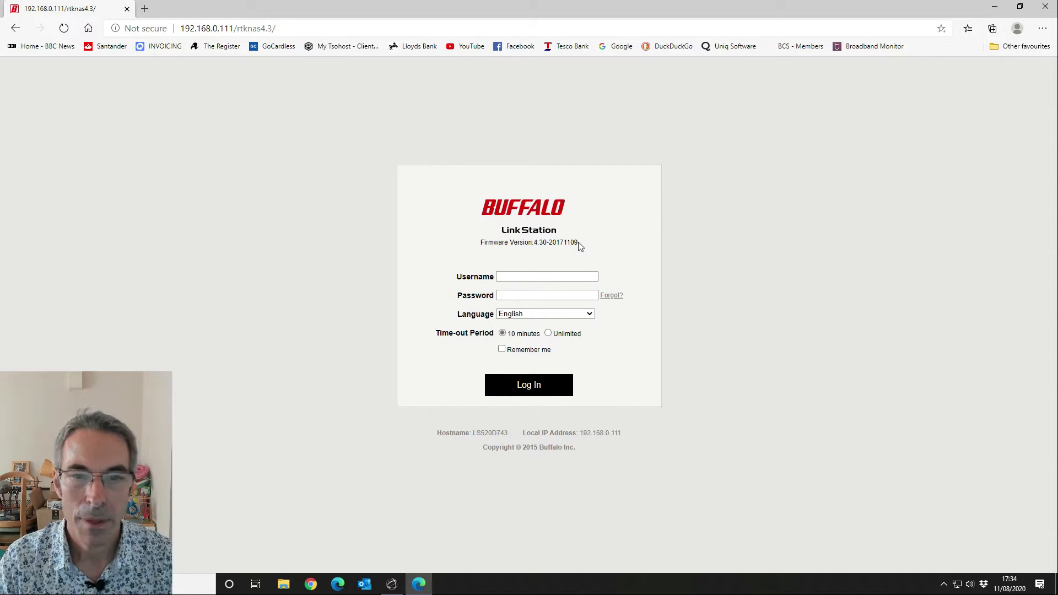
left_click(547, 276)
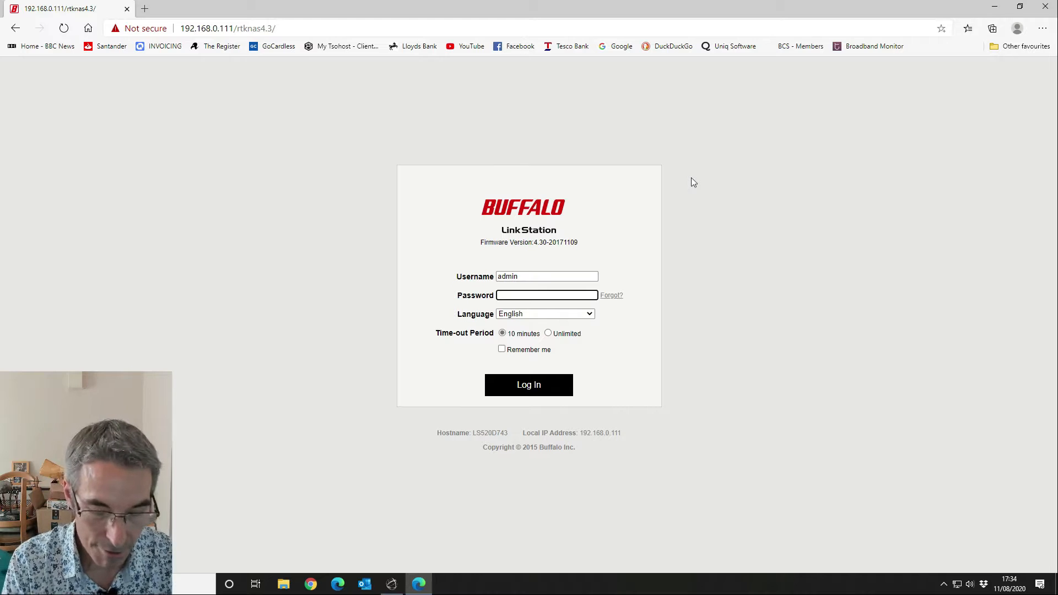
type("password")
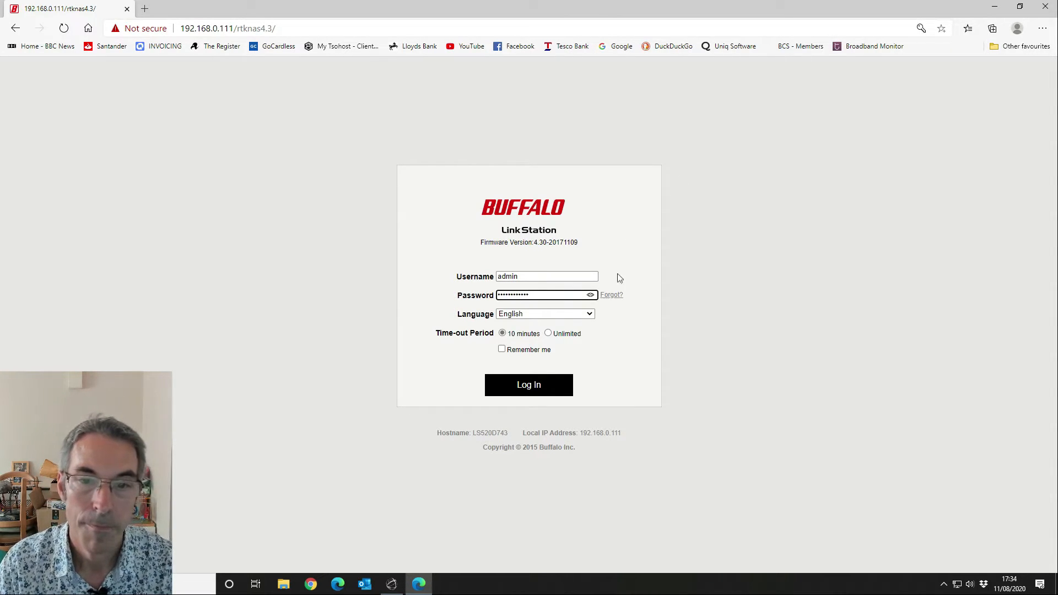
left_click(528, 384)
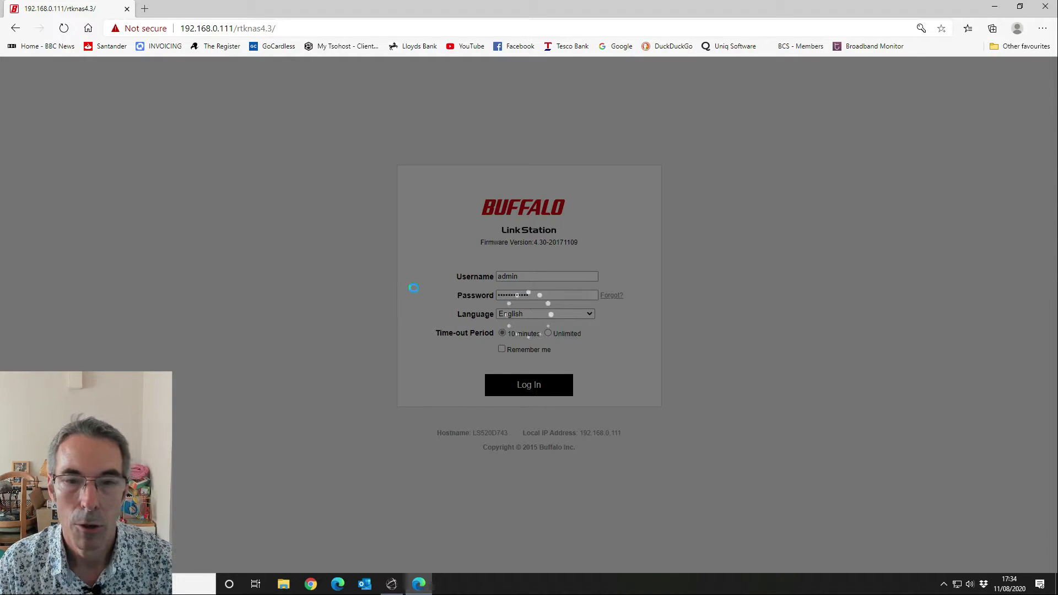
Confirm in Disk Manager that Array 1 is active in RAID 1 mode, then close it.
left_click(528, 385)
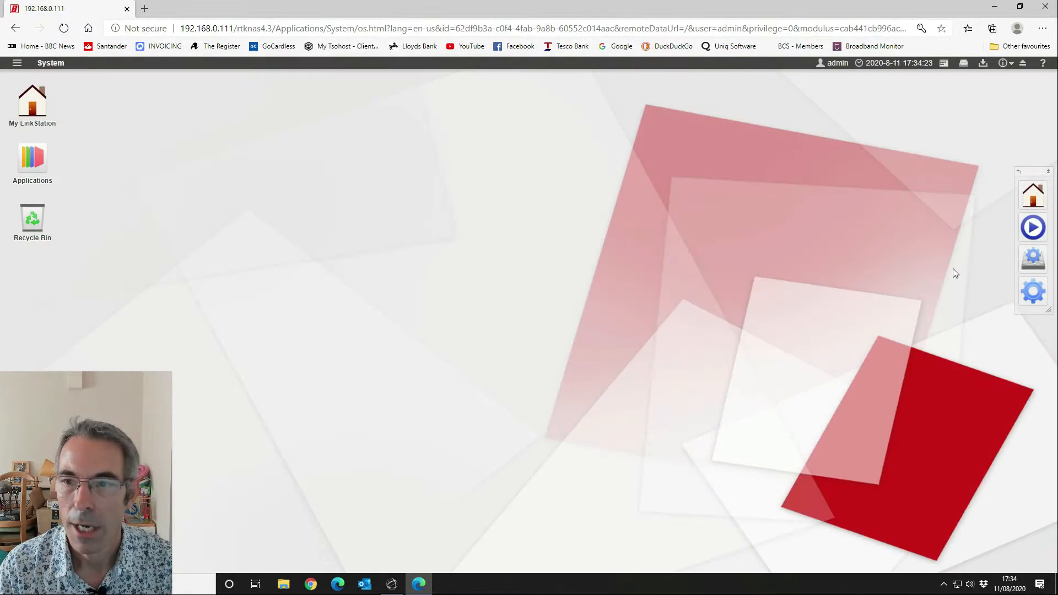
mouse_move(1033, 257)
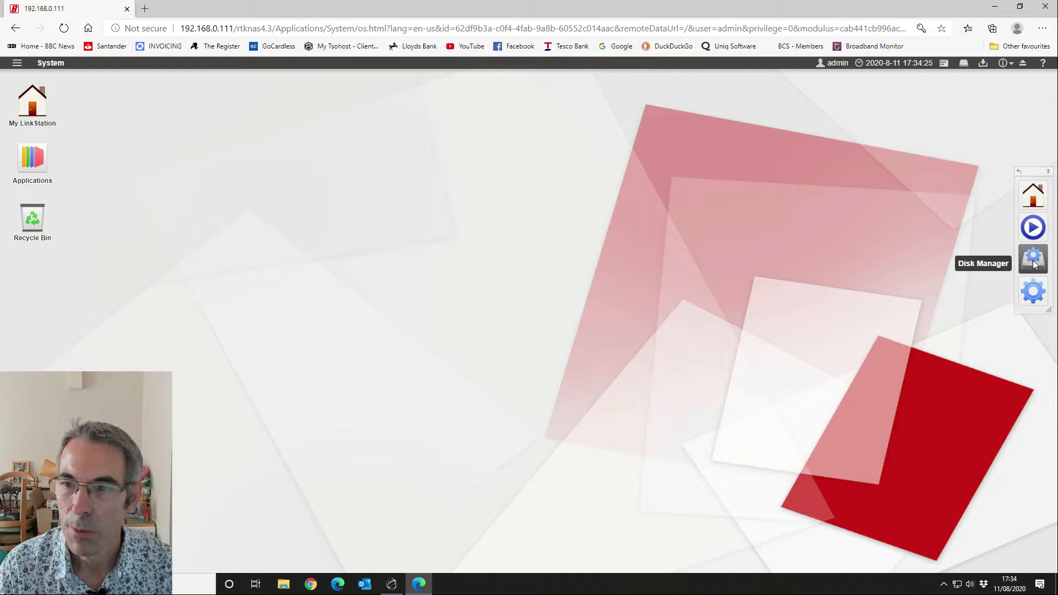
left_click(1032, 257)
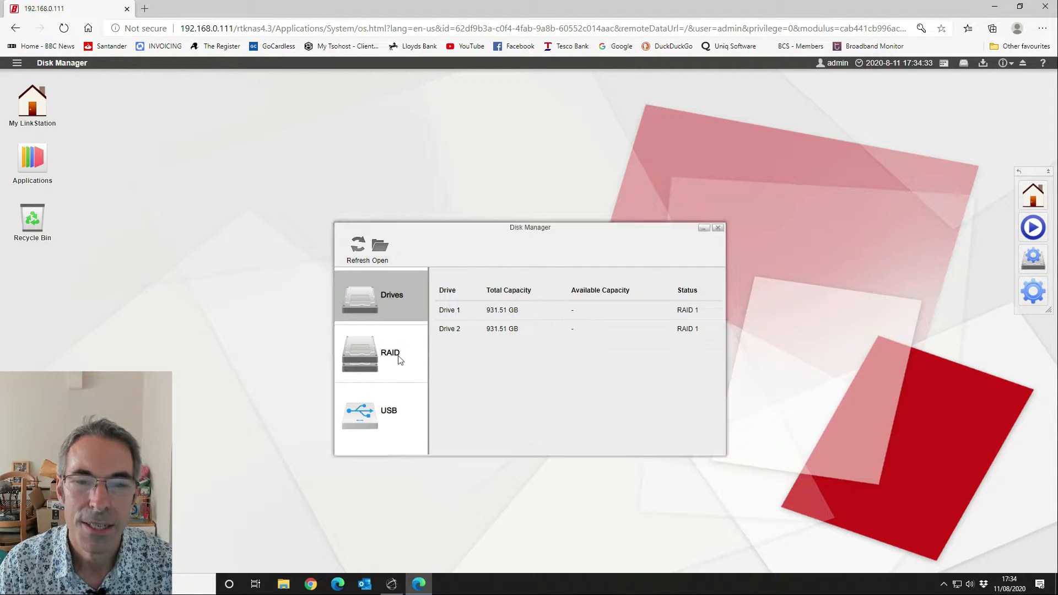
left_click(390, 352)
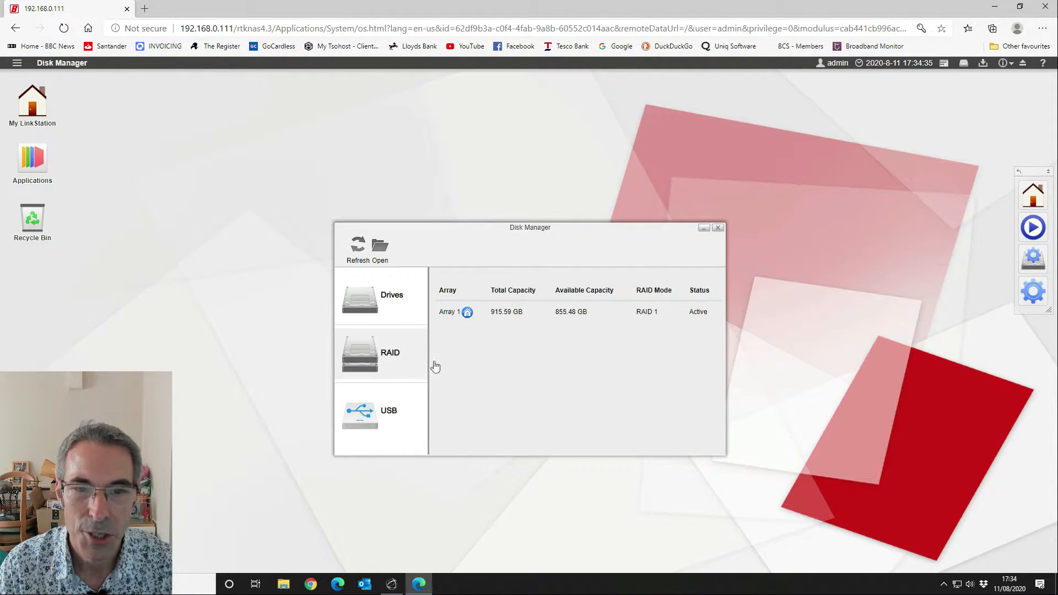
left_click(380, 353)
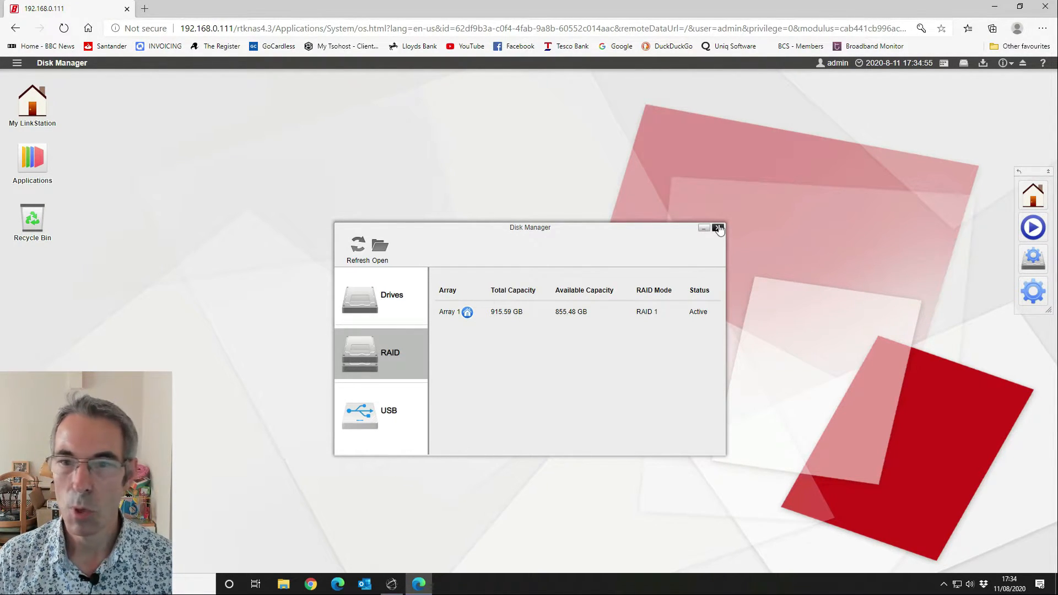
left_click(717, 227)
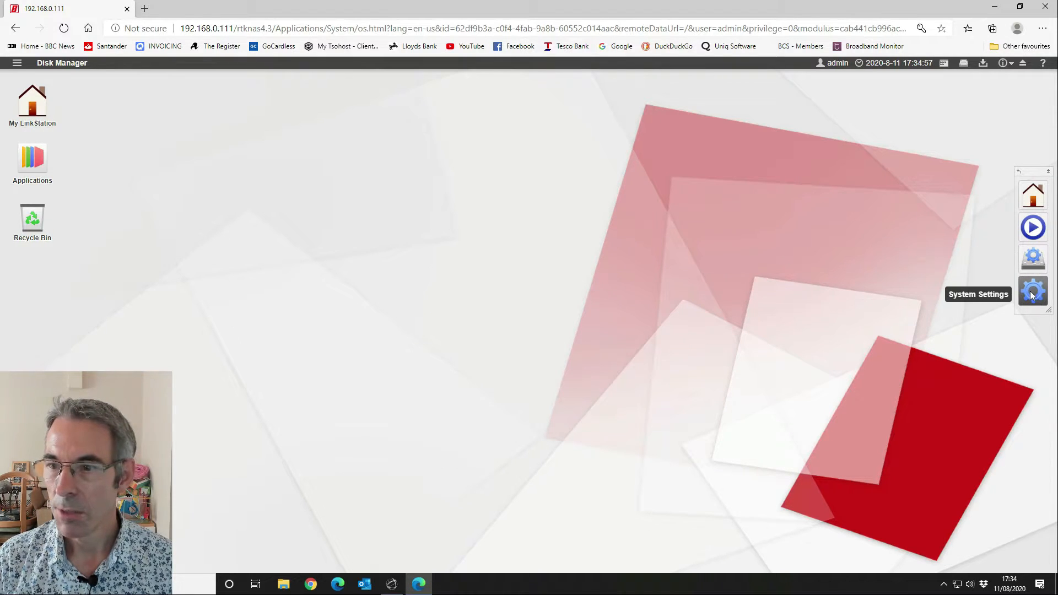
Start adding a new shared folder from System Settings > Folder Setup.
left_click(1032, 291)
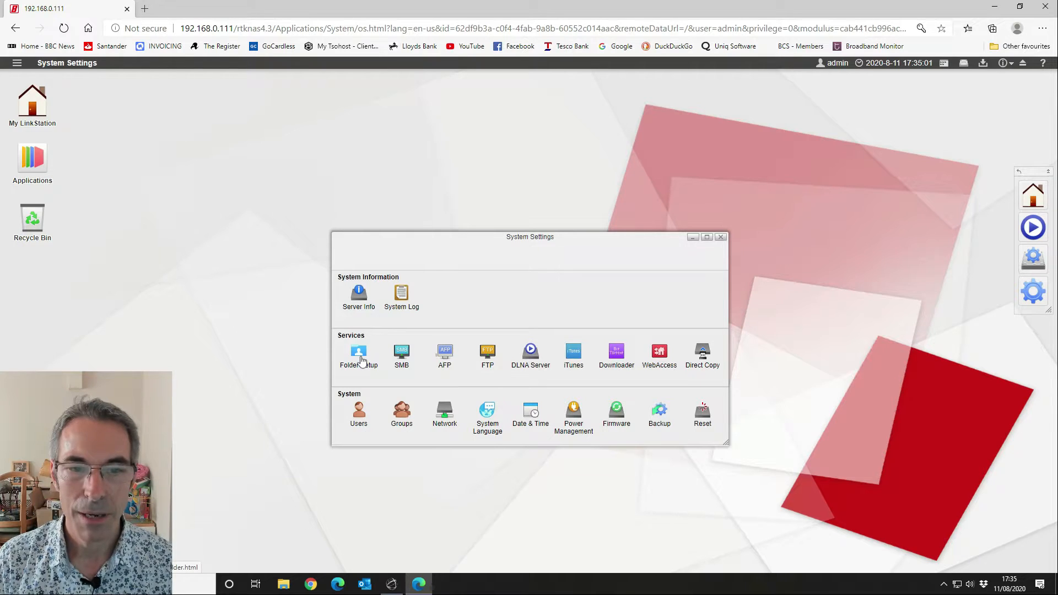
left_click(358, 356)
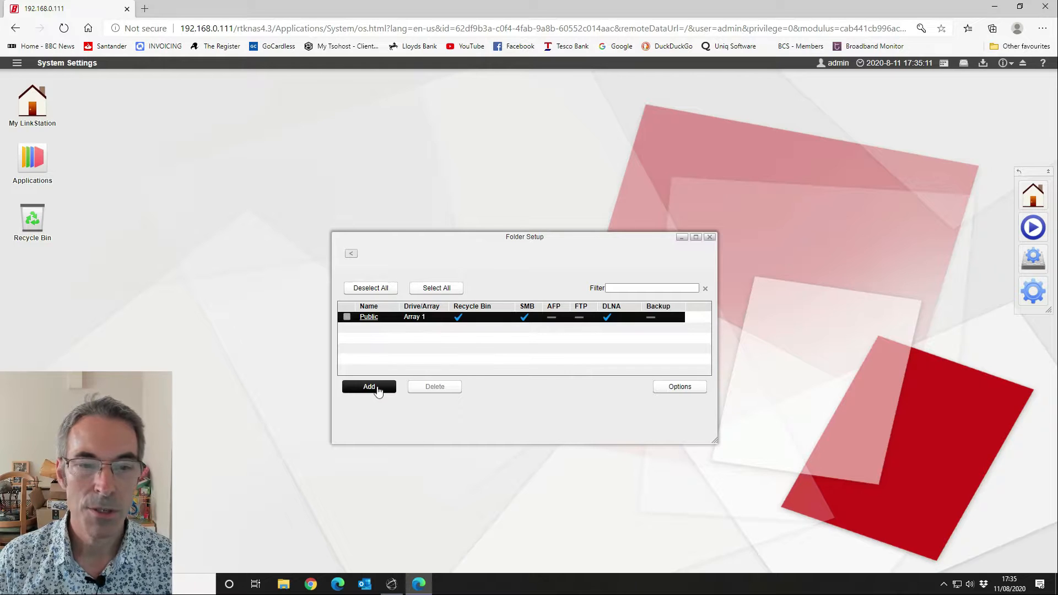
left_click(368, 386)
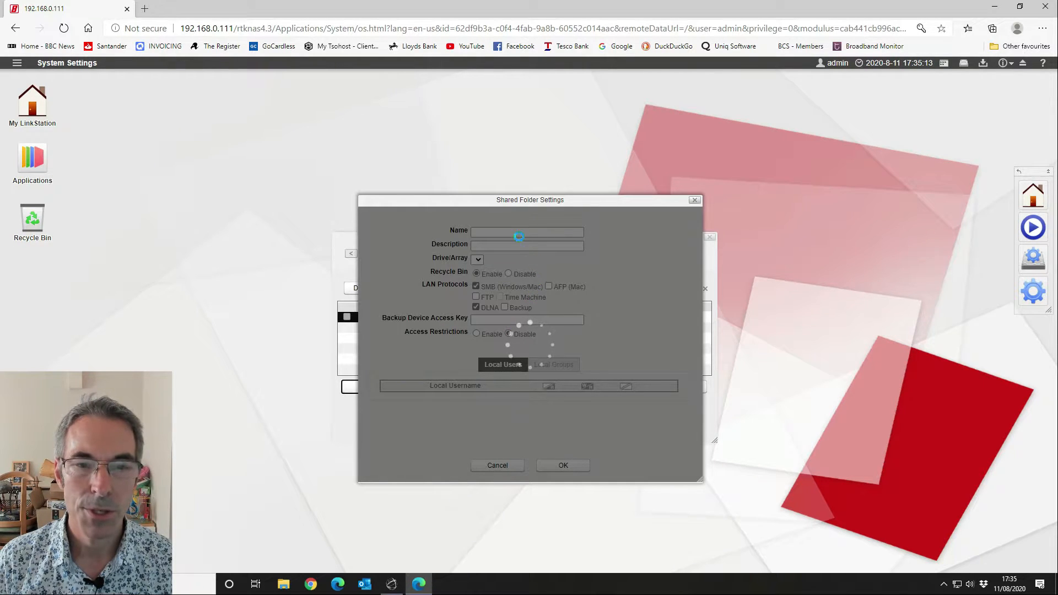
Name the new shared folder 'Test' and tick AFP and Time Machine support.
left_click(527, 233)
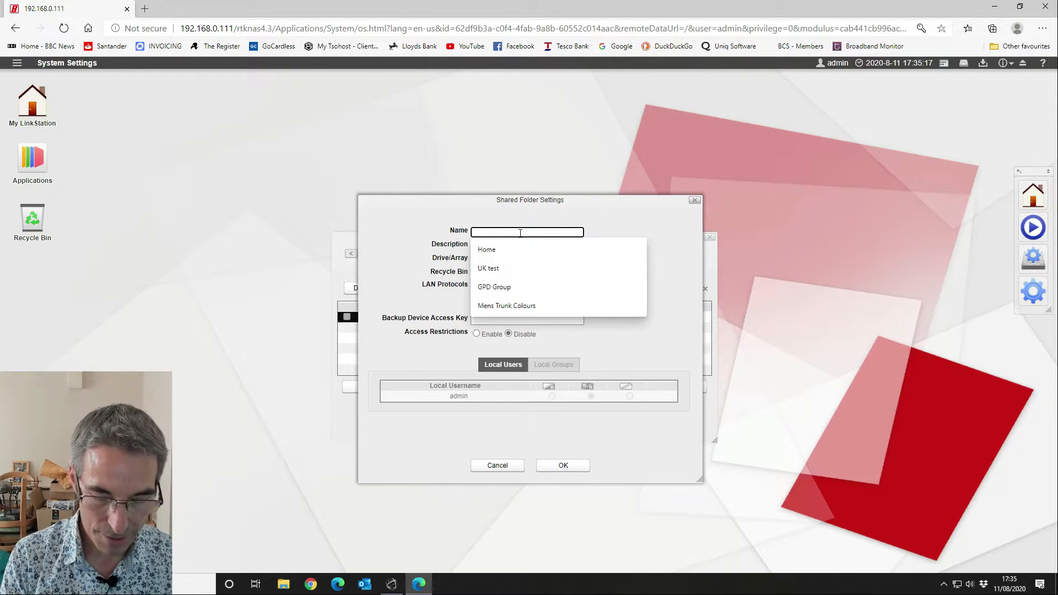
type("H")
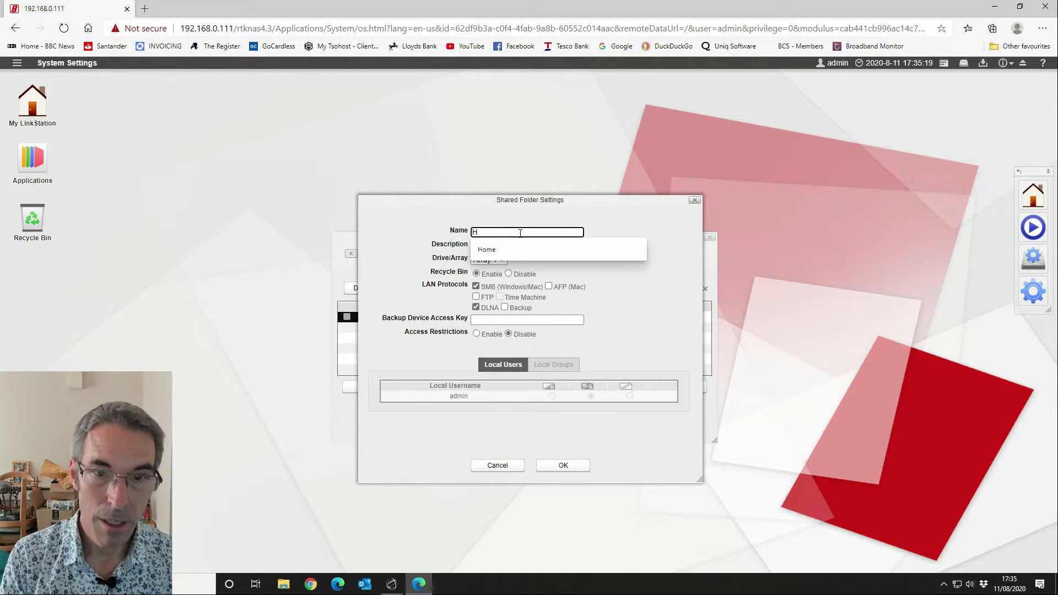
type("Test")
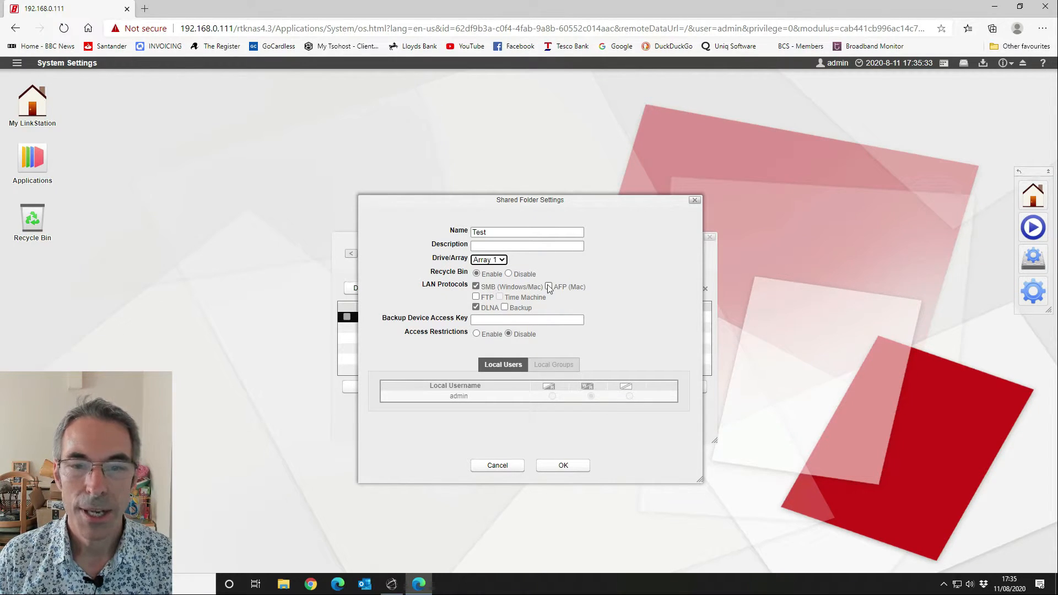
left_click(547, 286)
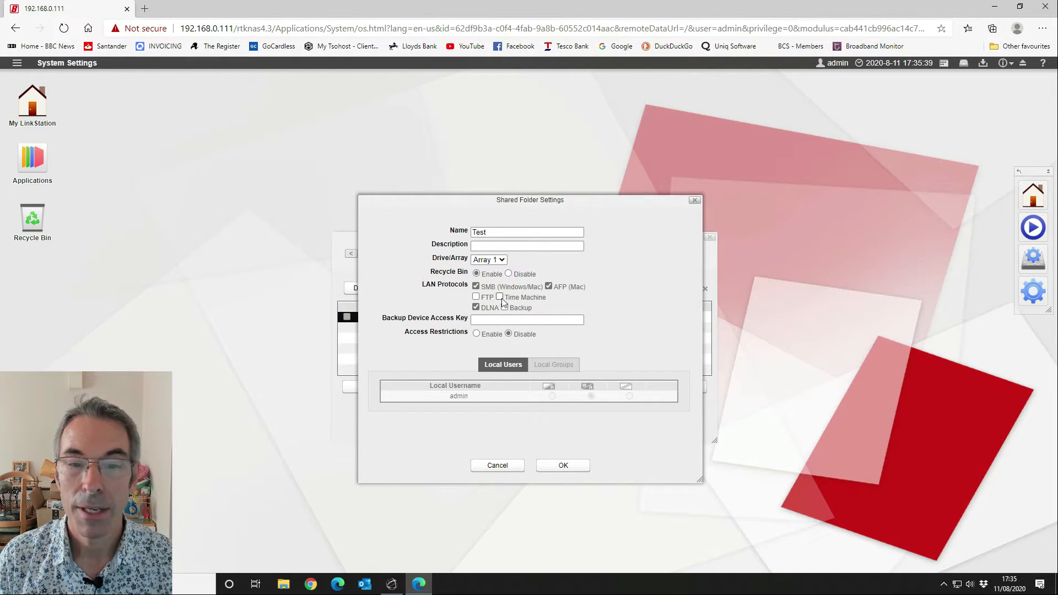
left_click(500, 297)
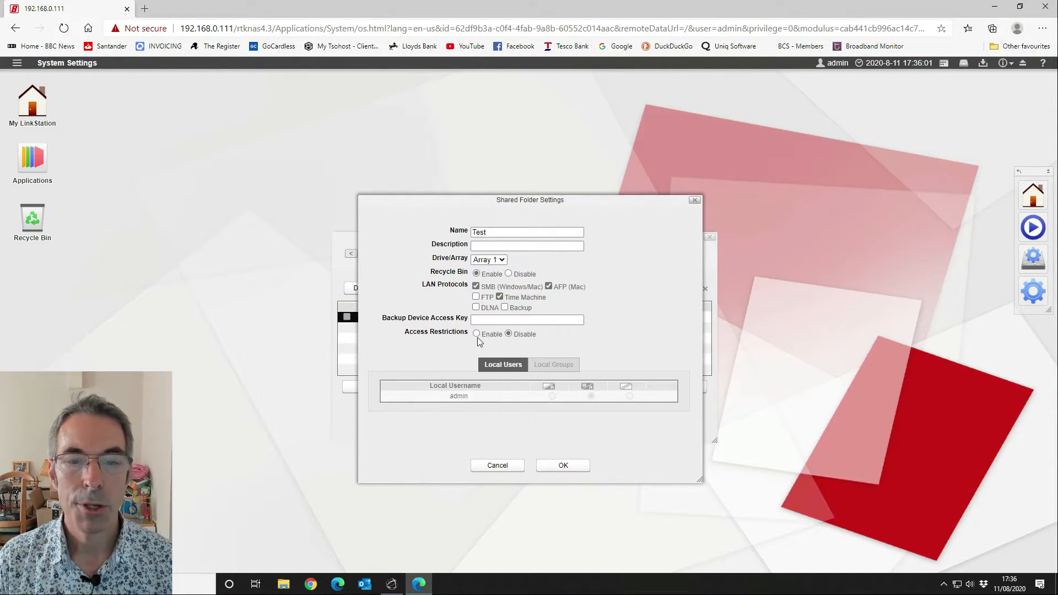
Toggle Access Restrictions on then back off, and save the Test folder.
left_click(477, 334)
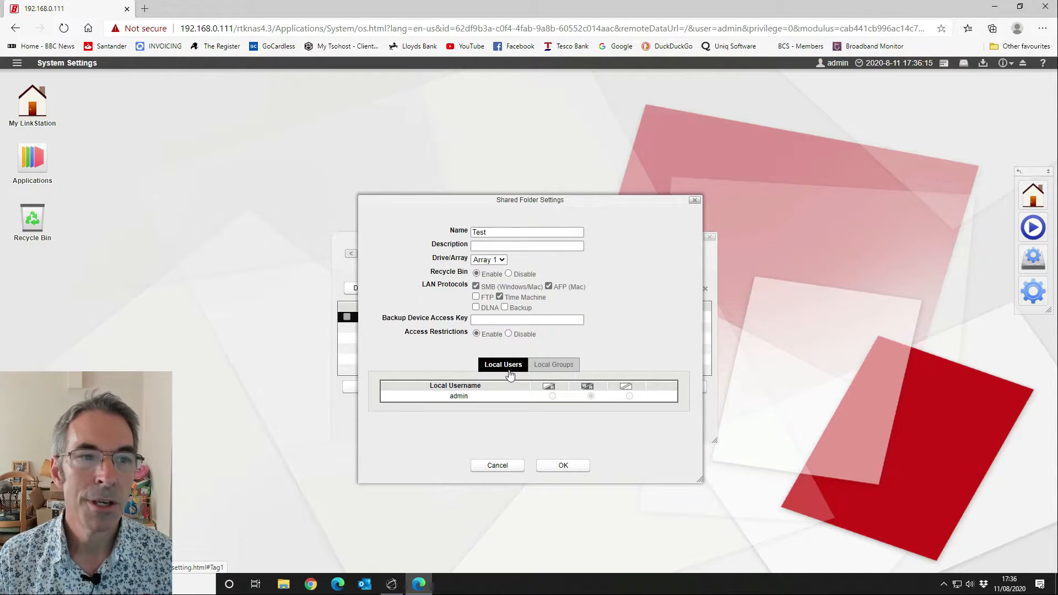
mouse_move(536, 506)
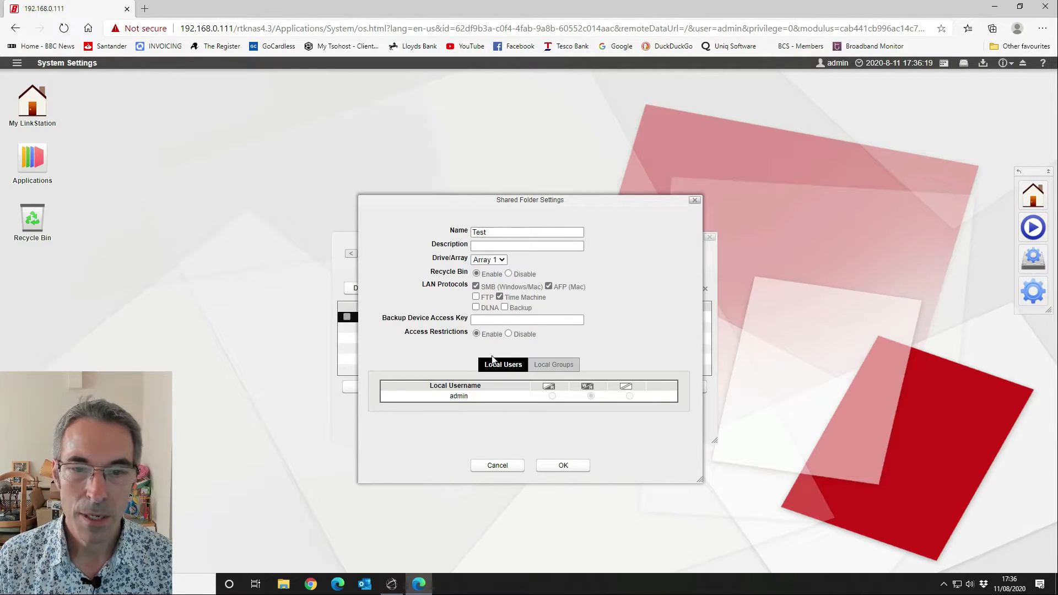
left_click(508, 334)
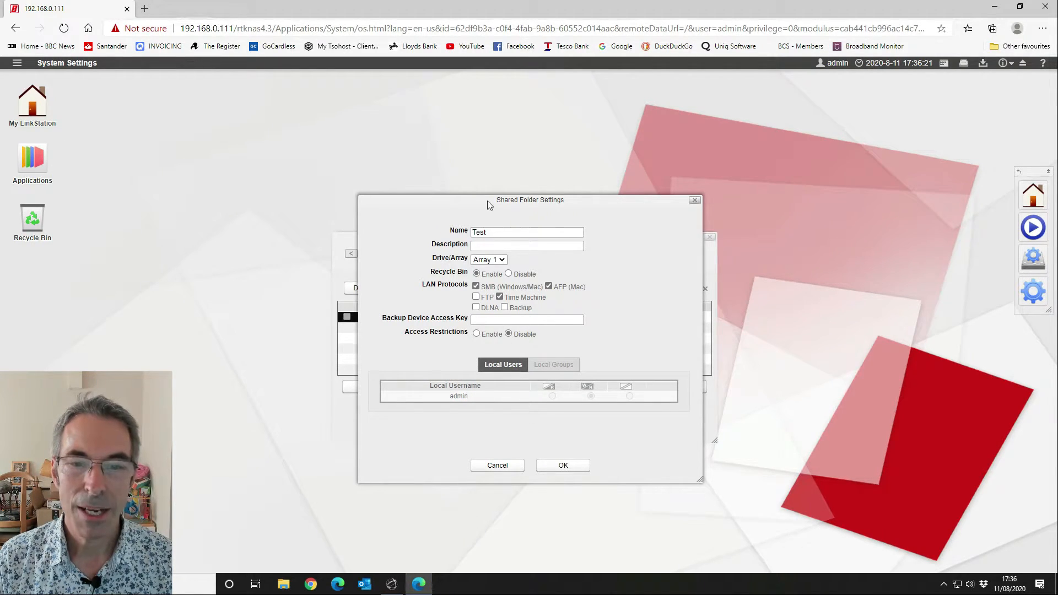
mouse_move(473, 347)
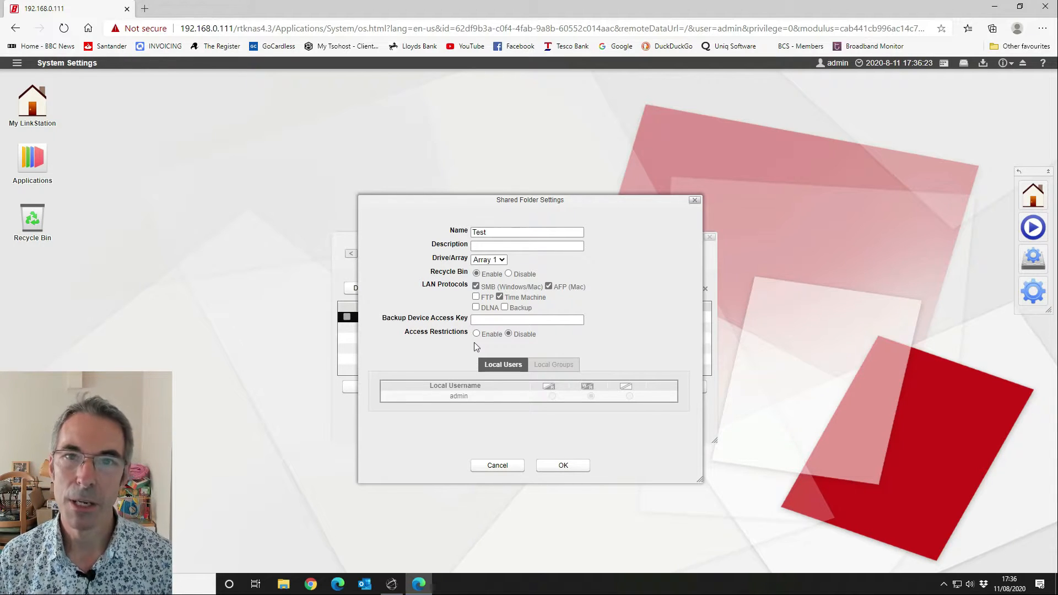
left_click(563, 465)
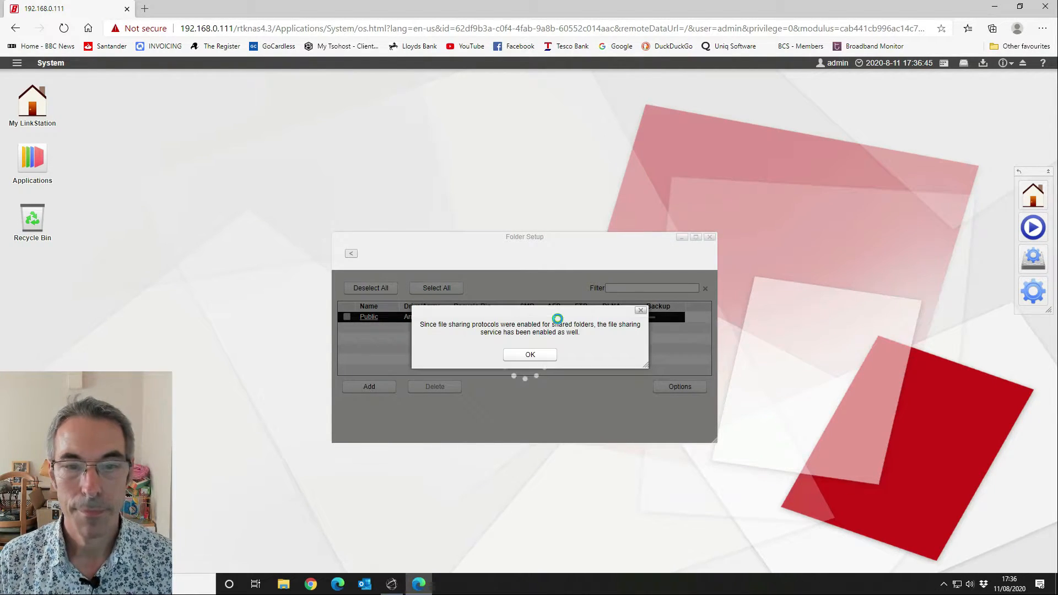
Acknowledge the file-sharing notice and close Folder Setup, Test now listed beside Public.
left_click(530, 354)
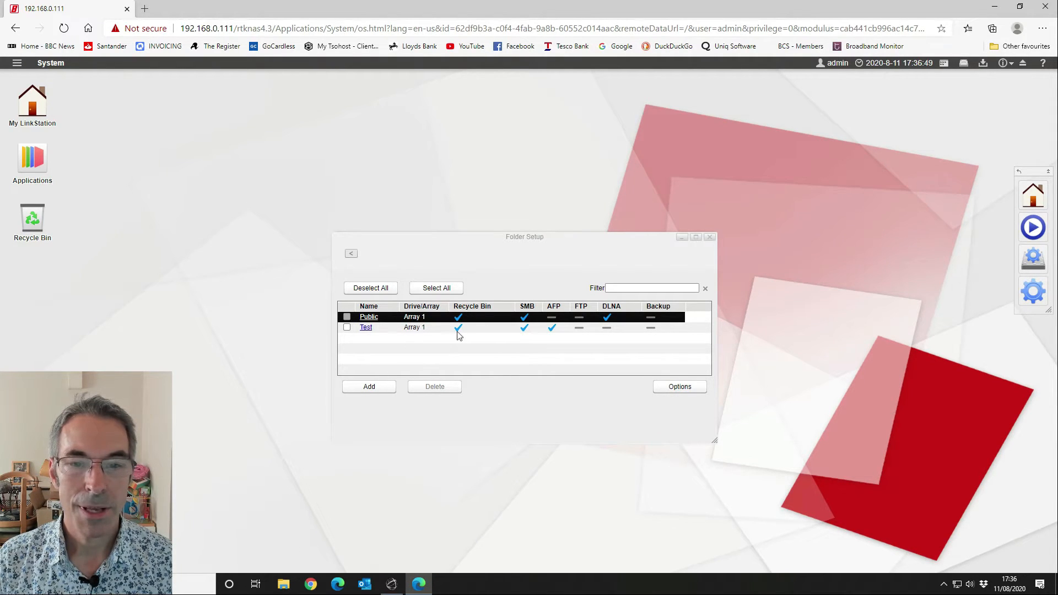
left_click(708, 237)
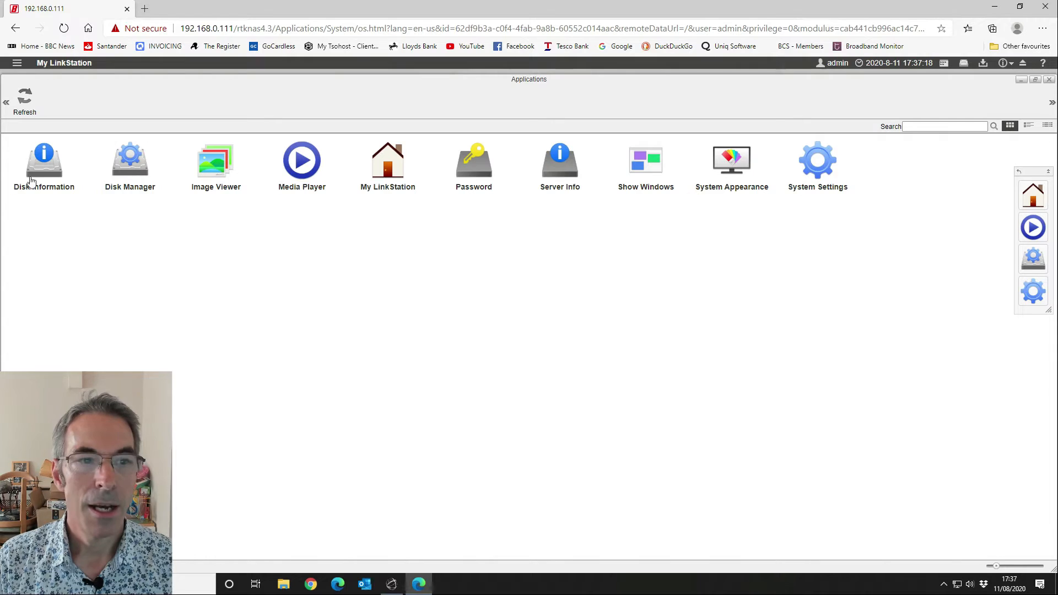
mouse_move(644, 159)
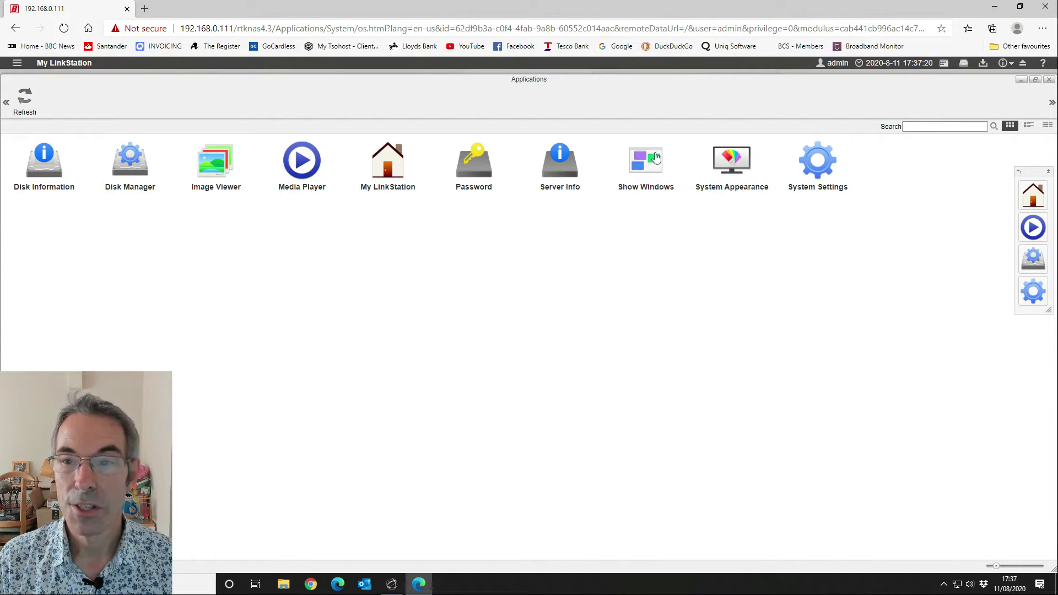
mouse_move(742, 180)
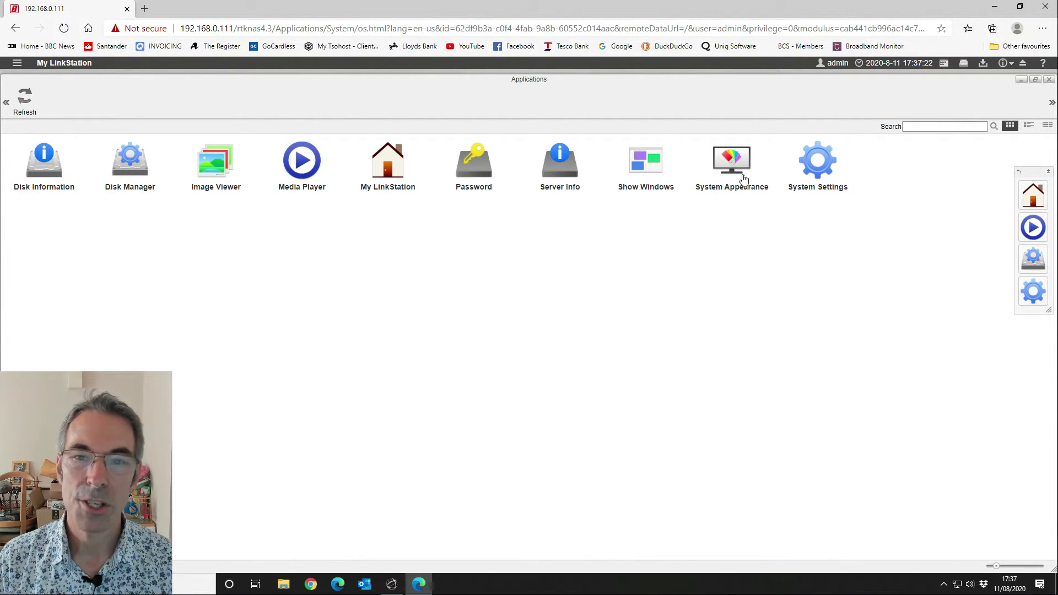
mouse_move(576, 196)
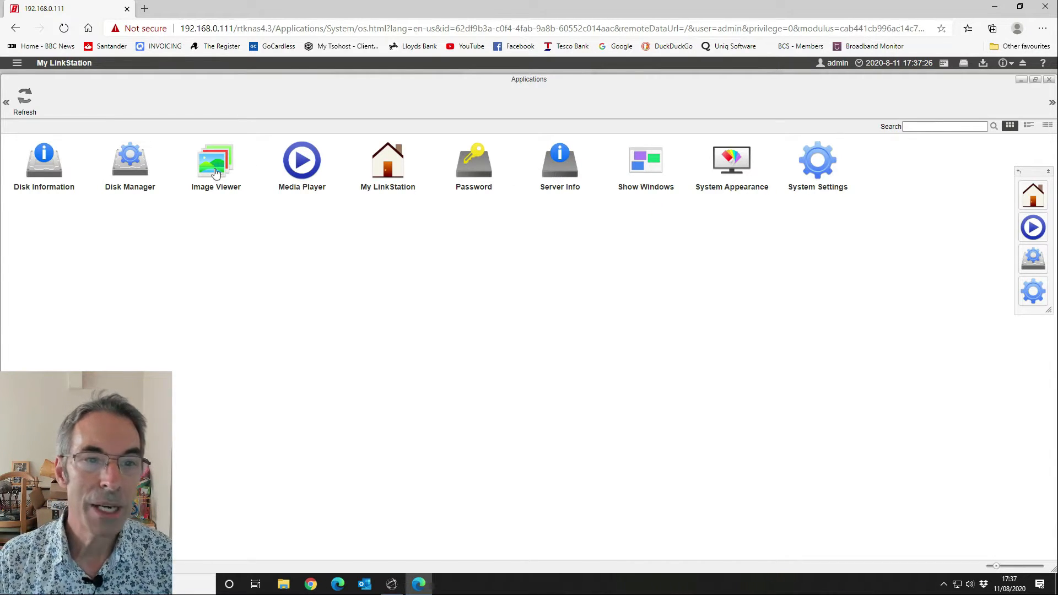
mouse_move(956, 266)
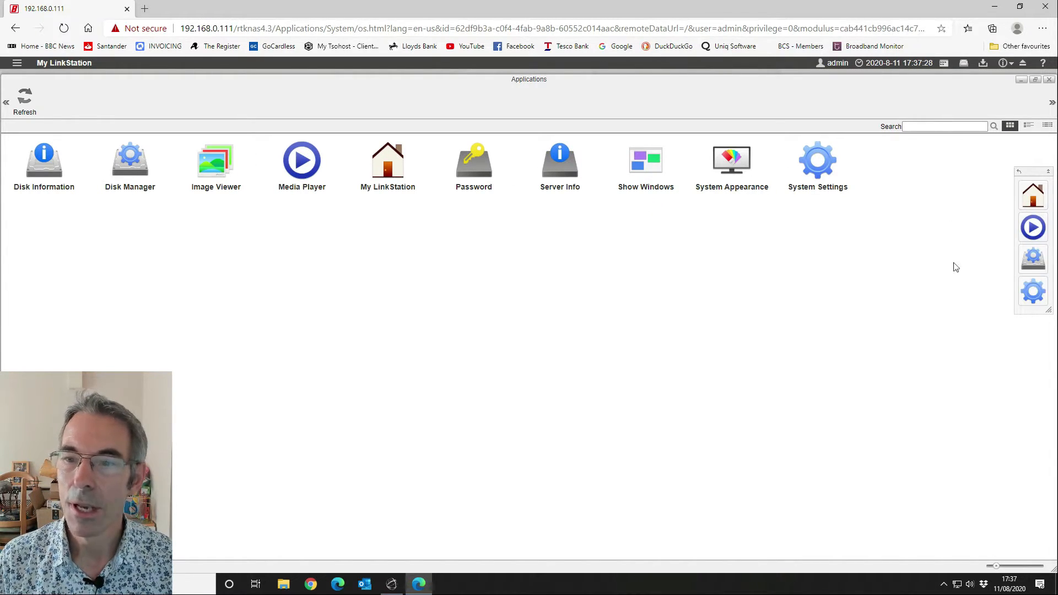
mouse_move(816, 159)
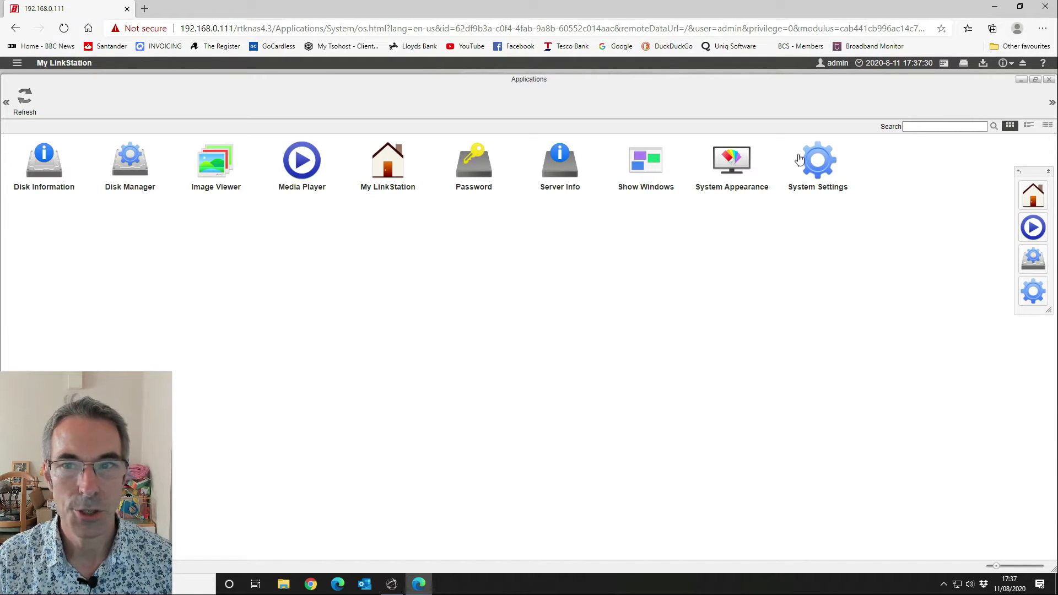
left_click(817, 160)
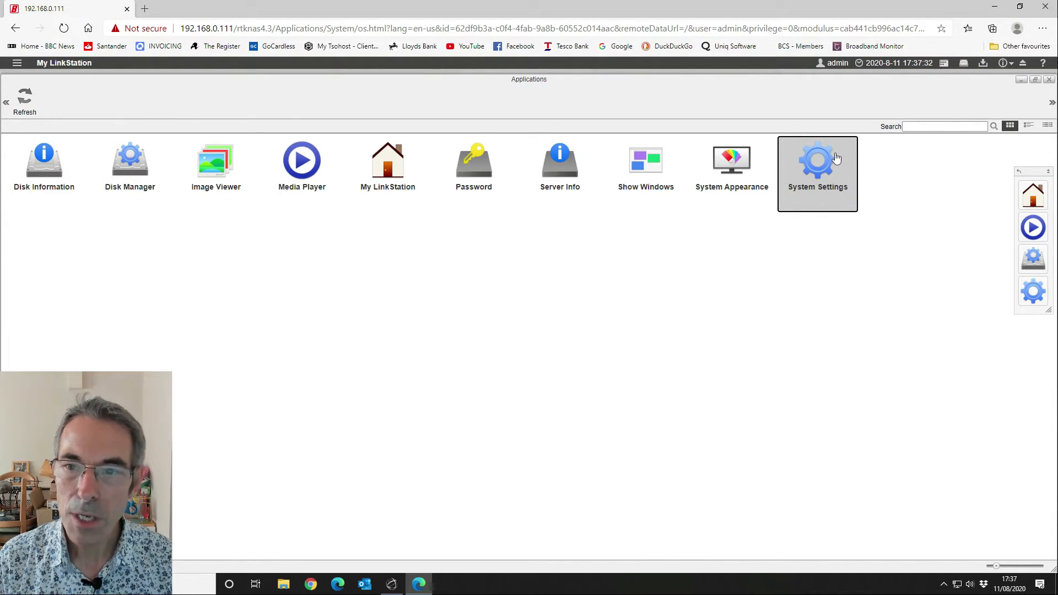
Check the SMB and AFP service pages show running, then return to the System Settings overview.
left_click(817, 162)
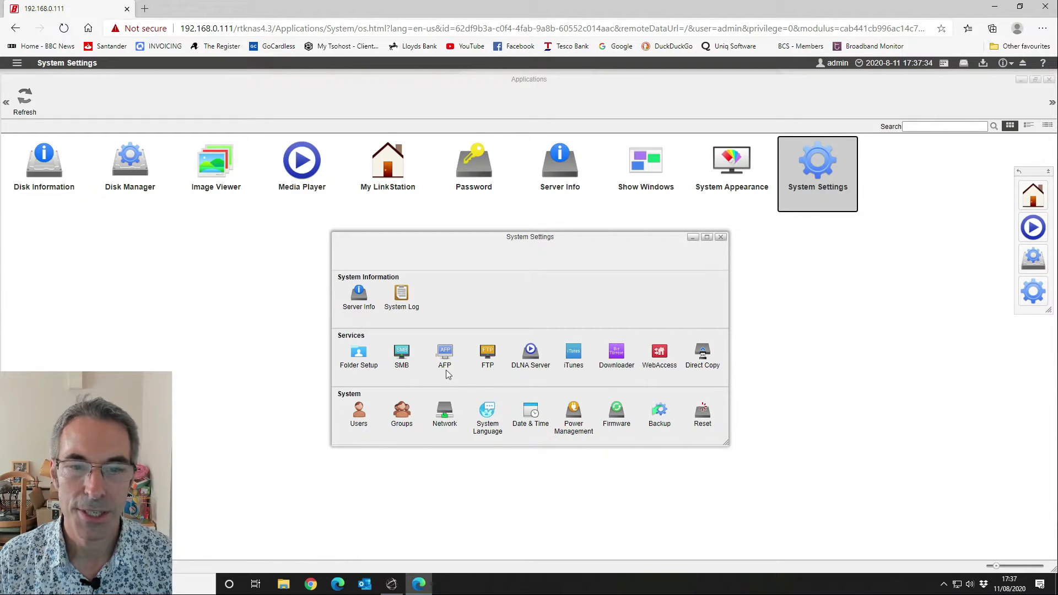
left_click(401, 351)
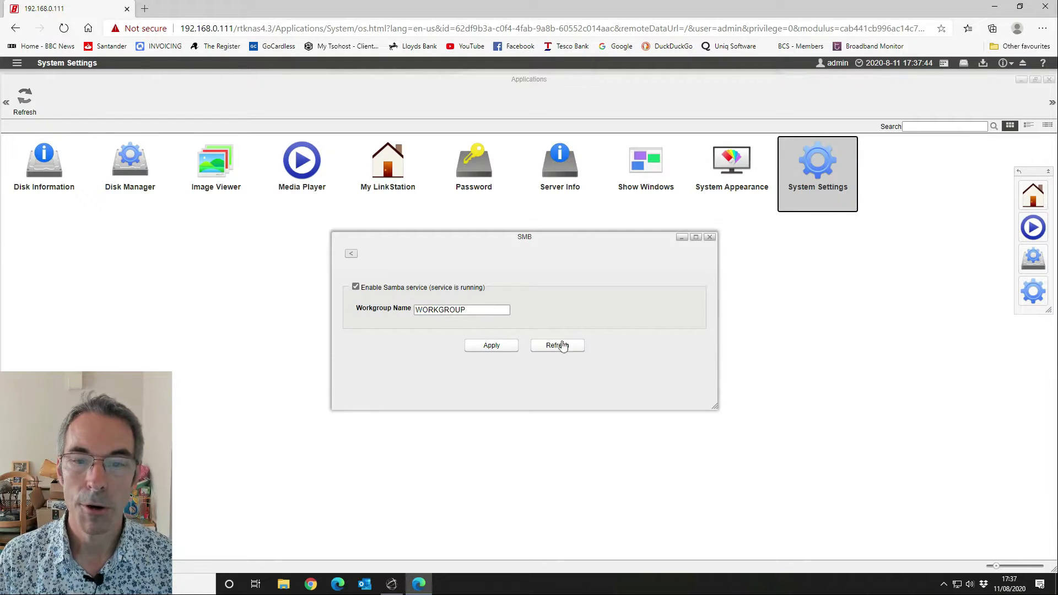
left_click(709, 236)
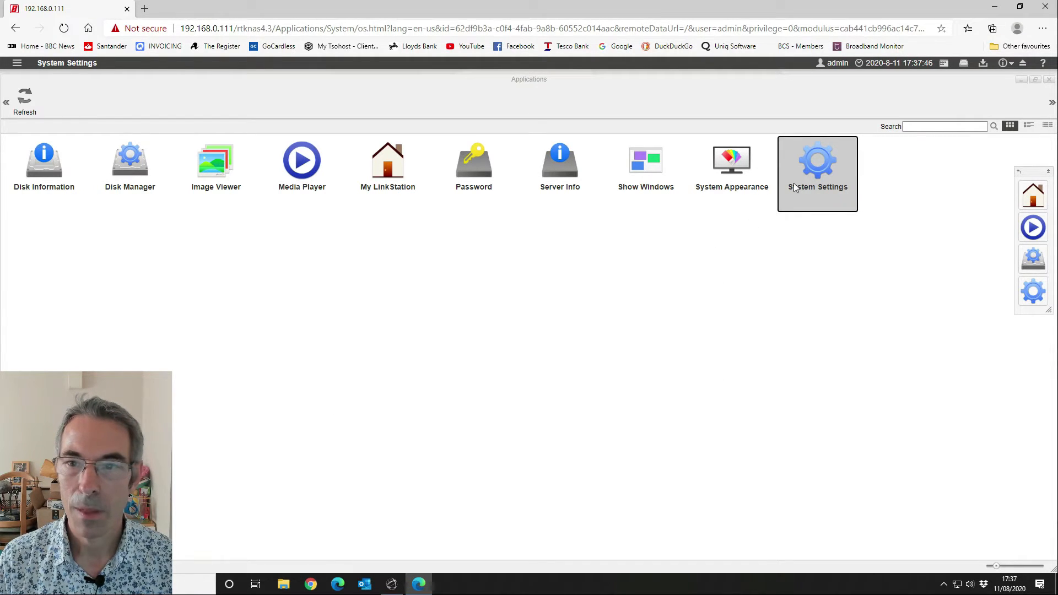
left_click(817, 165)
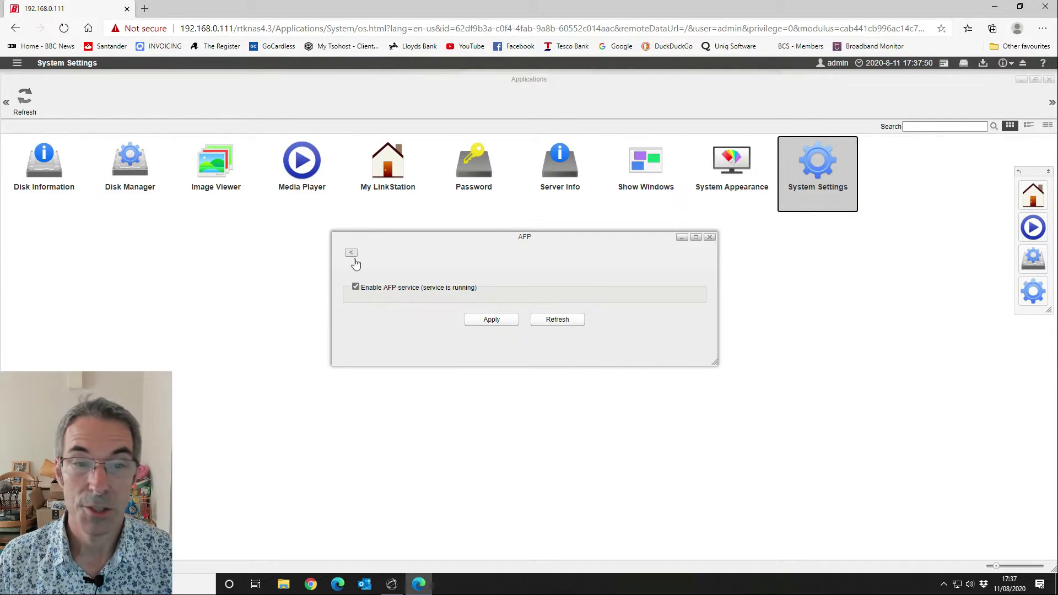
left_click(350, 252)
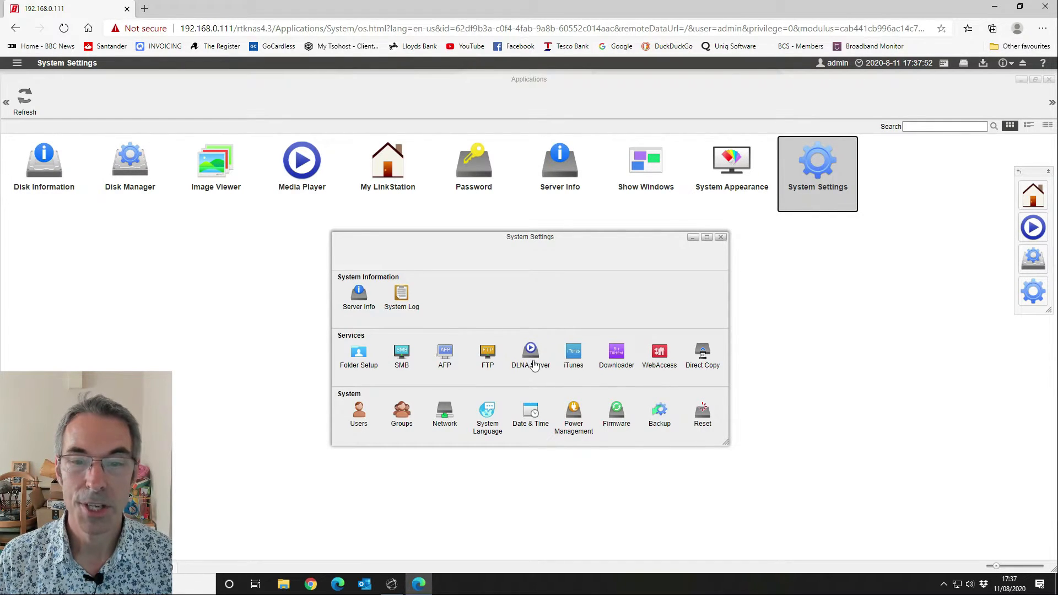
mouse_move(613, 377)
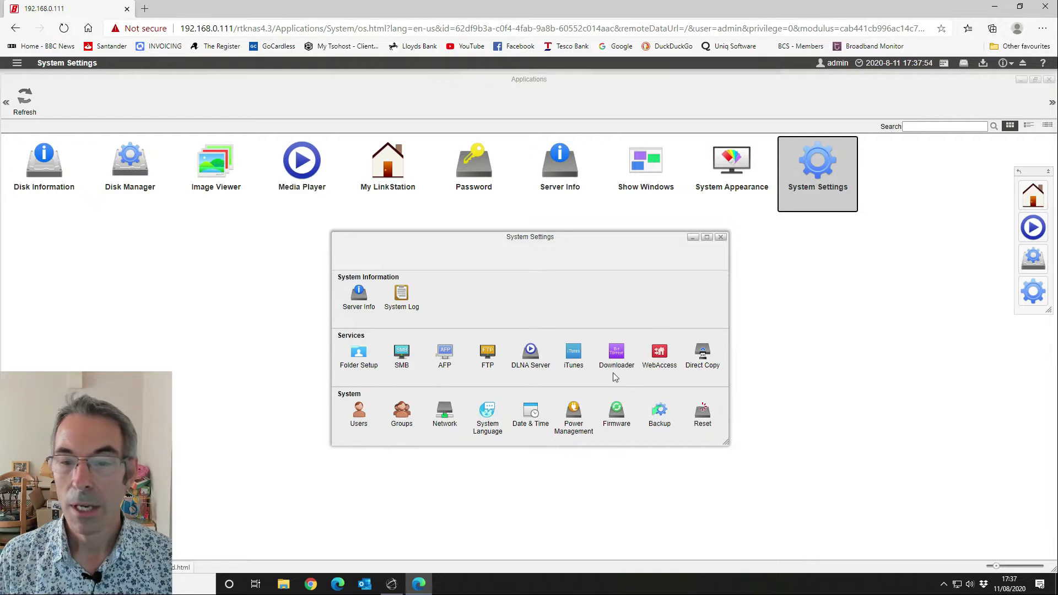
mouse_move(615, 353)
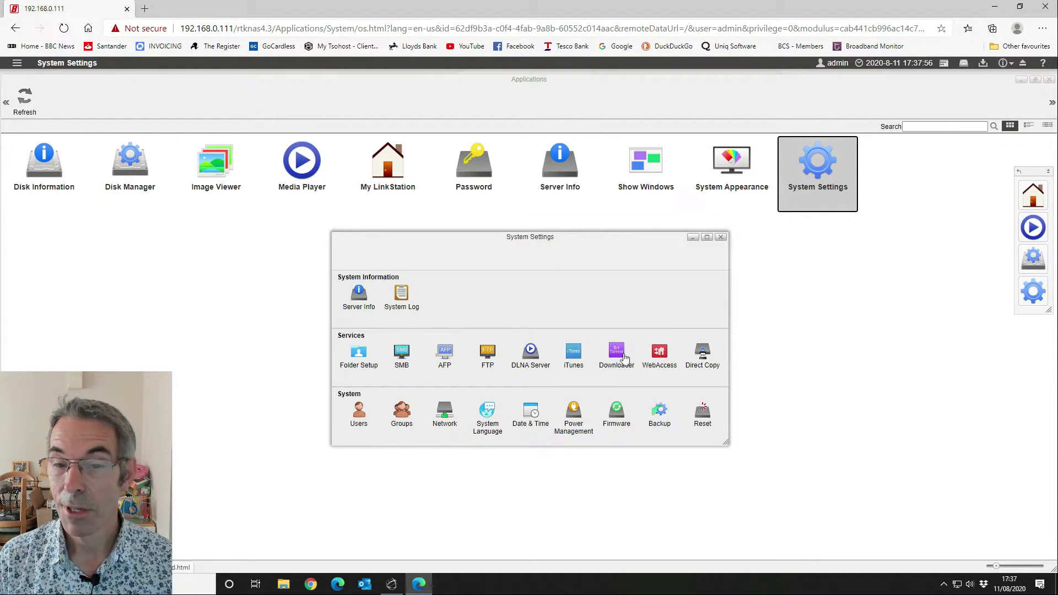
mouse_move(659, 356)
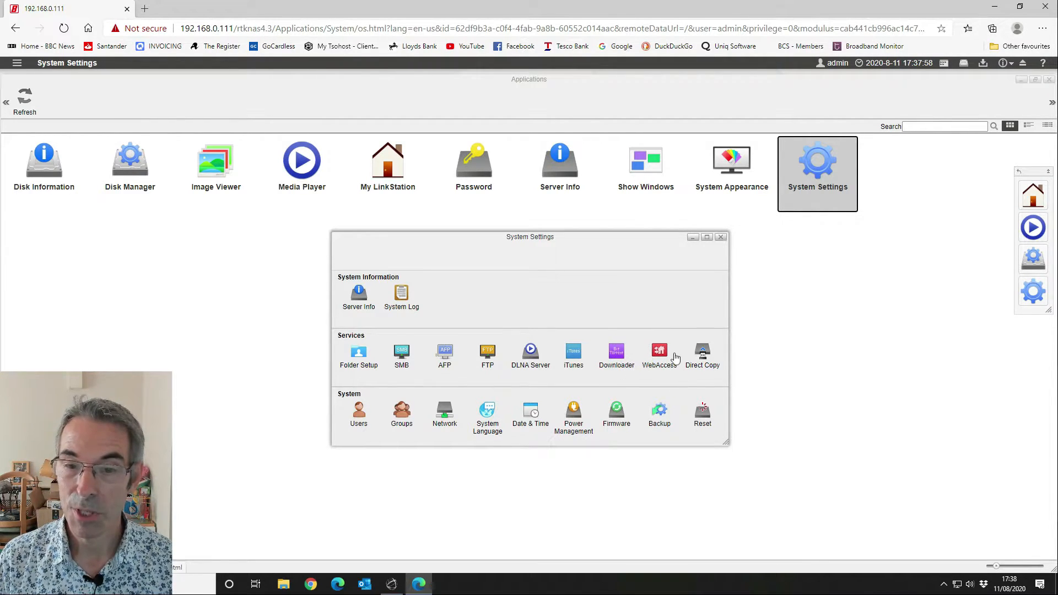
mouse_move(668, 357)
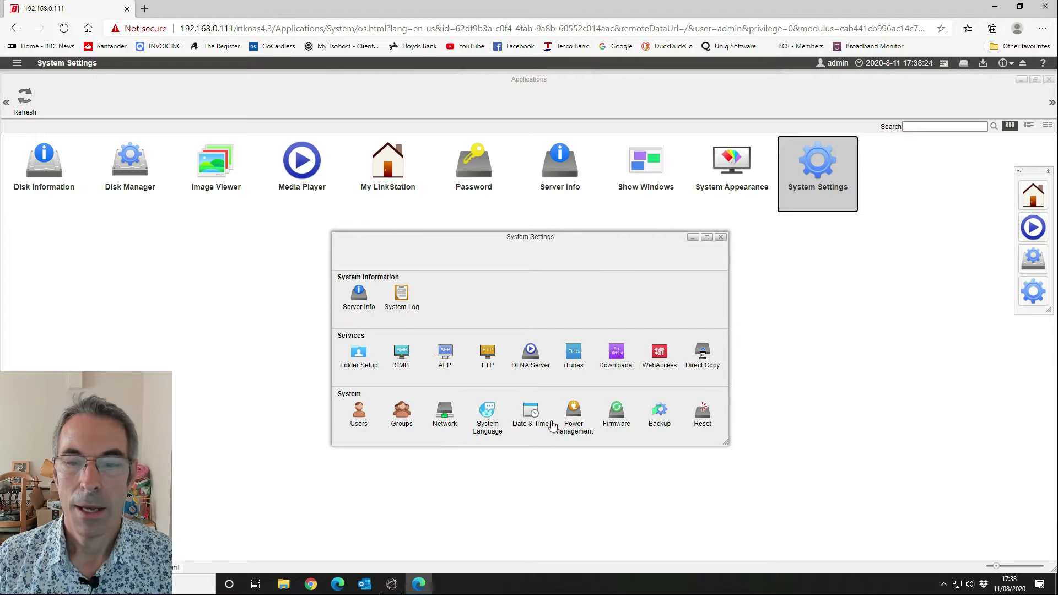
mouse_move(615, 411)
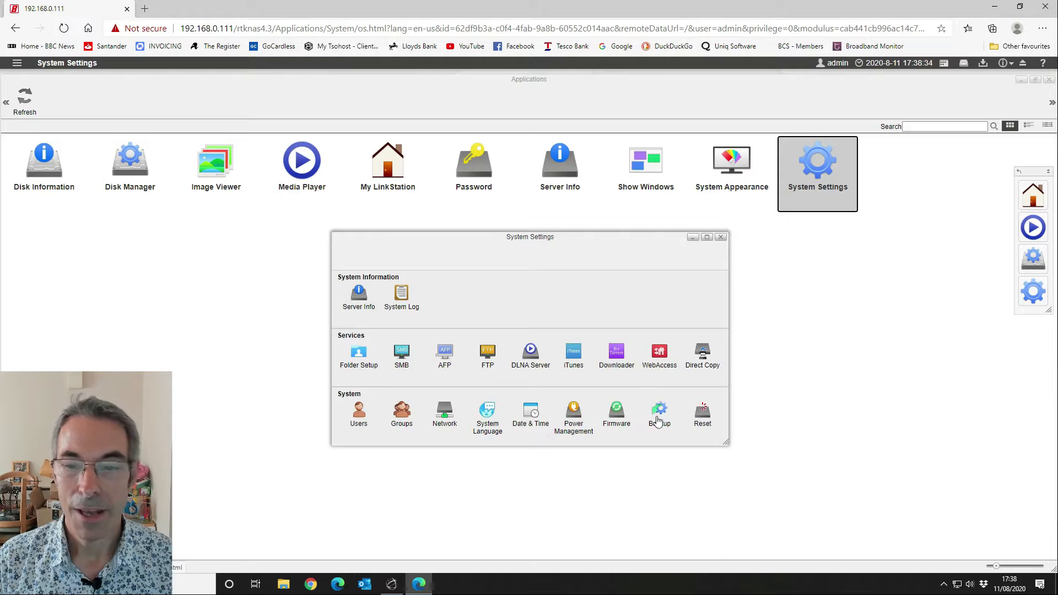
View the empty Backup job list, close it, and show the HOME device in My LinkStation.
left_click(659, 411)
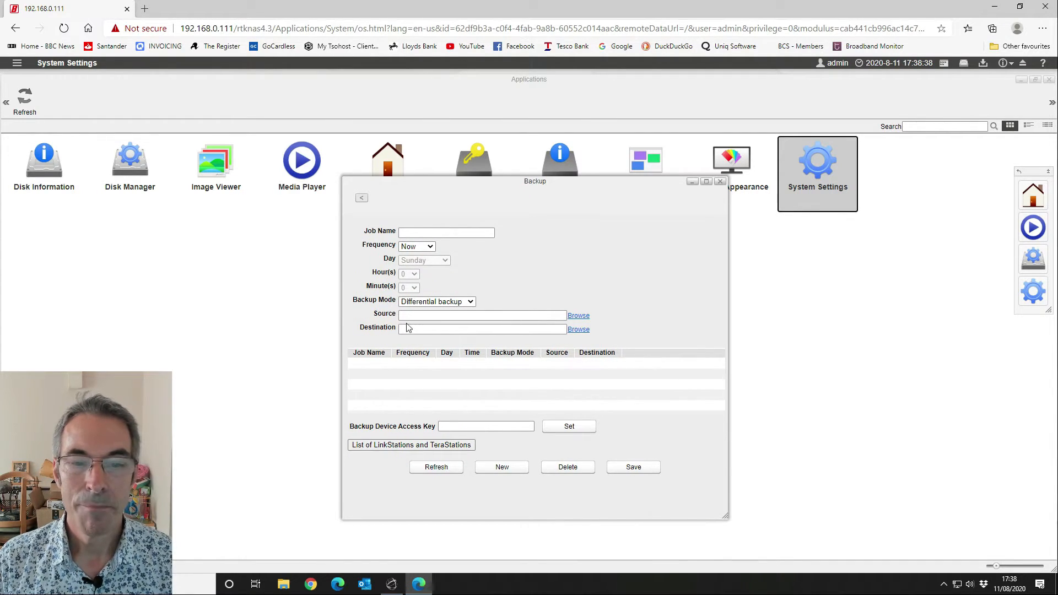
mouse_move(540, 451)
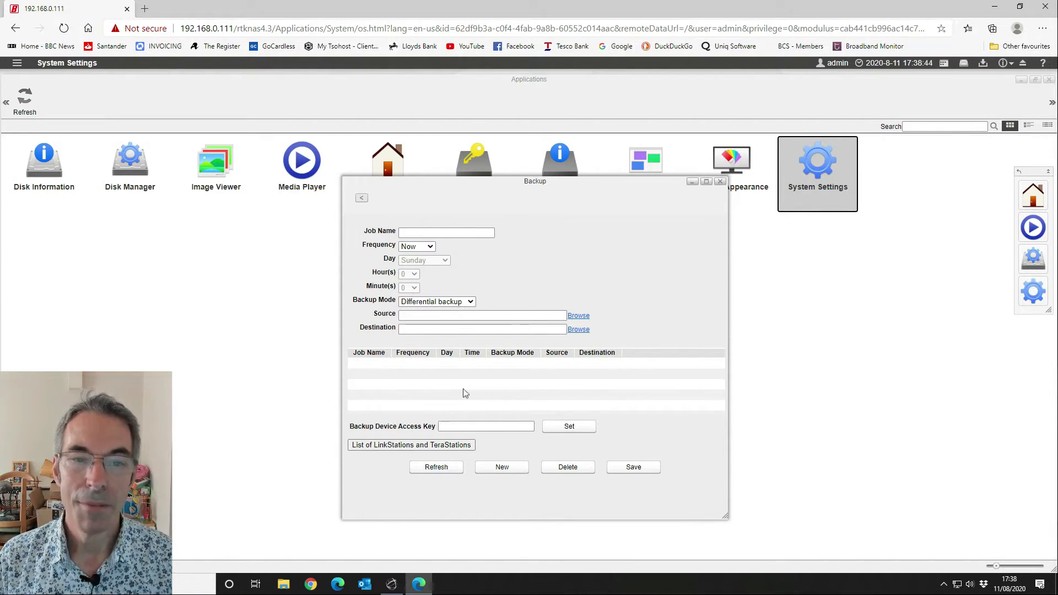
mouse_move(717, 194)
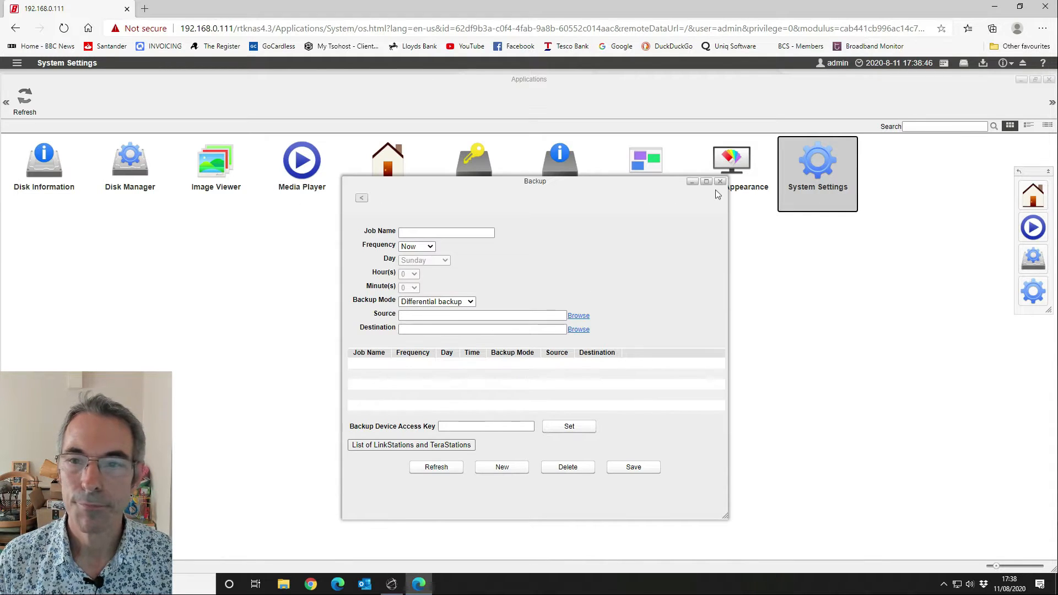
left_click(719, 181)
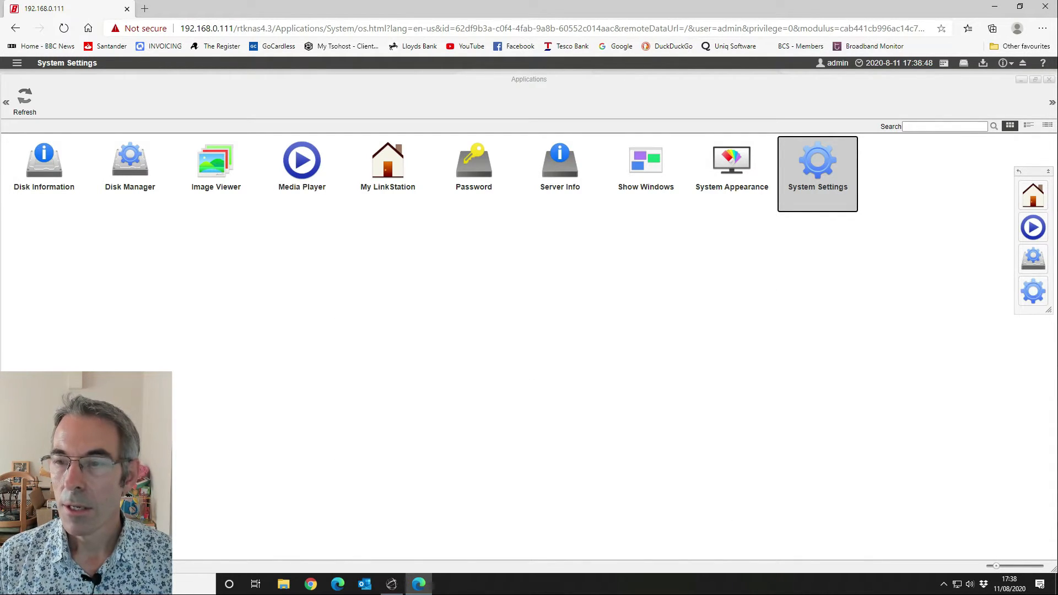
left_click(387, 159)
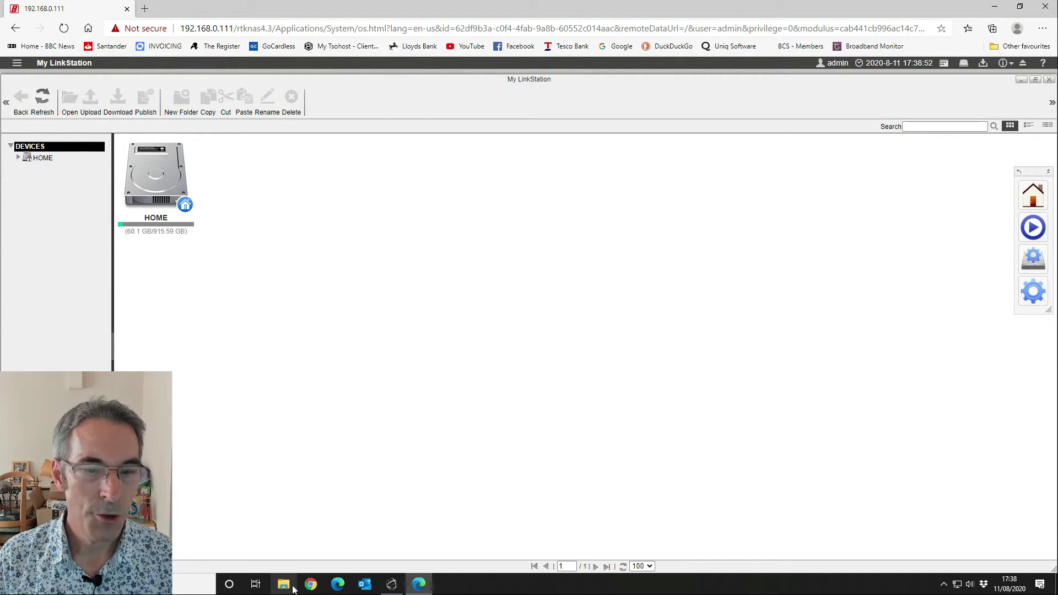
left_click(283, 584)
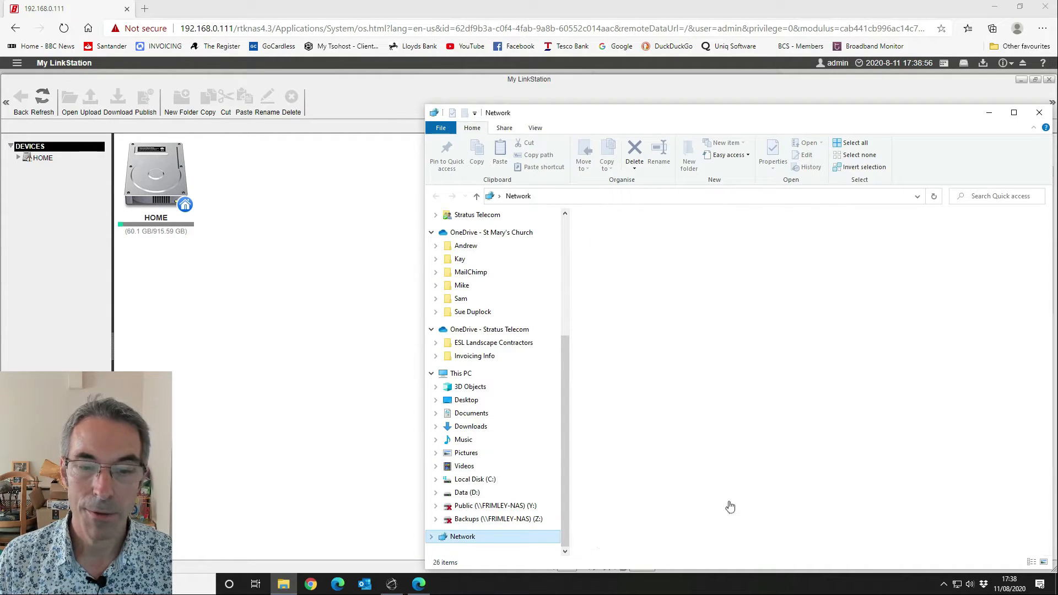
left_click(461, 537)
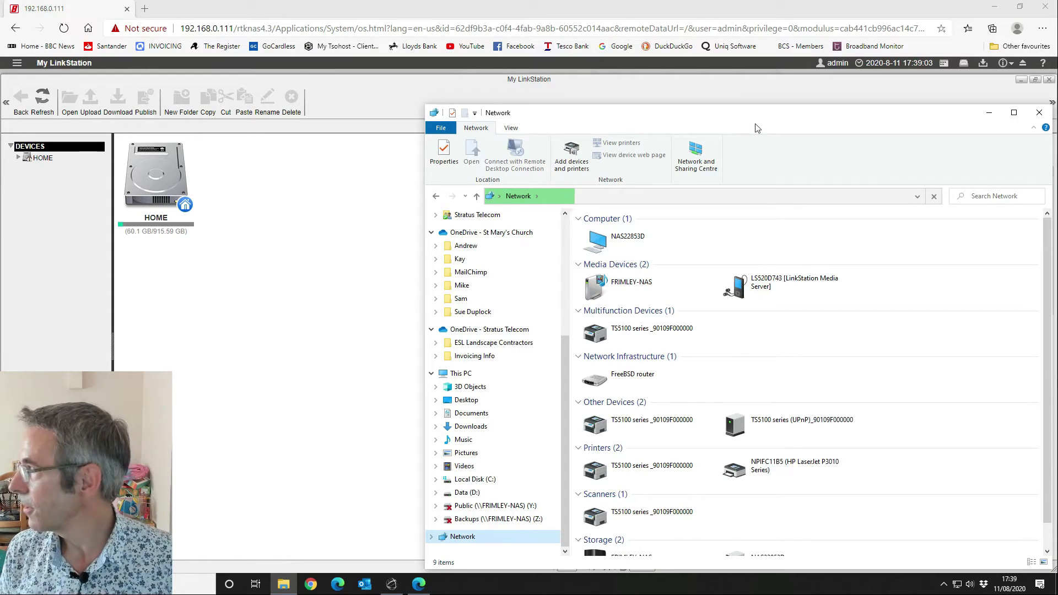
left_click(776, 282)
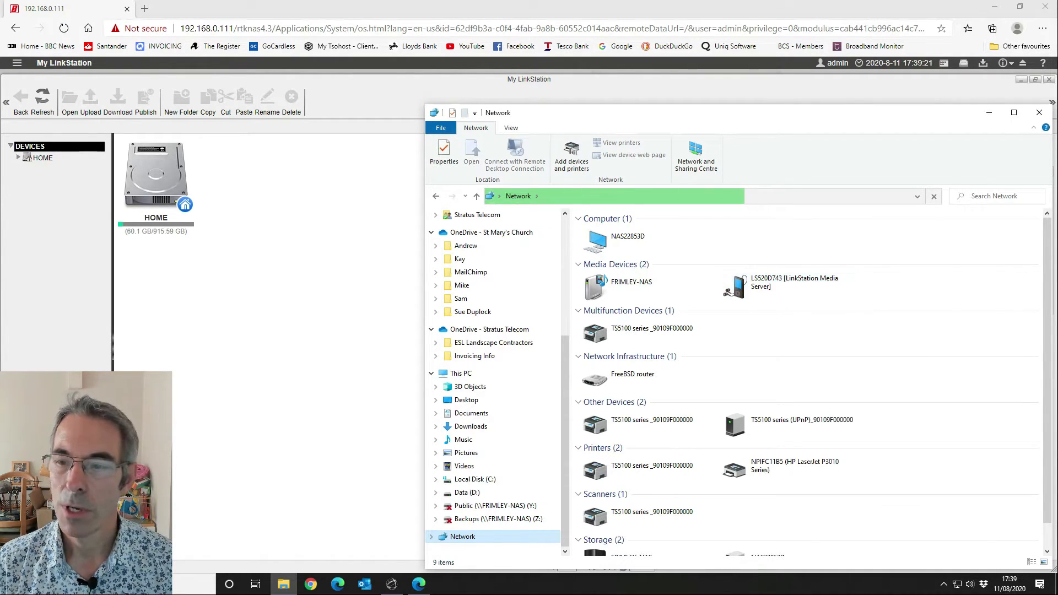
left_click(1038, 113)
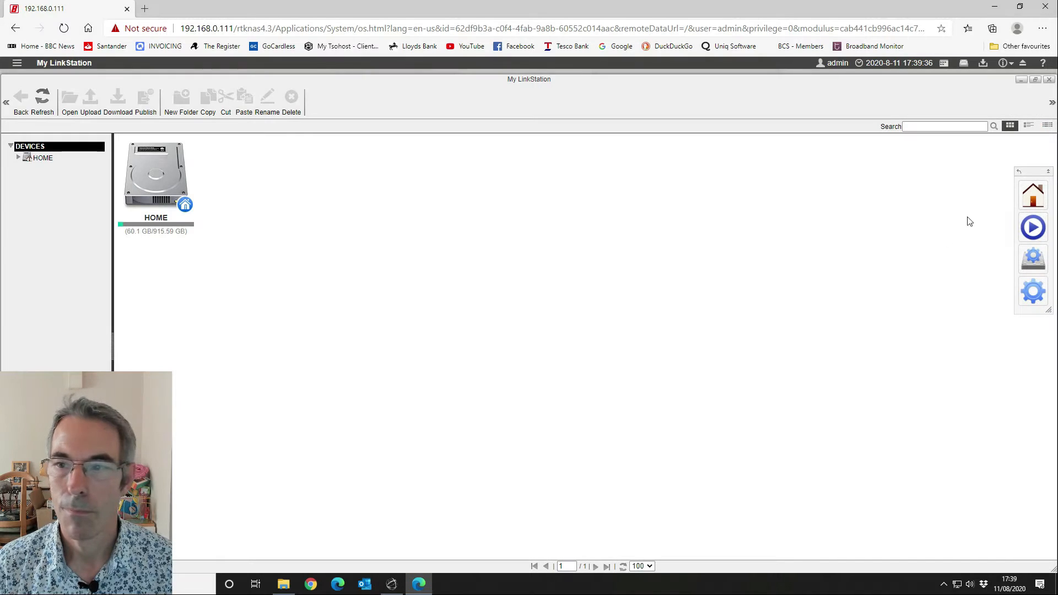
mouse_move(578, 589)
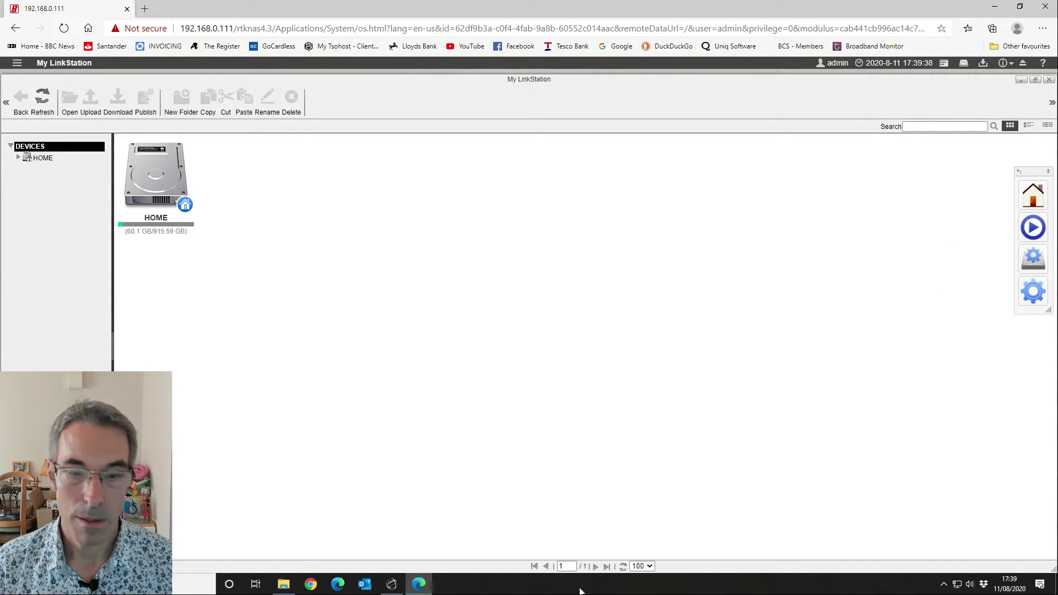
left_click(283, 584)
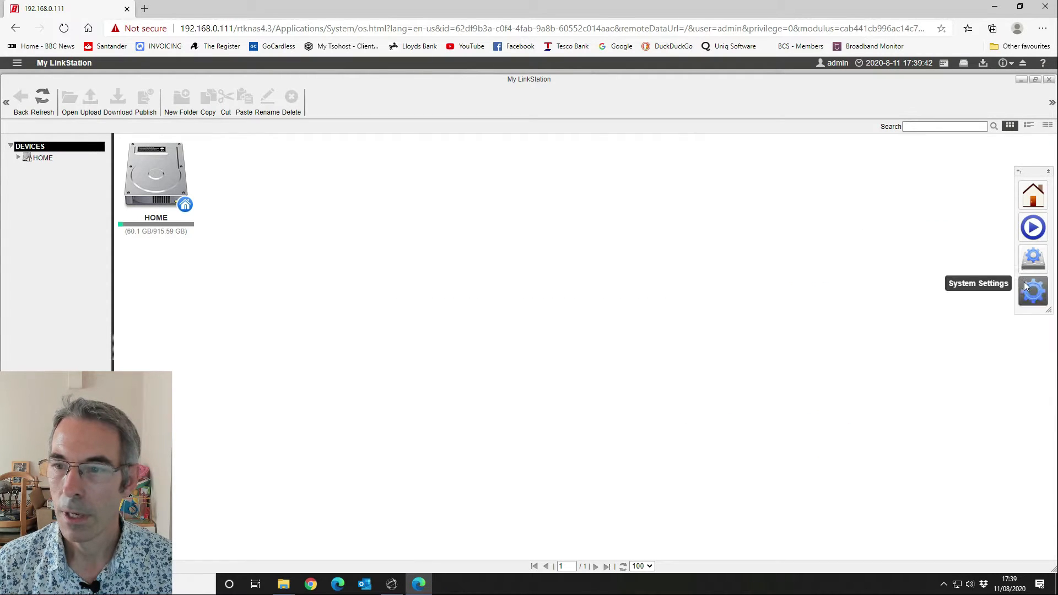
Review Network settings: hostname LS520D743, DHCP 192.168.0.111, Test tools and Wake-on-LAN enabled.
left_click(1032, 291)
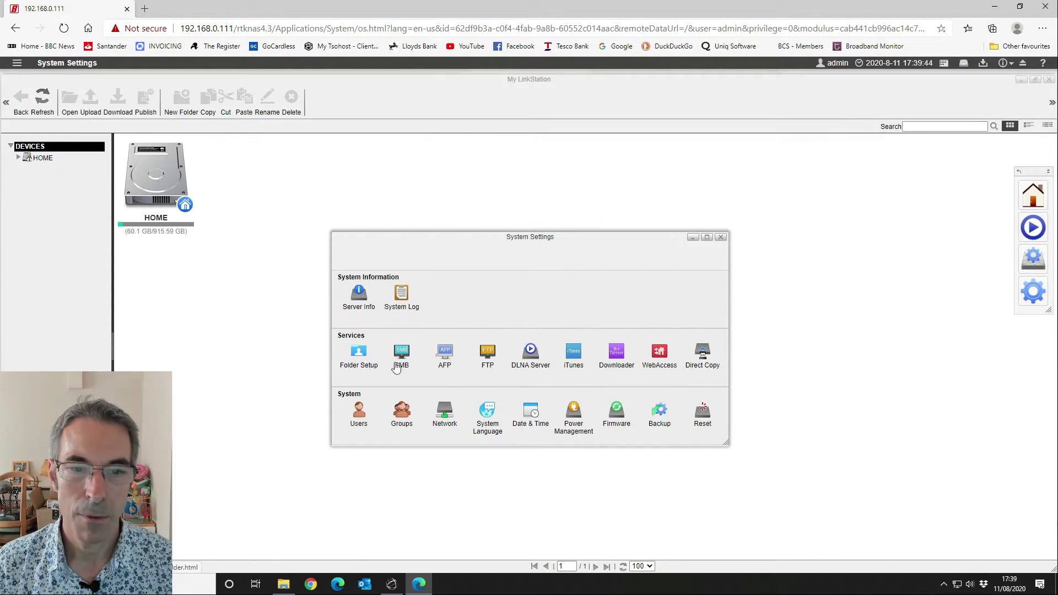
left_click(444, 413)
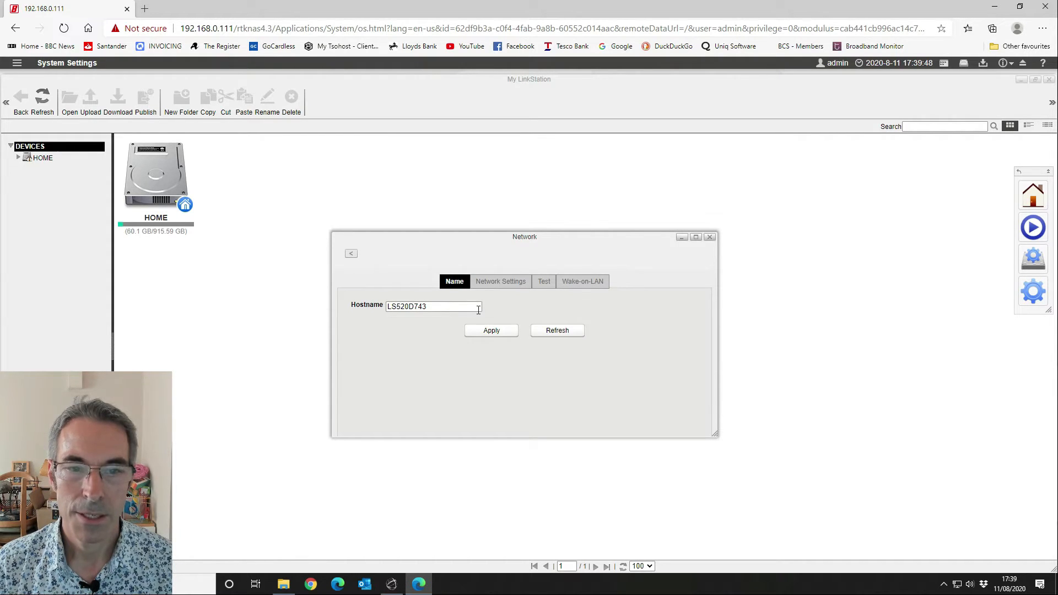
left_click(500, 281)
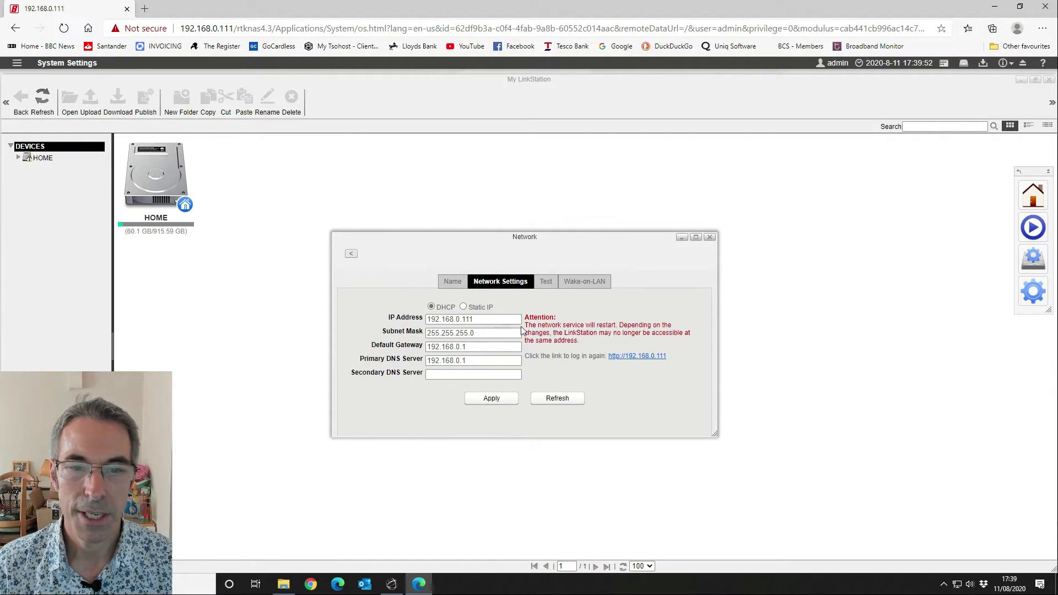
mouse_move(473, 353)
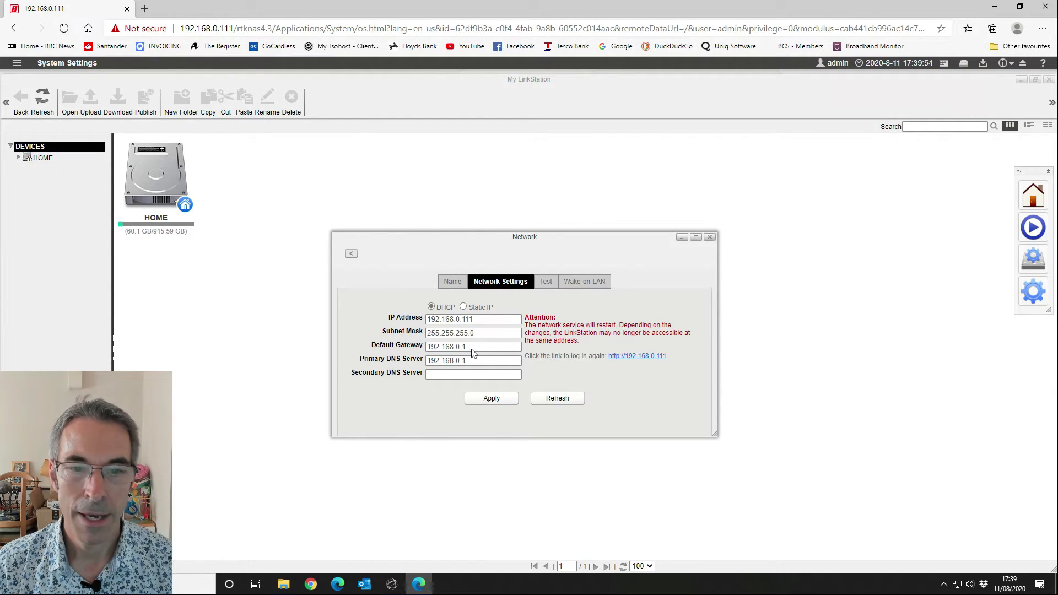
mouse_move(497, 336)
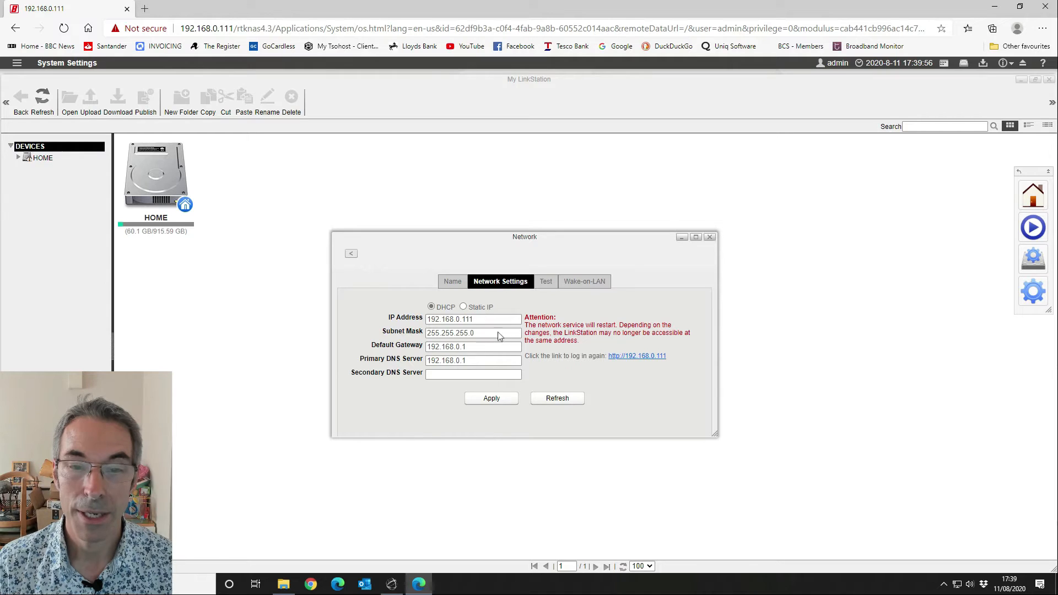
left_click(543, 281)
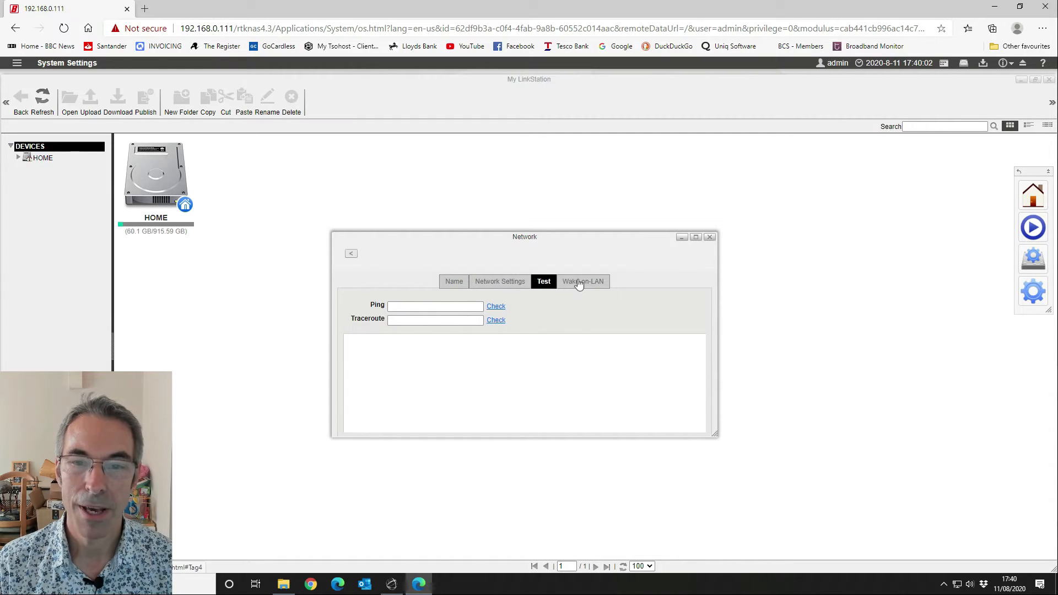
left_click(582, 281)
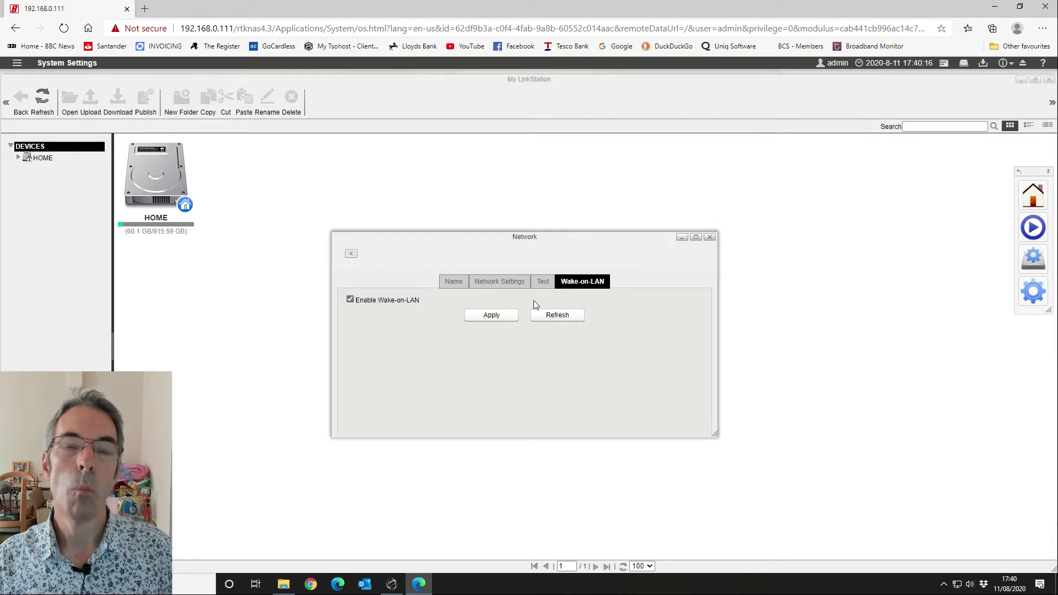
mouse_move(696, 260)
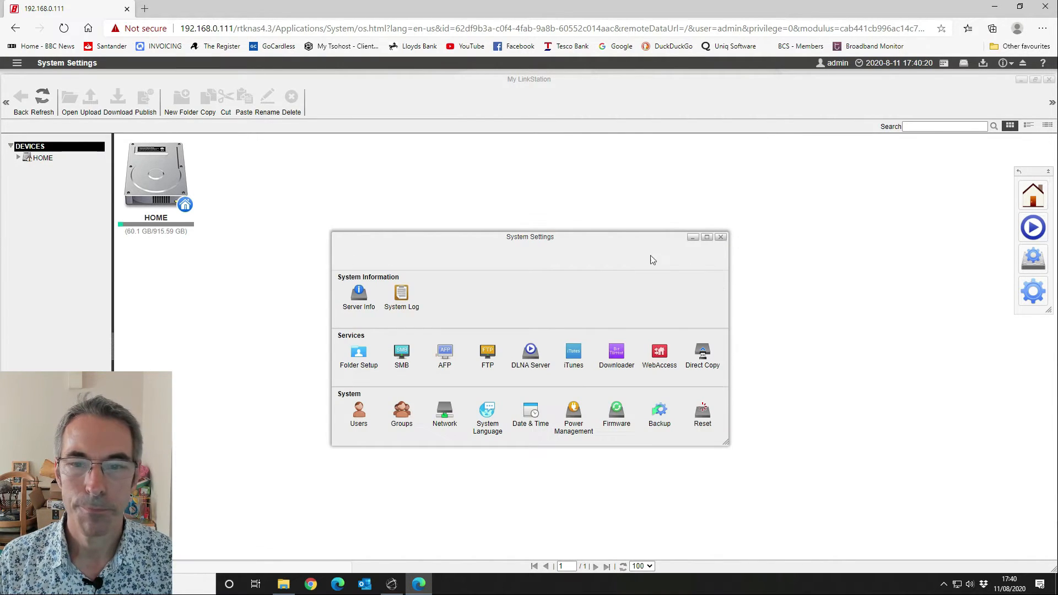
In File Explorer, browse LS520D743's shares, open the empty Test share and go back.
left_click(283, 584)
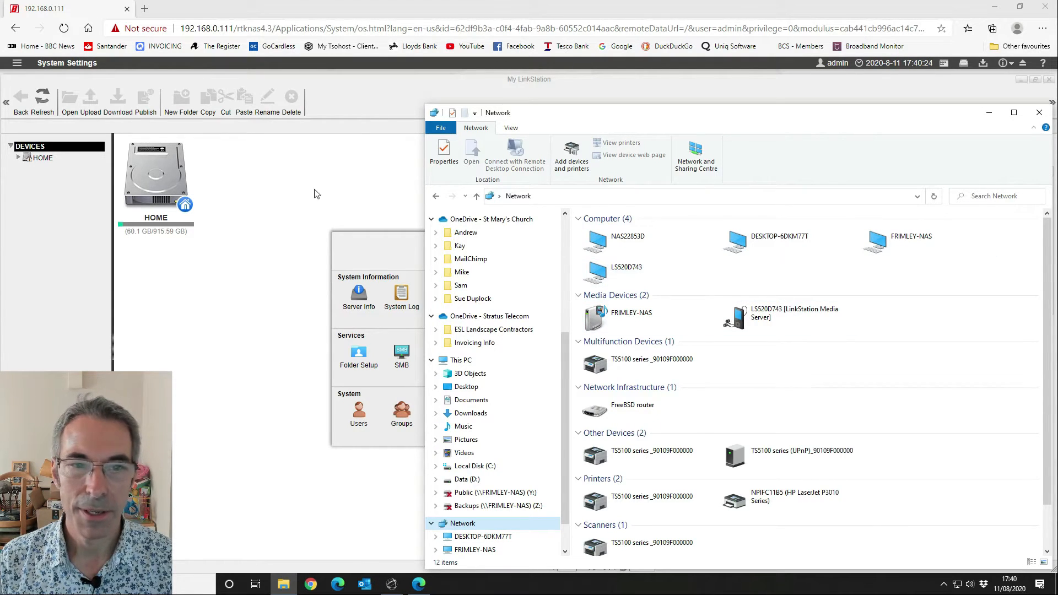
left_click(626, 267)
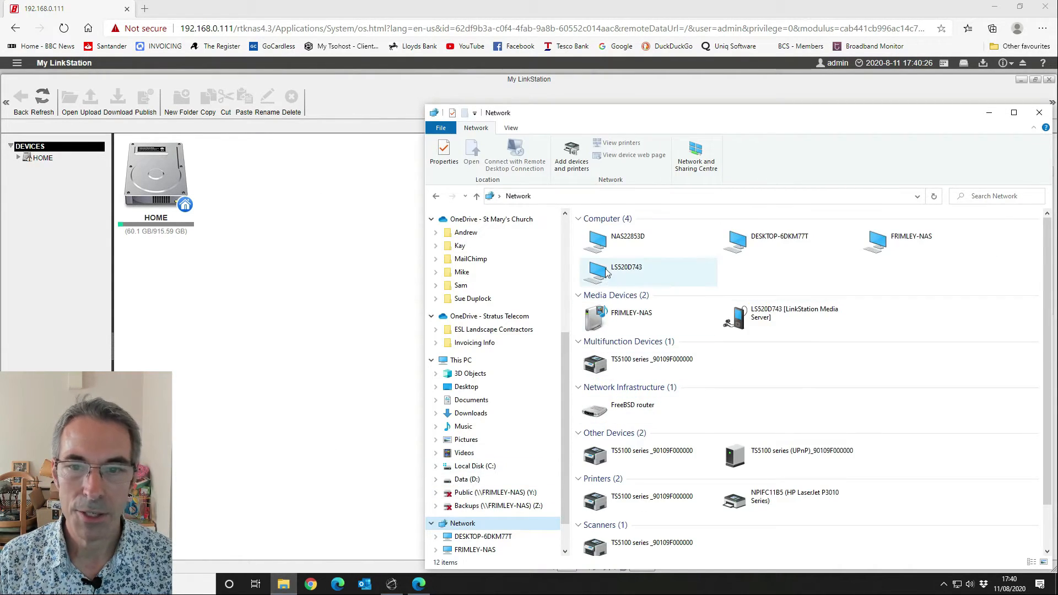
left_click(625, 272)
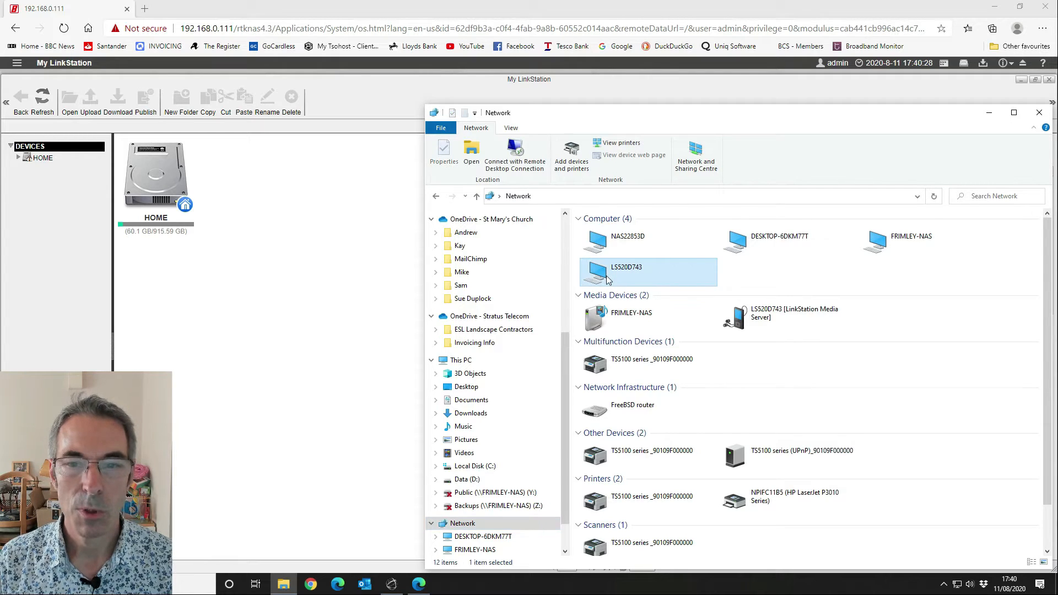
double_click(626, 272)
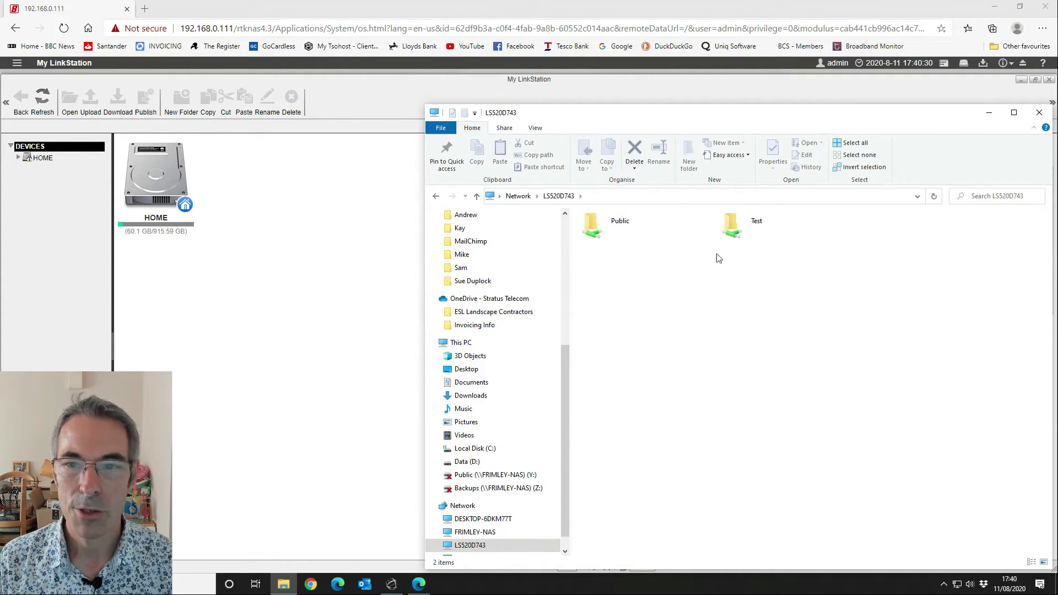
mouse_move(823, 252)
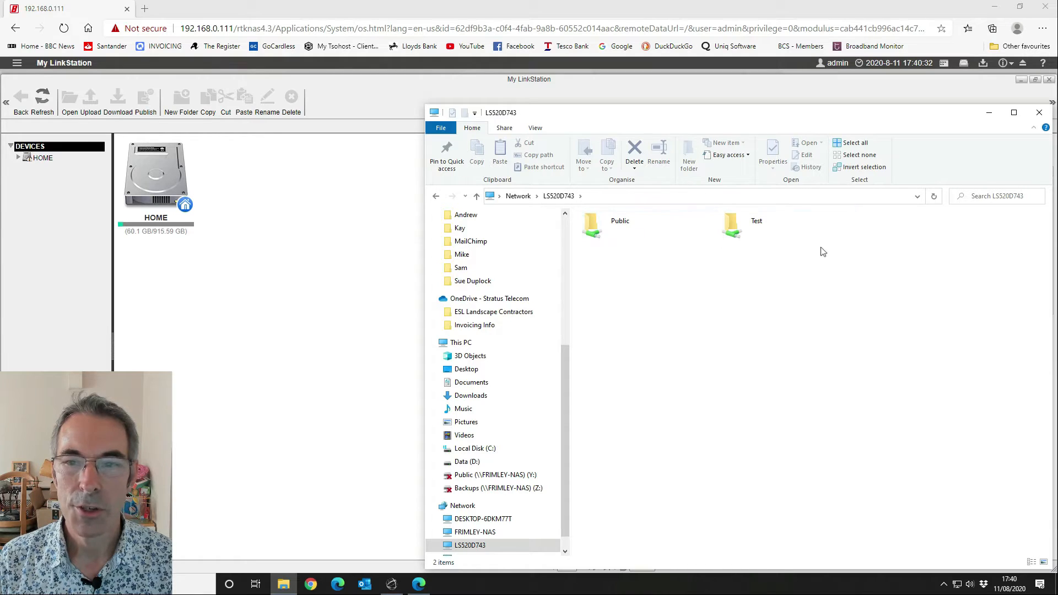
double_click(731, 225)
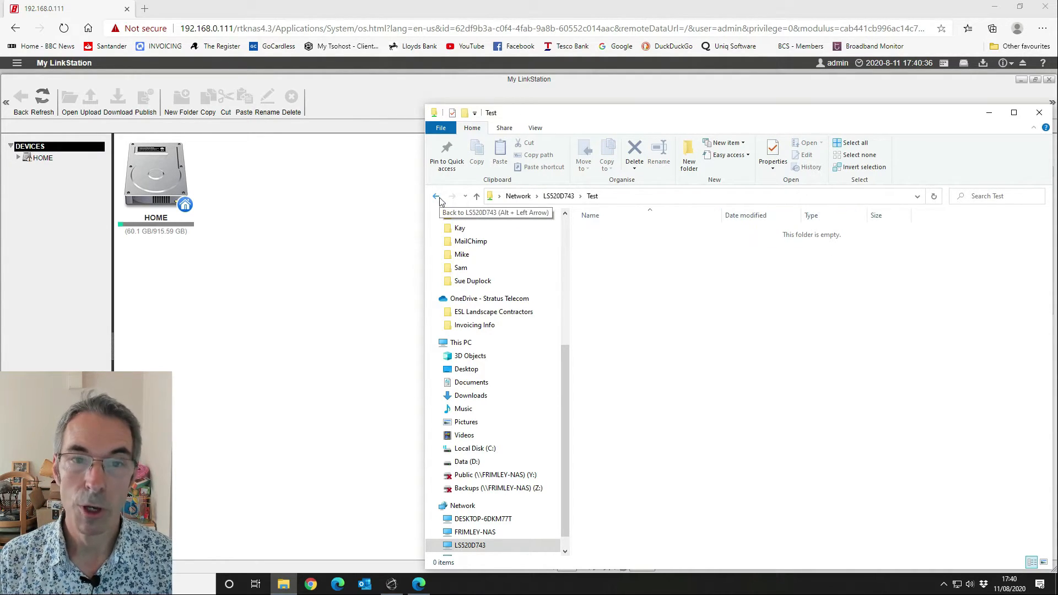
left_click(435, 196)
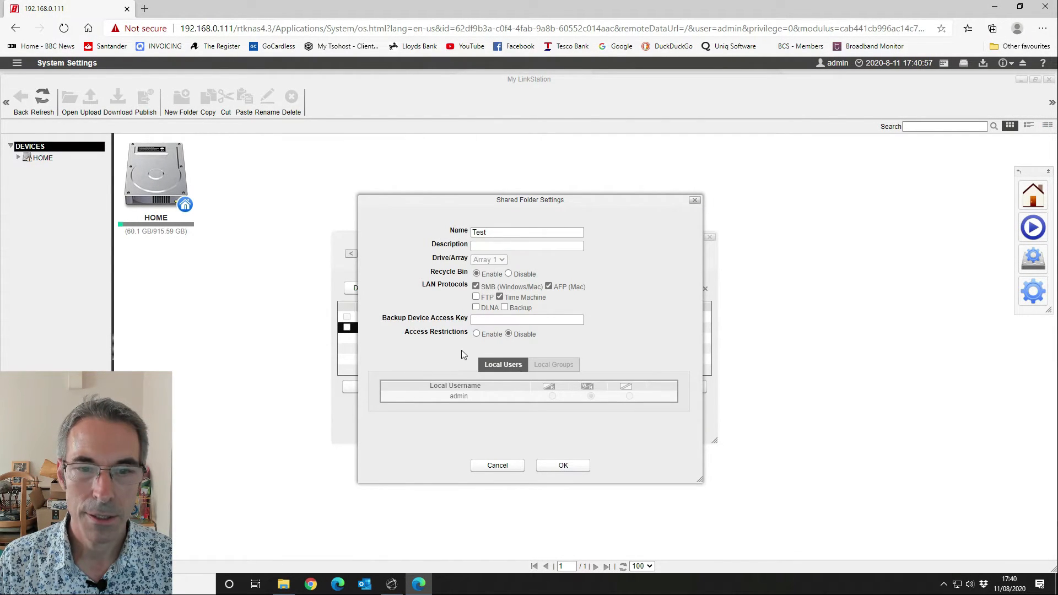
Enable Access Restrictions on the Test folder, then cancel without saving.
left_click(476, 334)
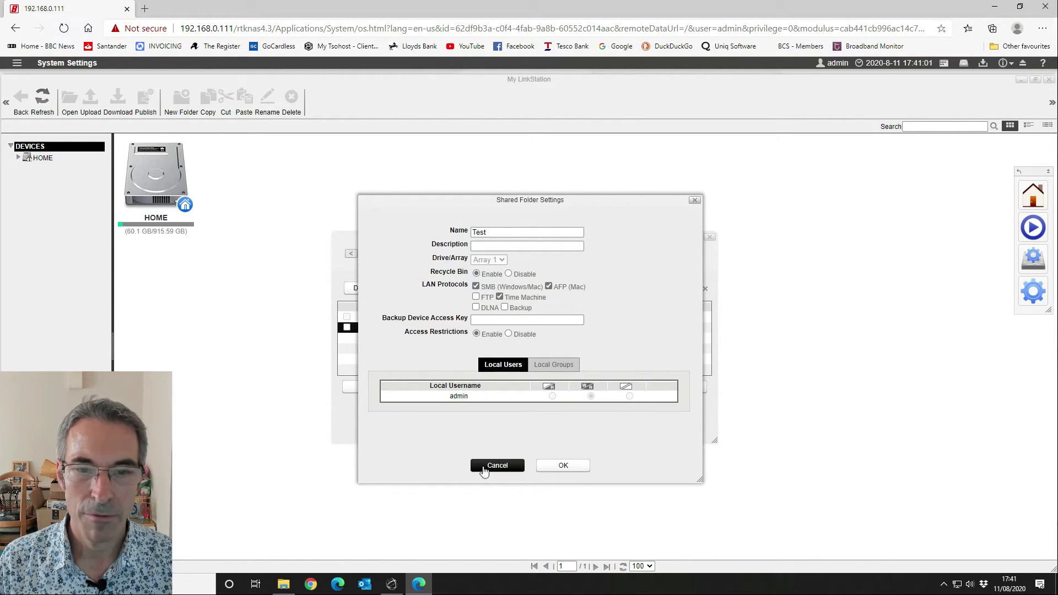
left_click(497, 465)
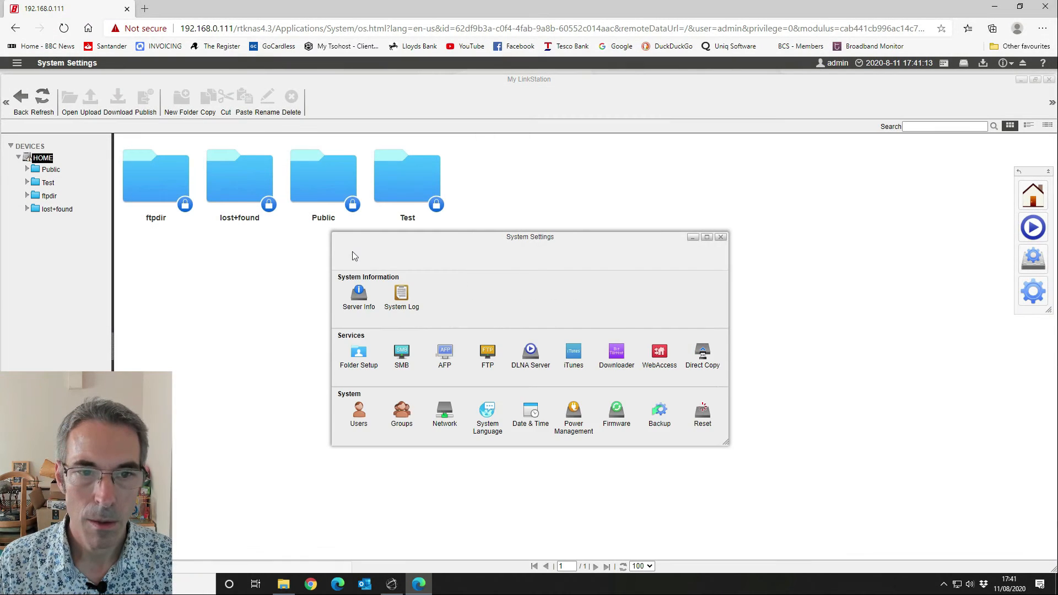
Create a new user 'testuser' with its password and save the account.
left_click(358, 411)
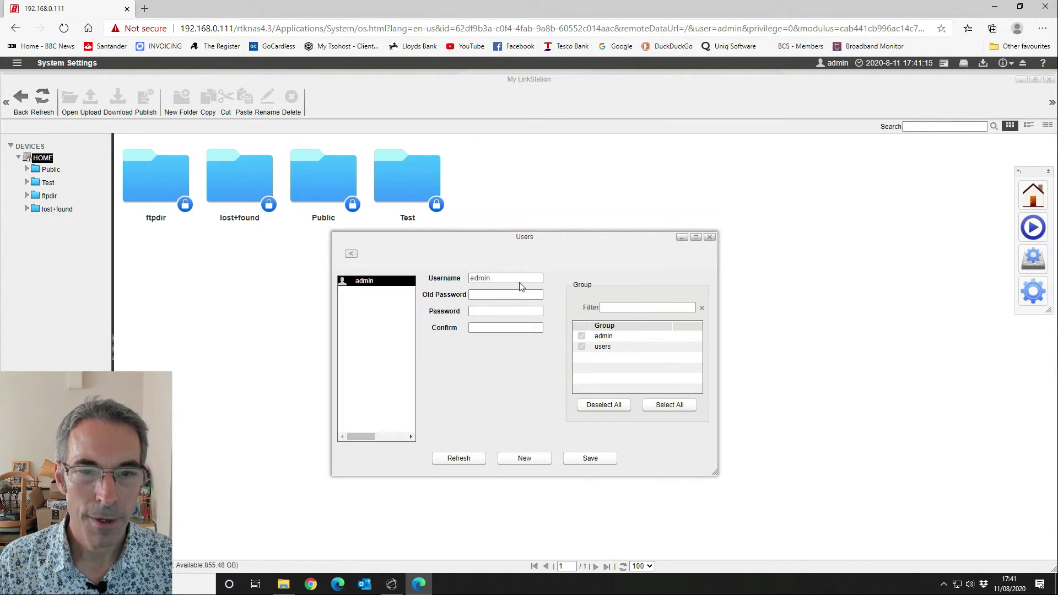
mouse_move(584, 365)
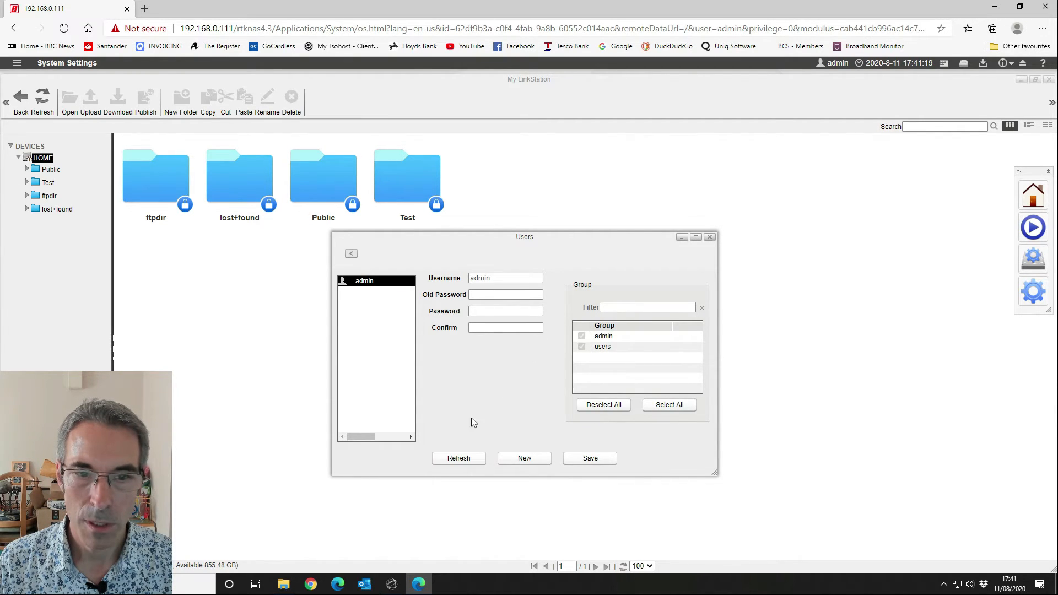
left_click(524, 459)
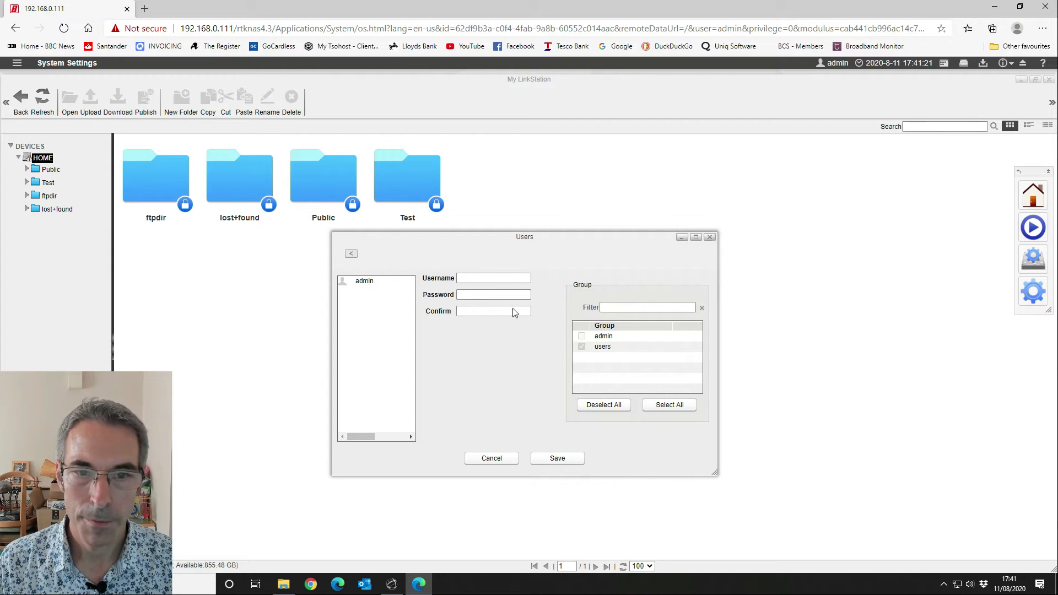
type("test")
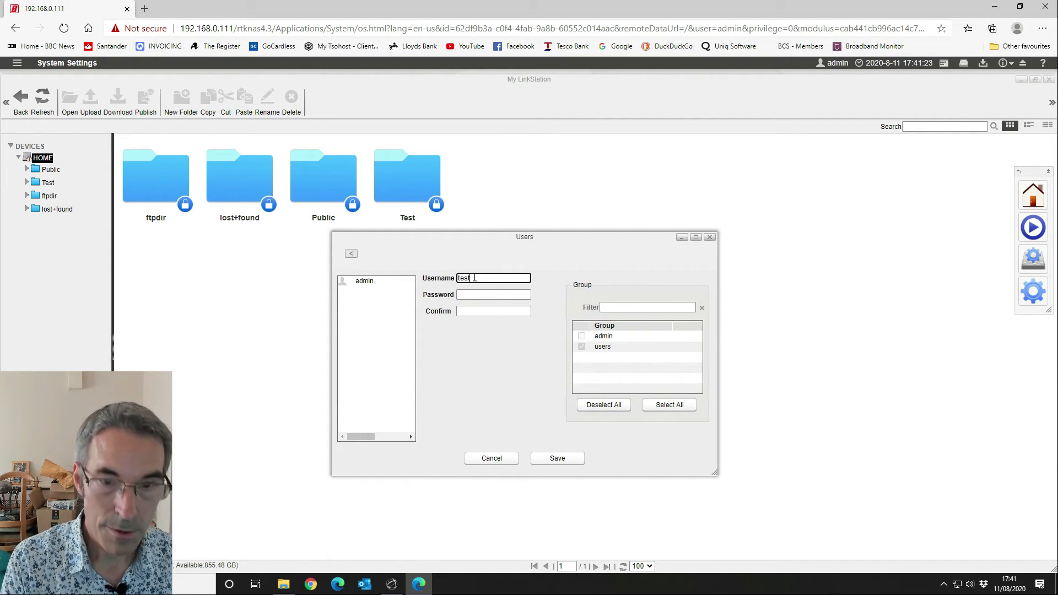
type("user")
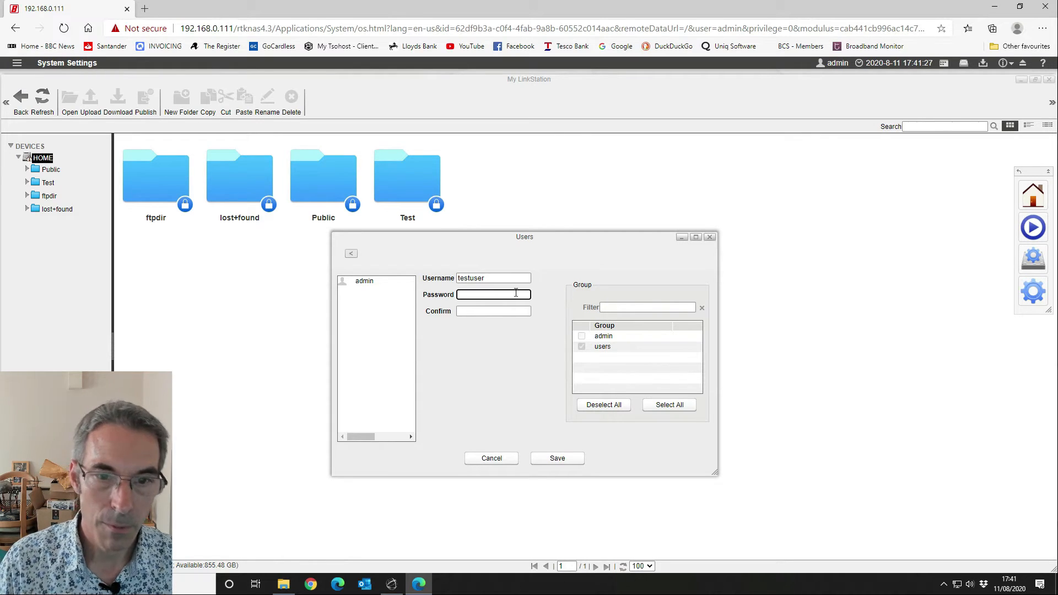
type("password")
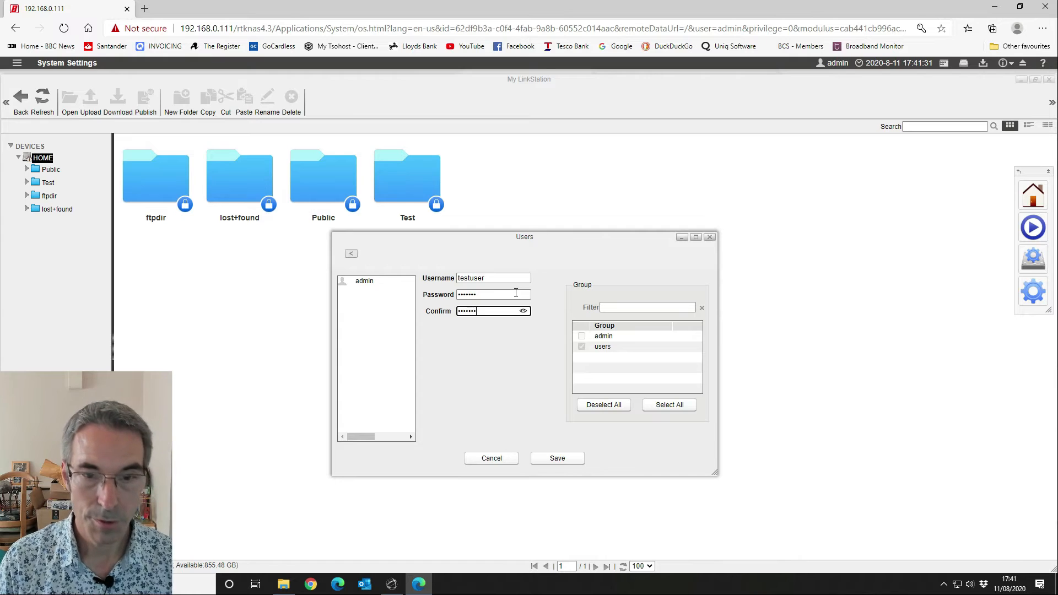
left_click(557, 458)
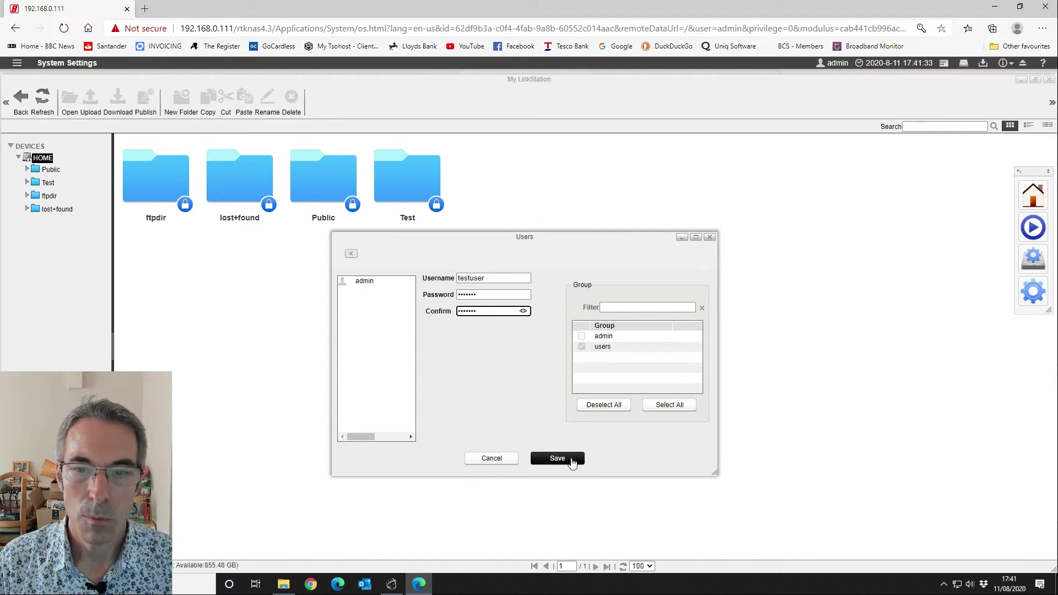
left_click(557, 458)
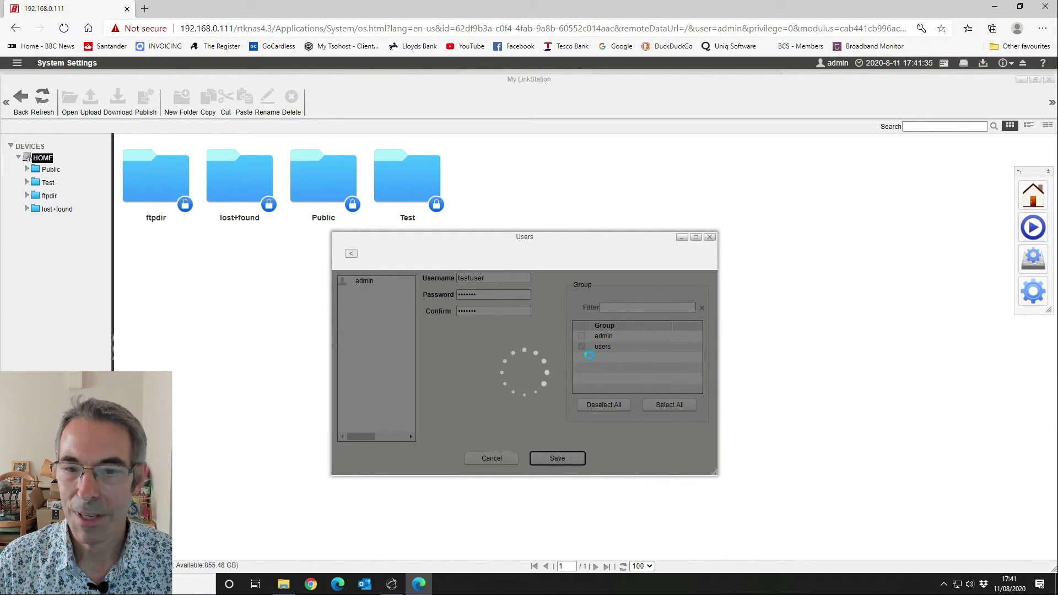
left_click(557, 458)
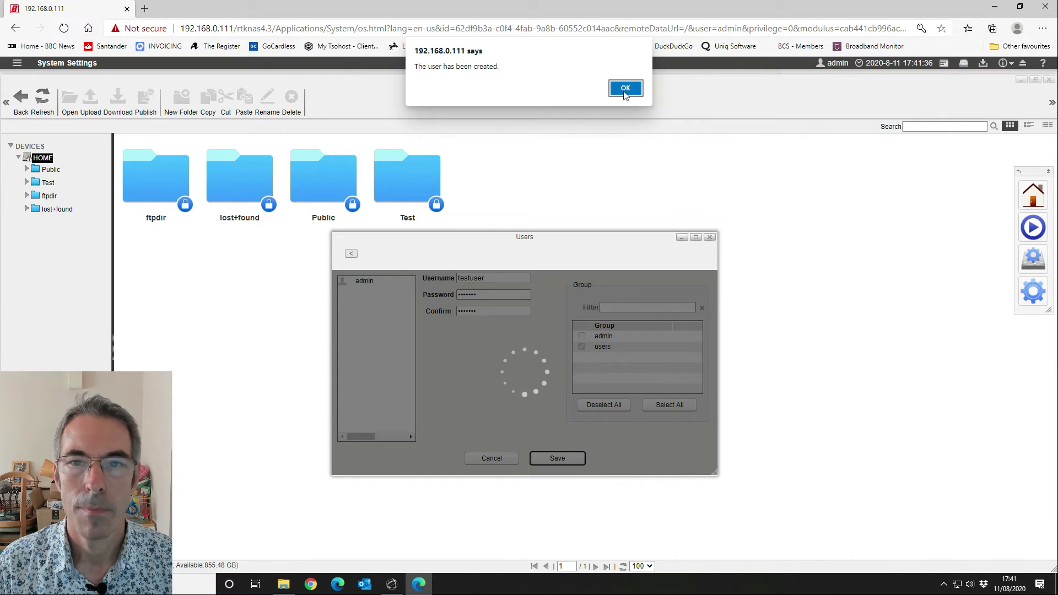
Confirm the creation, view testuser's details beside admin, and close Users.
left_click(624, 88)
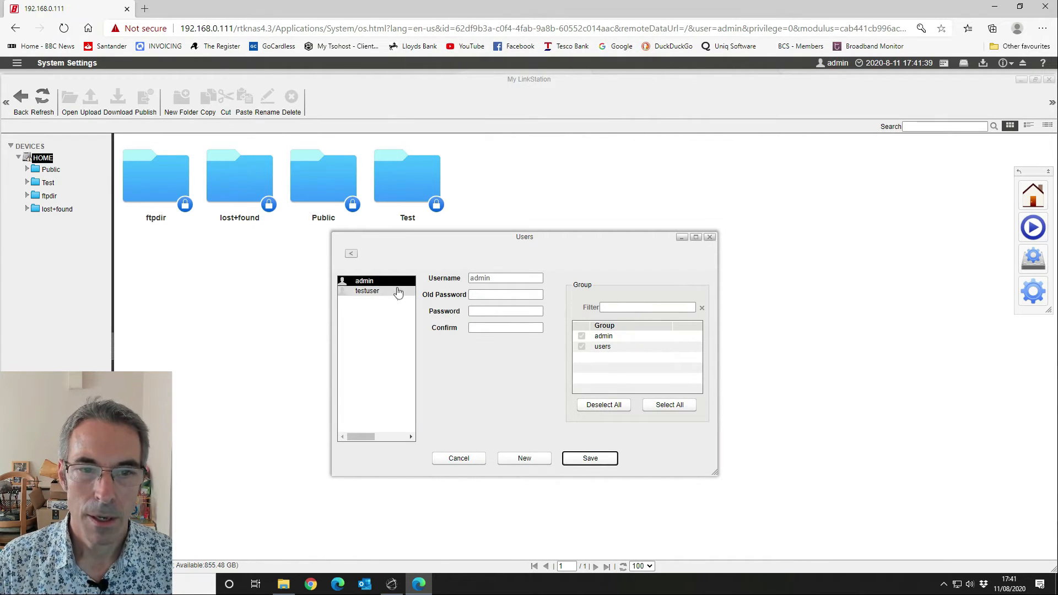
left_click(366, 291)
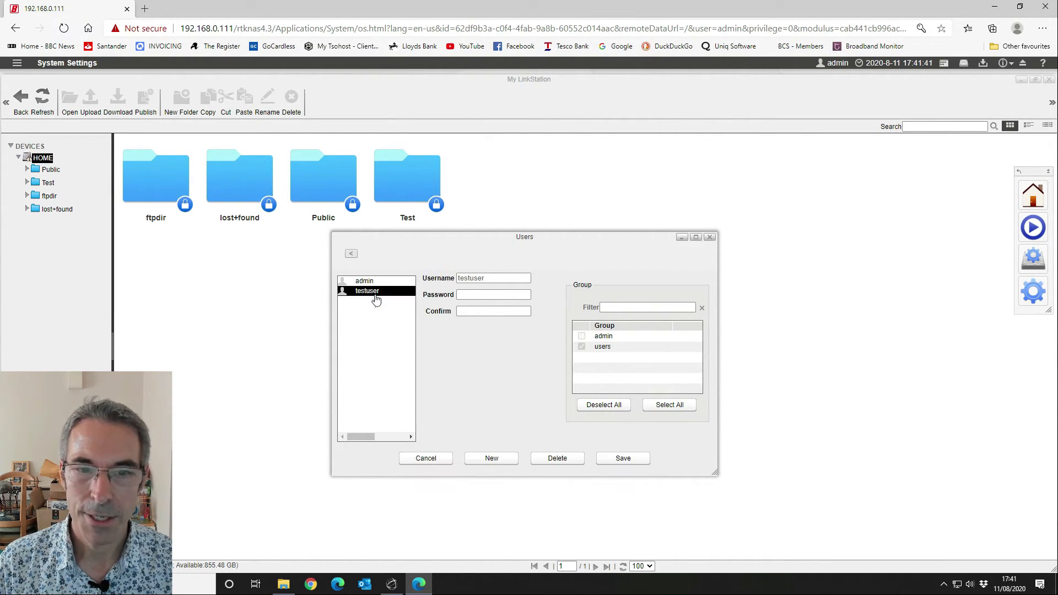
mouse_move(711, 244)
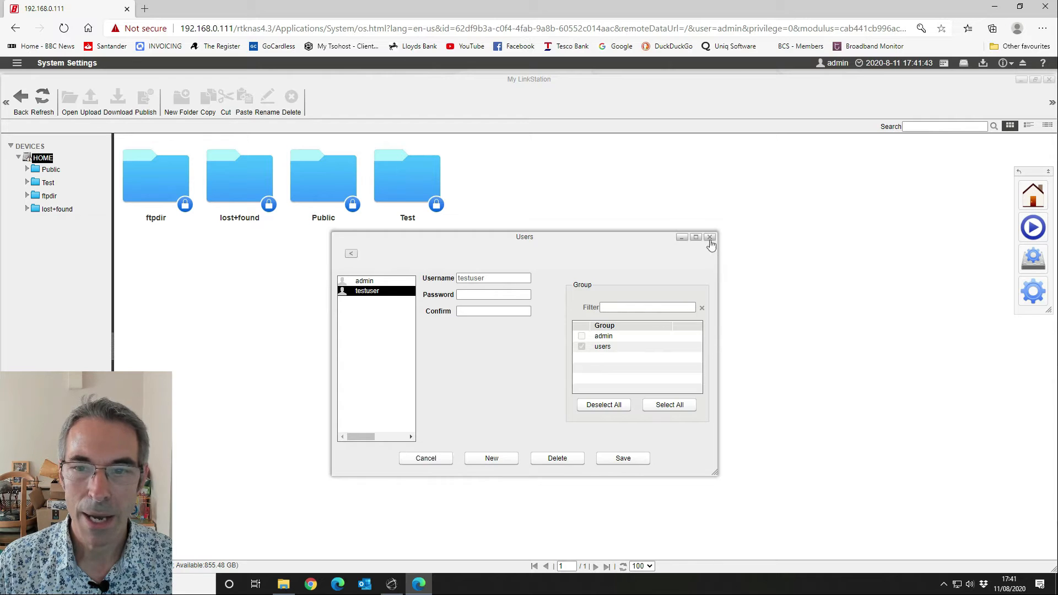
left_click(709, 236)
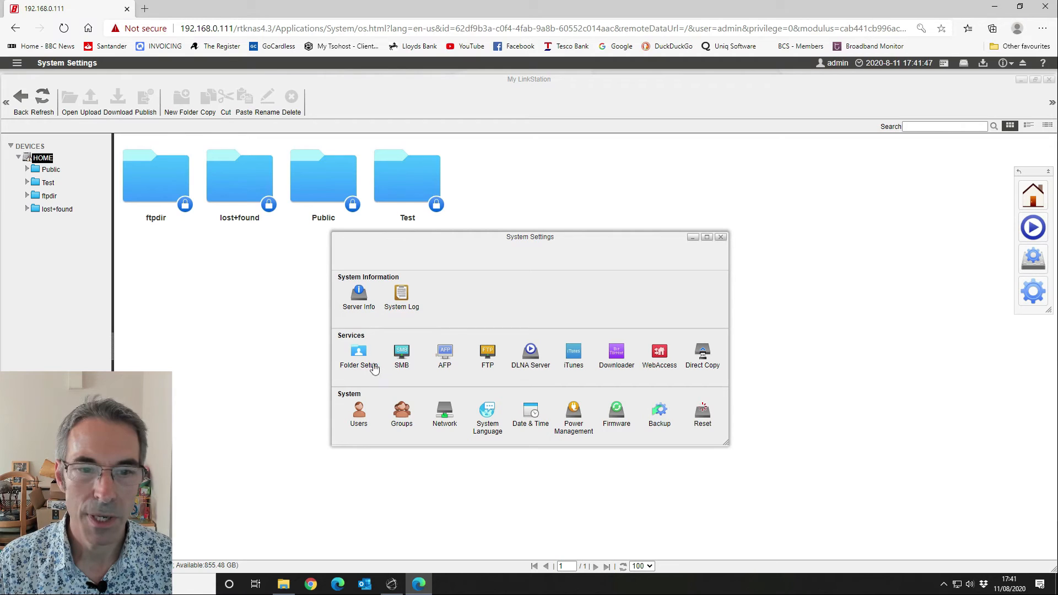
Review the Test folder's access list, now including testuser, and cancel unchanged.
left_click(359, 356)
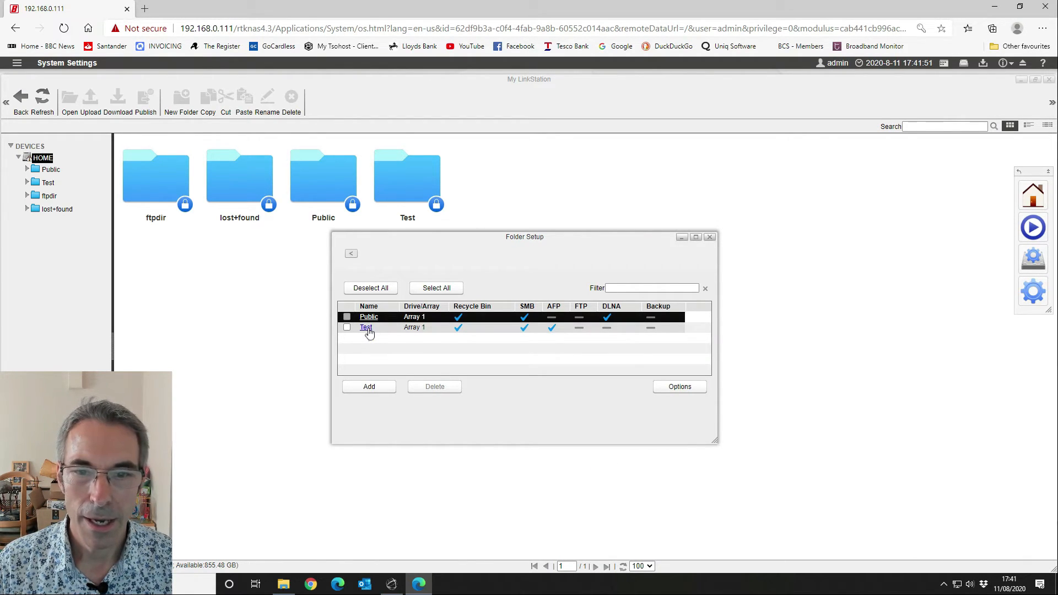
left_click(366, 328)
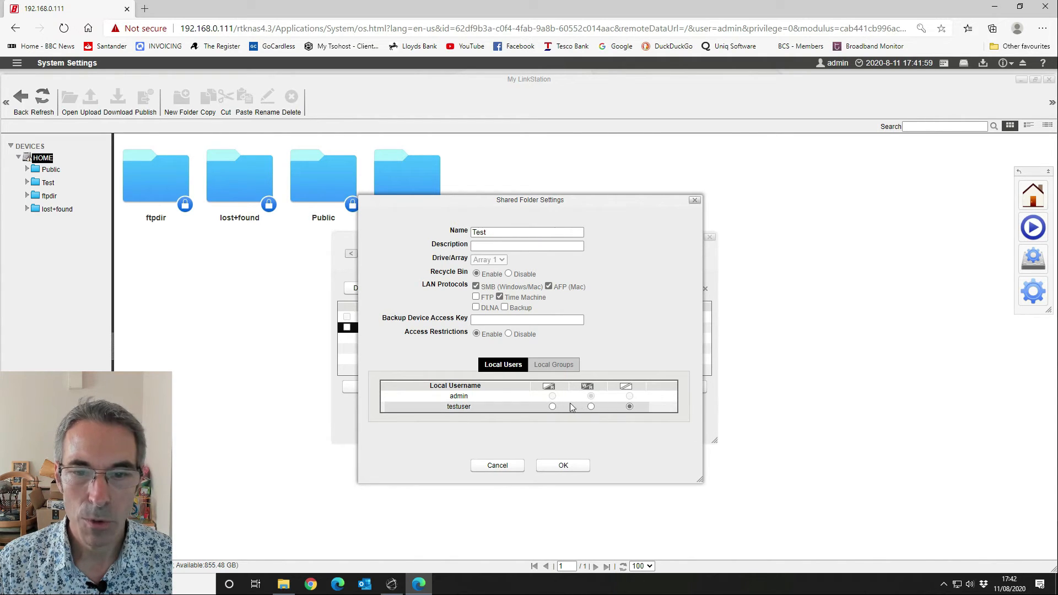
left_click(552, 395)
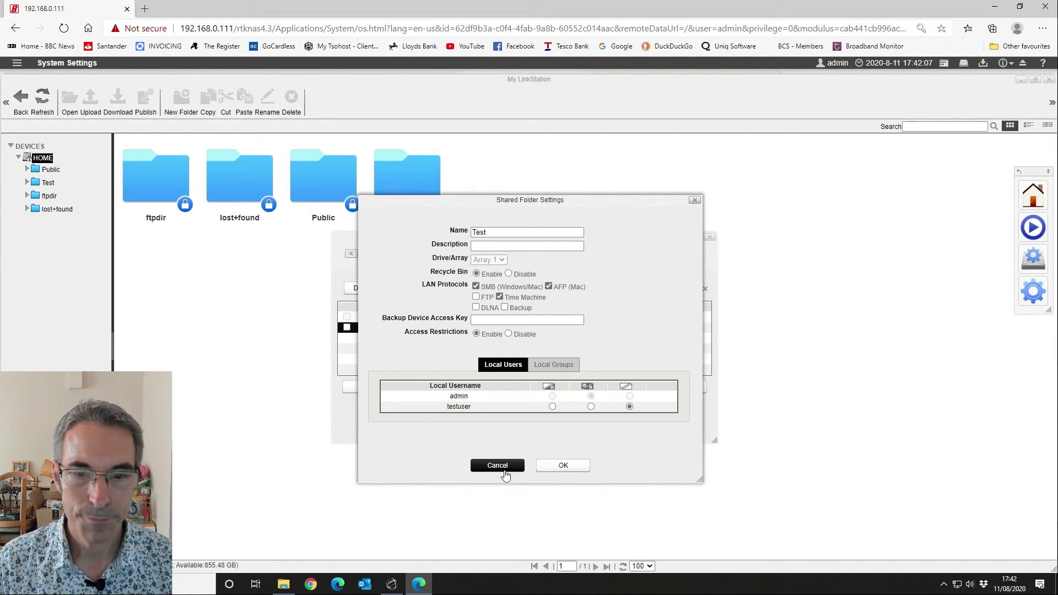
left_click(563, 465)
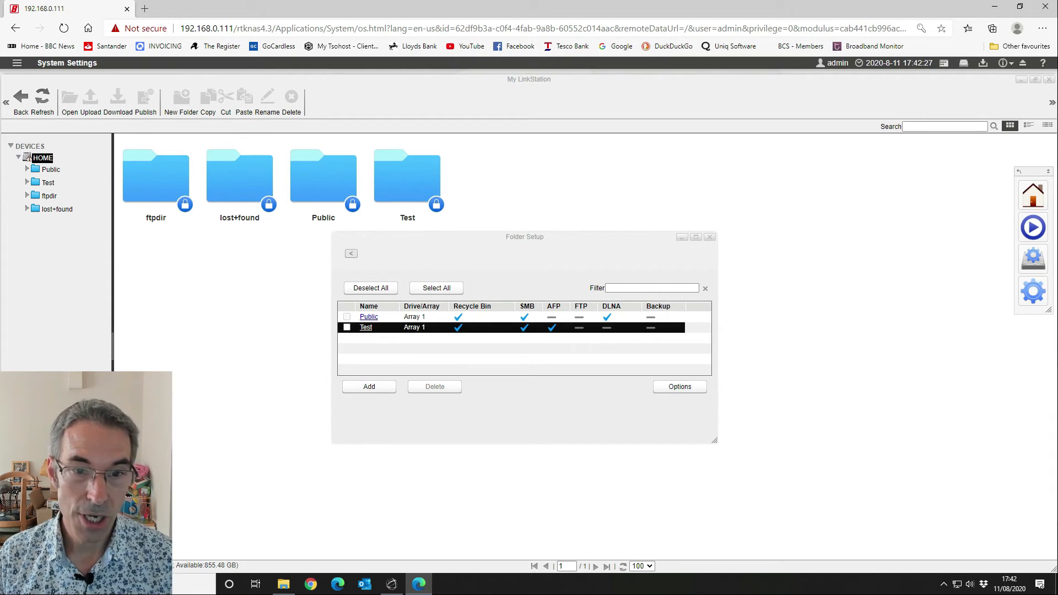
Open the Test share on LS520D743 using a different account with admin credentials.
left_click(283, 584)
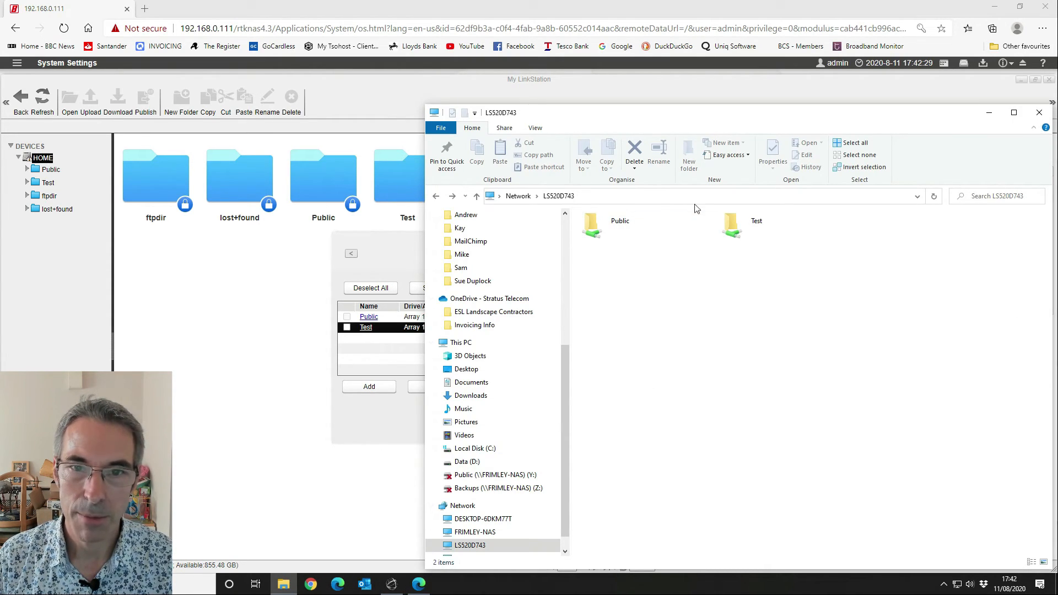
left_click(730, 225)
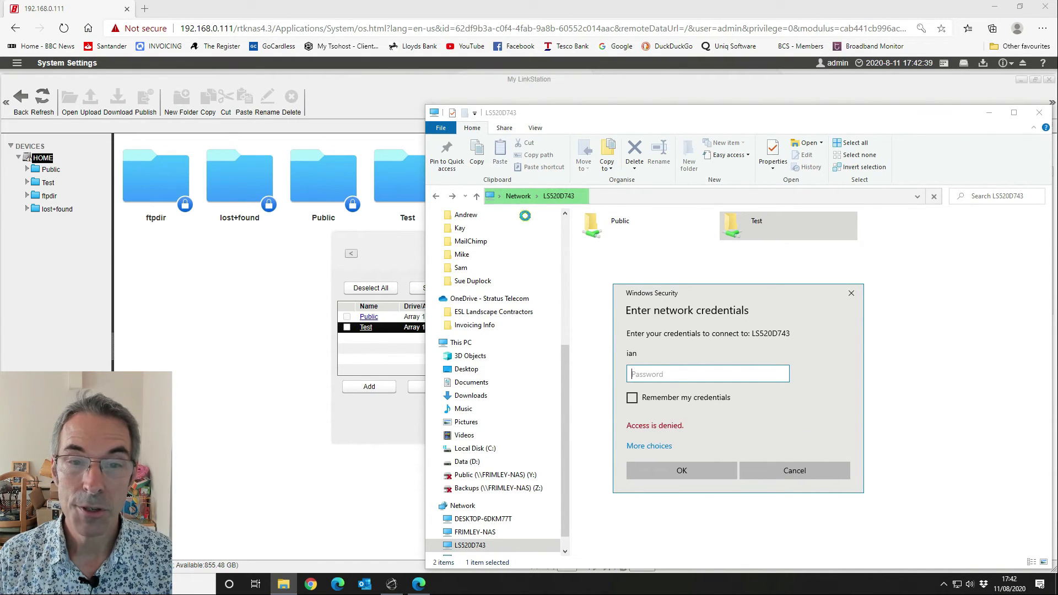
left_click(648, 445)
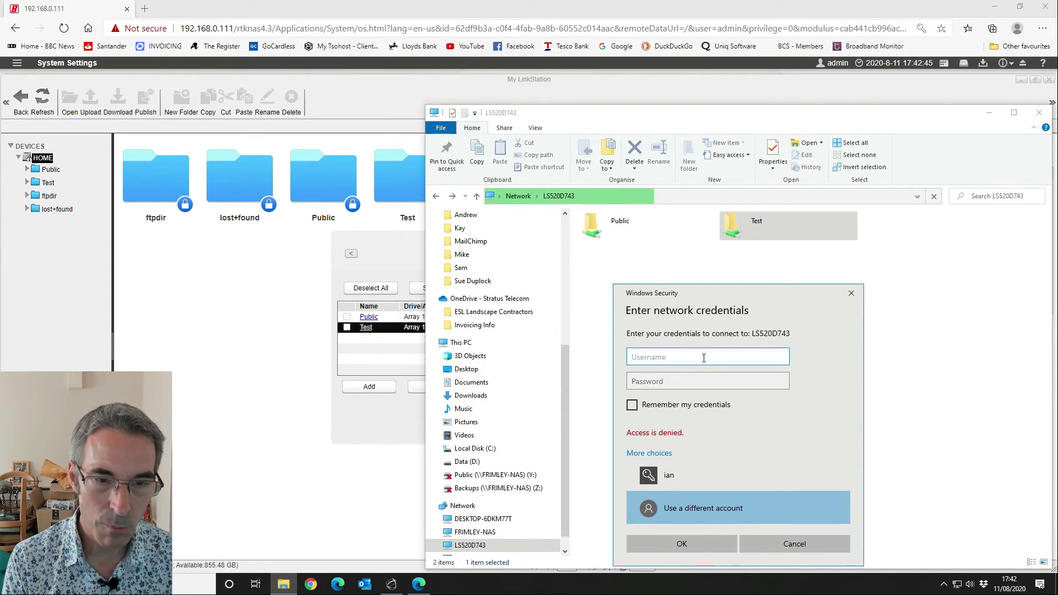
left_click(669, 475)
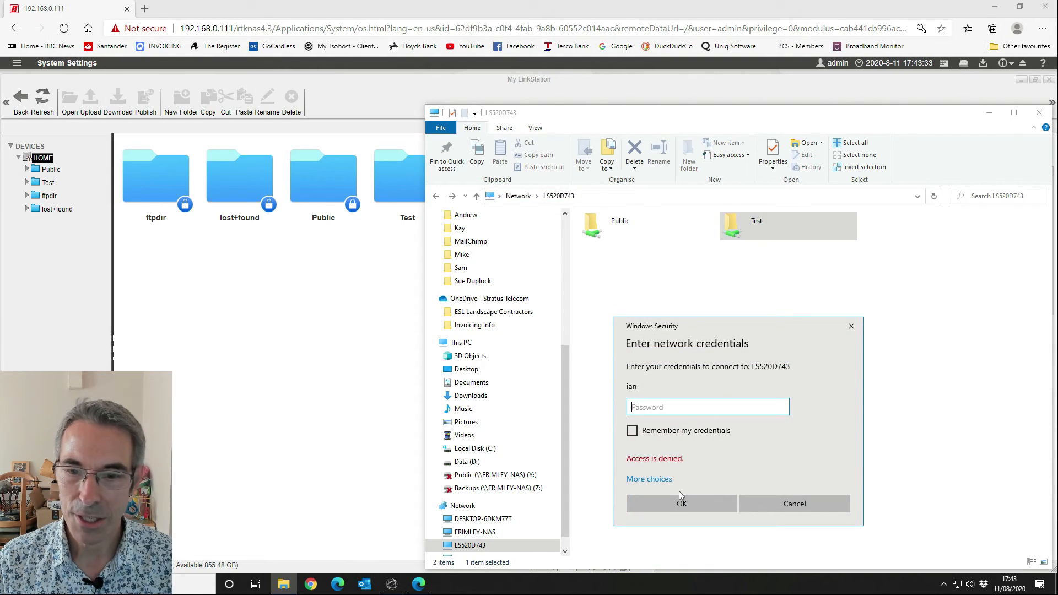
left_click(648, 478)
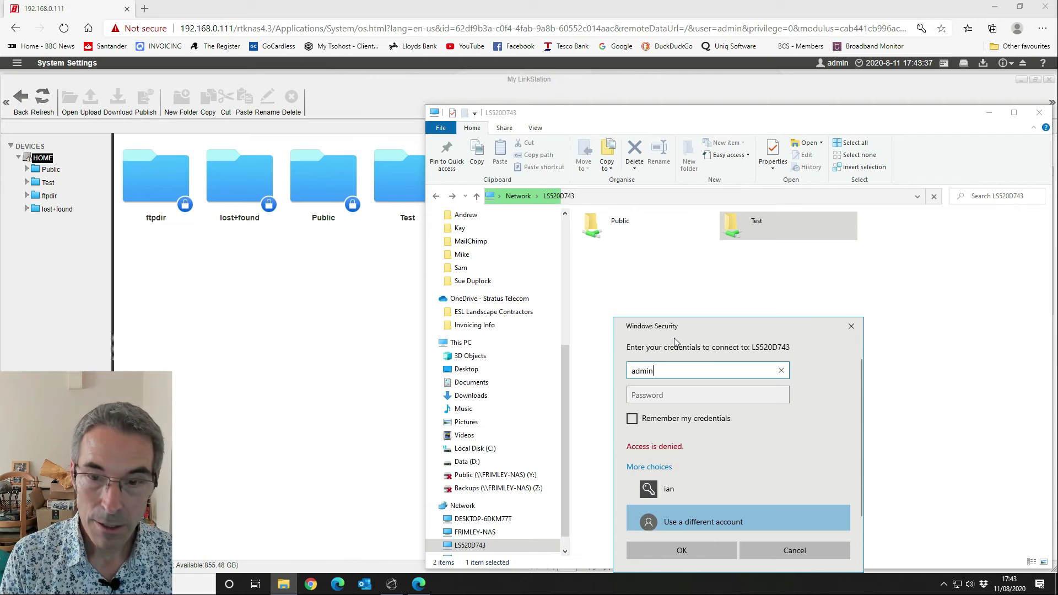
type("••••")
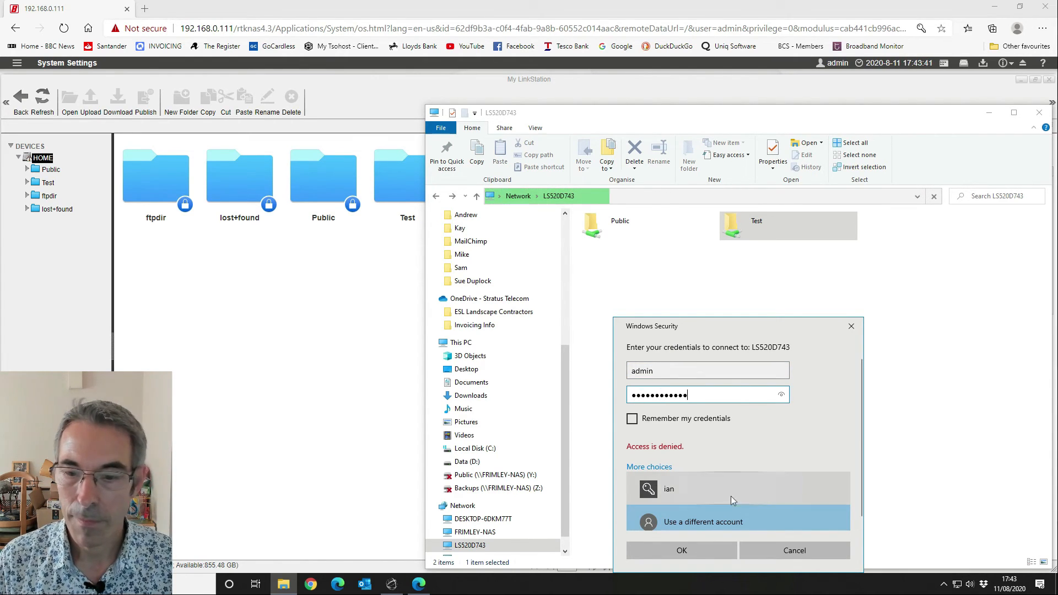
left_click(681, 550)
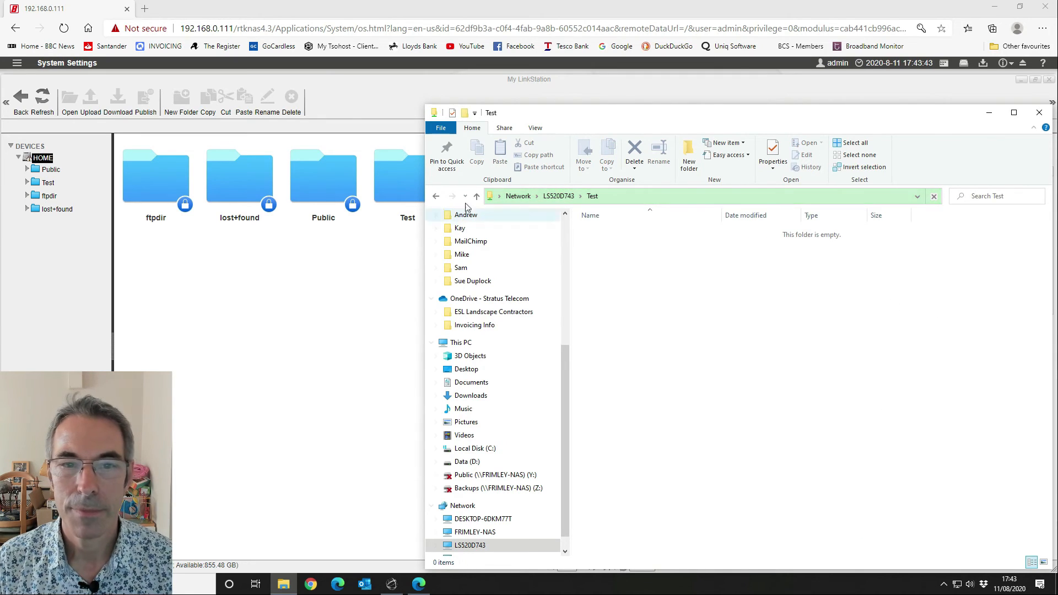
Return to the share list and open the empty Public share.
left_click(435, 196)
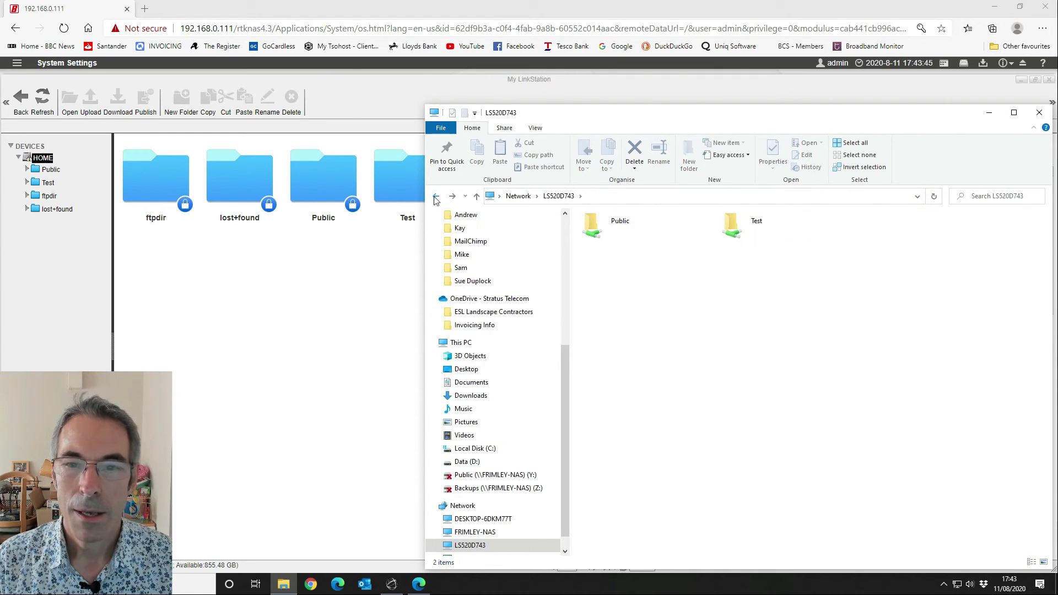
double_click(590, 226)
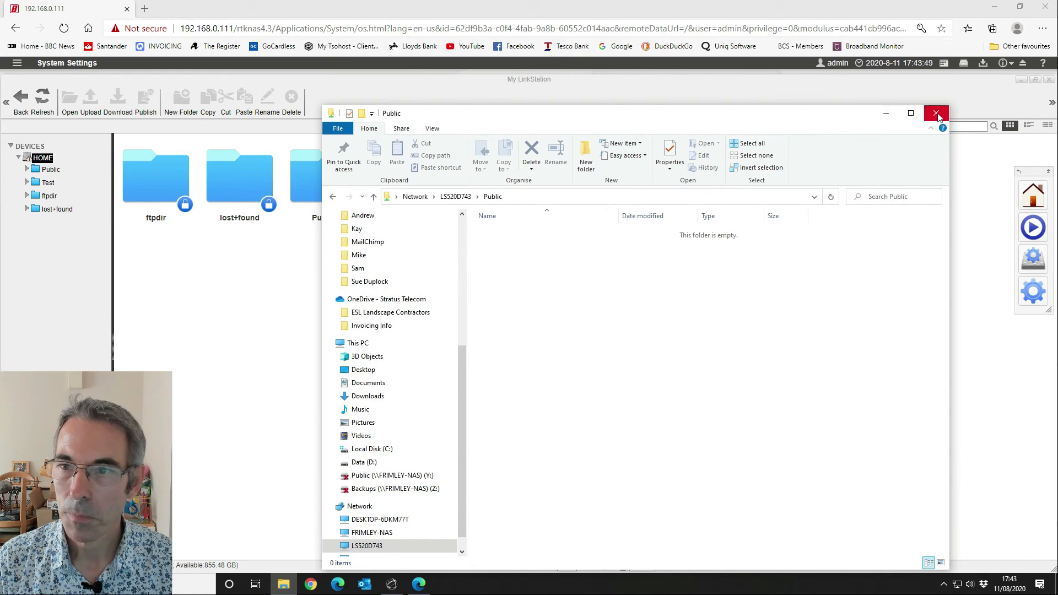
Close the File Explorer window and return to the NAS home view listing ftpdir, lost+found, Public and Test.
left_click(936, 112)
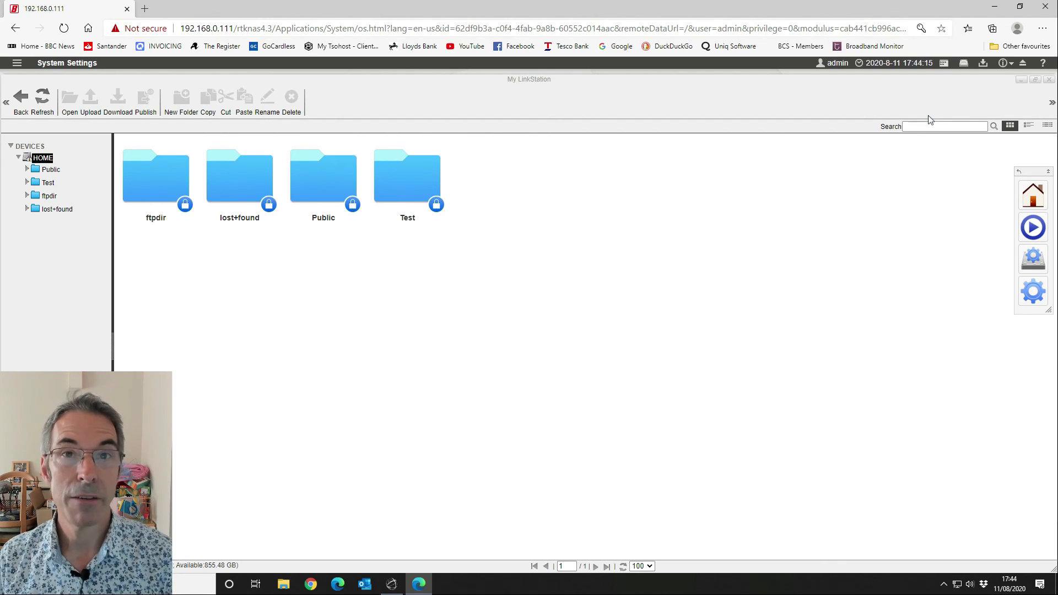
mouse_move(614, 133)
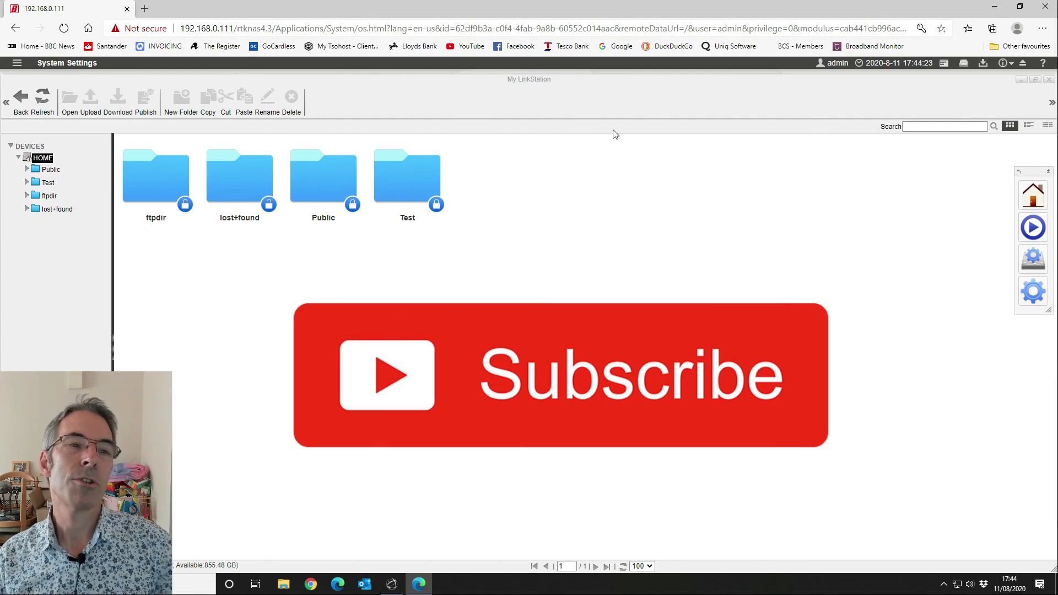
mouse_move(793, 114)
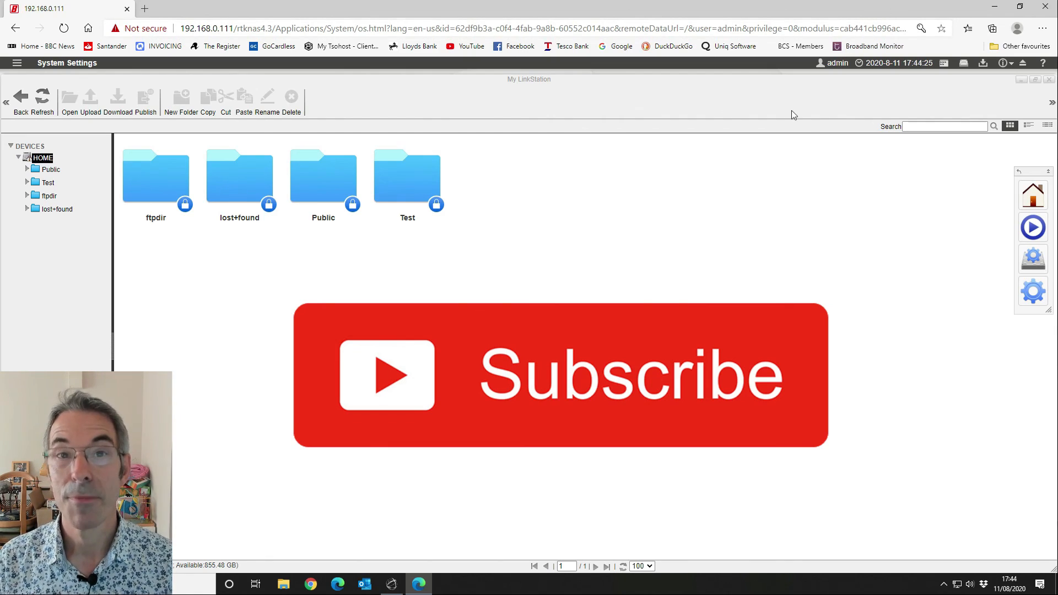